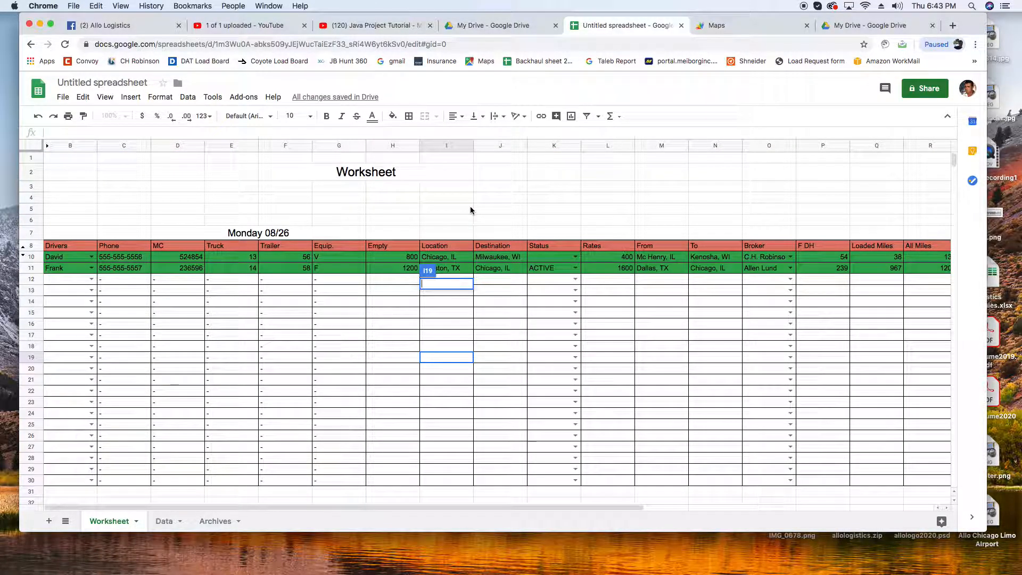
Switch to the empty Archives sheet tab.
{"action": "left_click", "coordinate": [393, 220]}
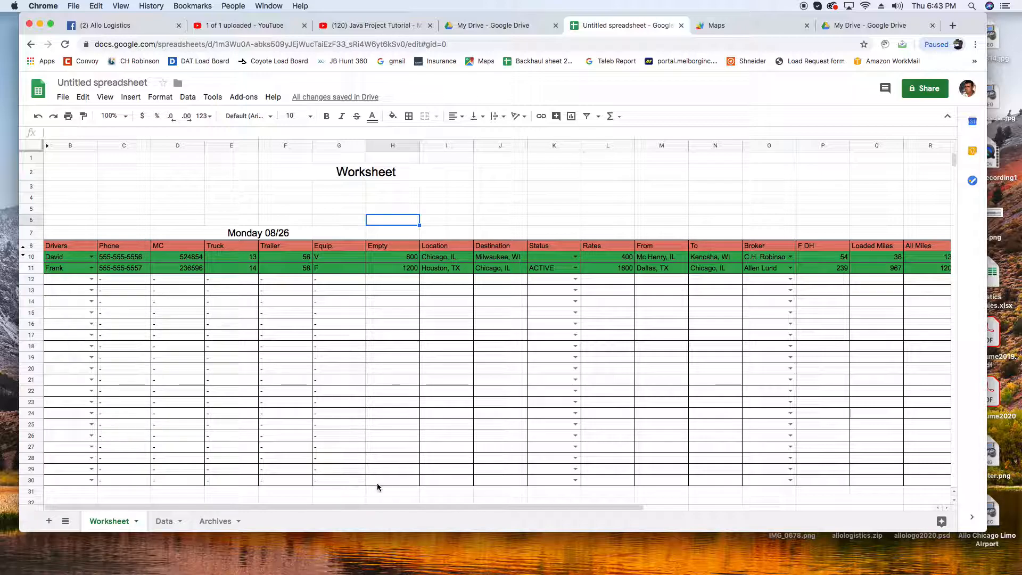
{"action": "left_click", "coordinate": [215, 520]}
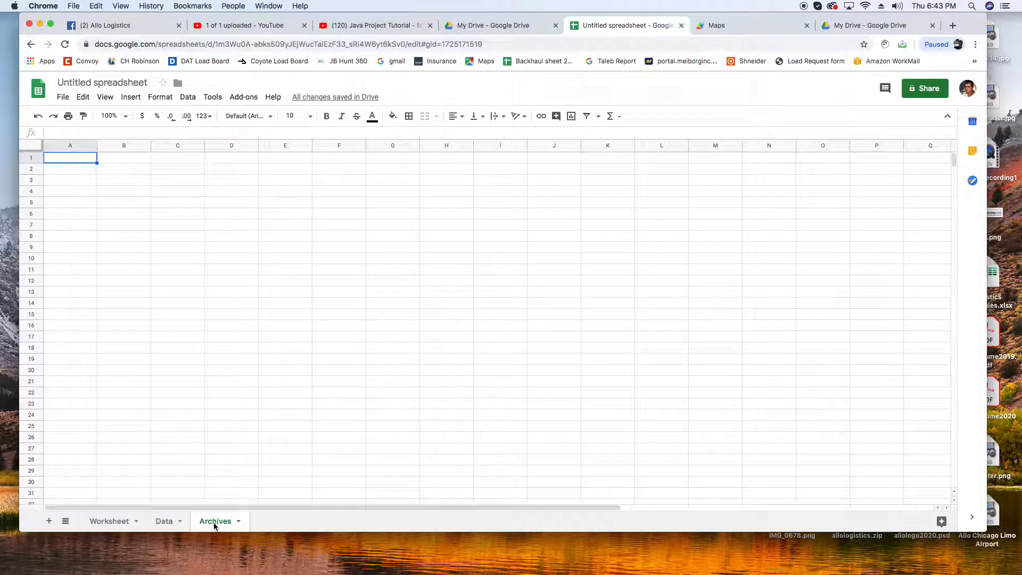
Return to the Worksheet tab and scroll down to the 08/26 load tables.
{"action": "left_click", "coordinate": [108, 521]}
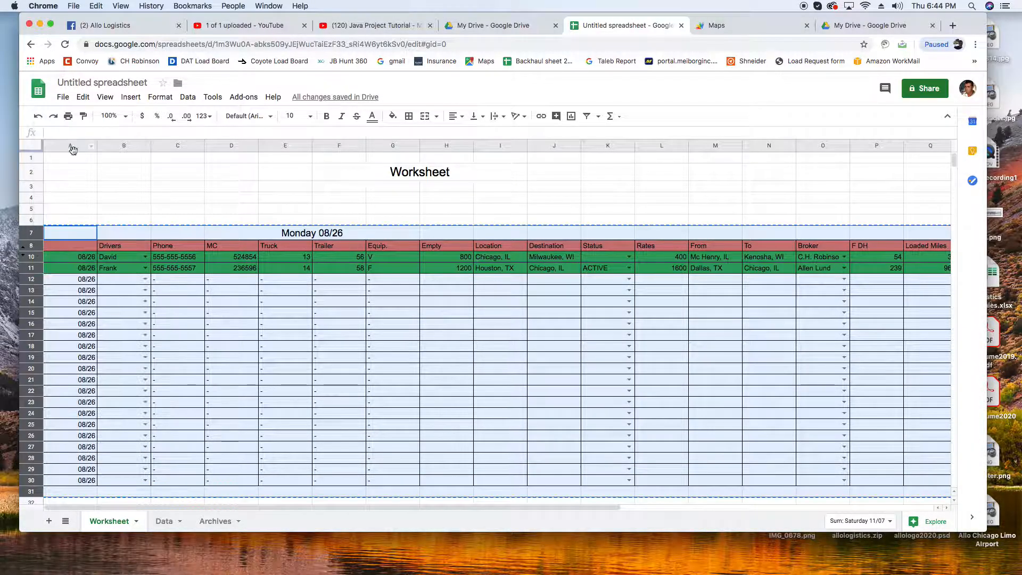
{"action": "scroll", "scroll_direction": "down", "scroll_amount": 3}
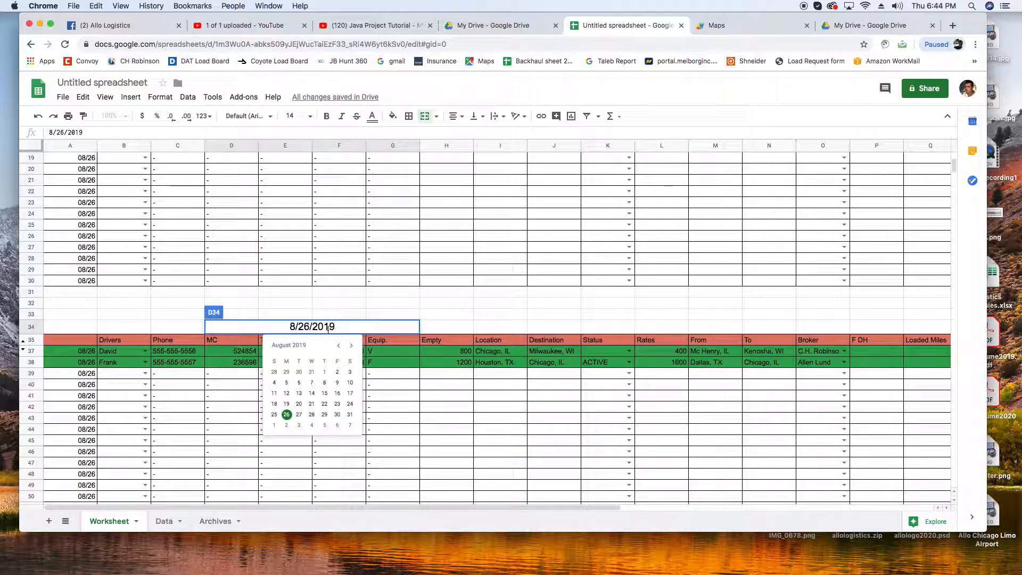
Set the Tuesday section date to 08/27 and fill it down the Tuesday rows.
{"action": "left_click", "coordinate": [298, 415]}
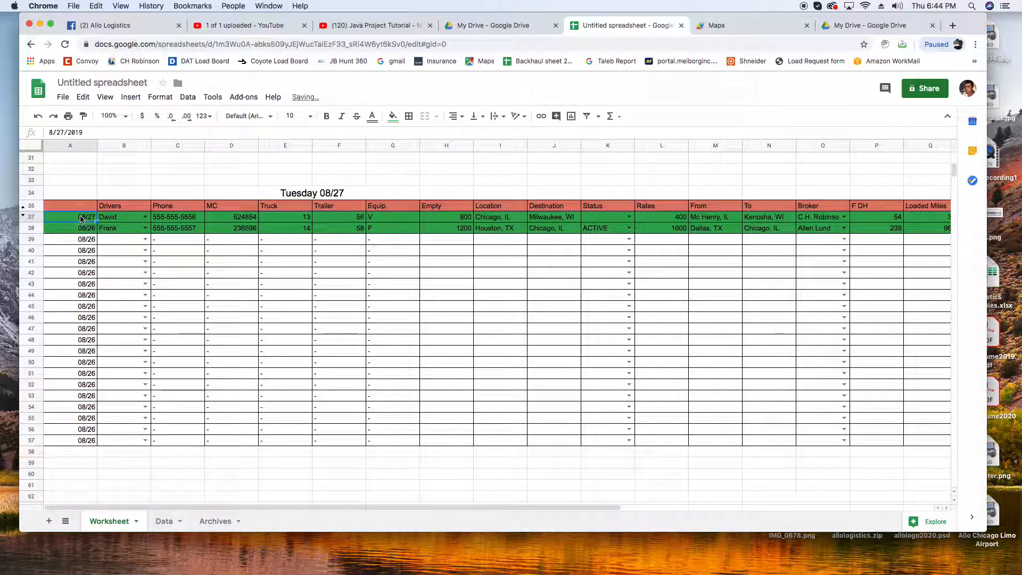
{"action": "right_click", "coordinate": [81, 217]}
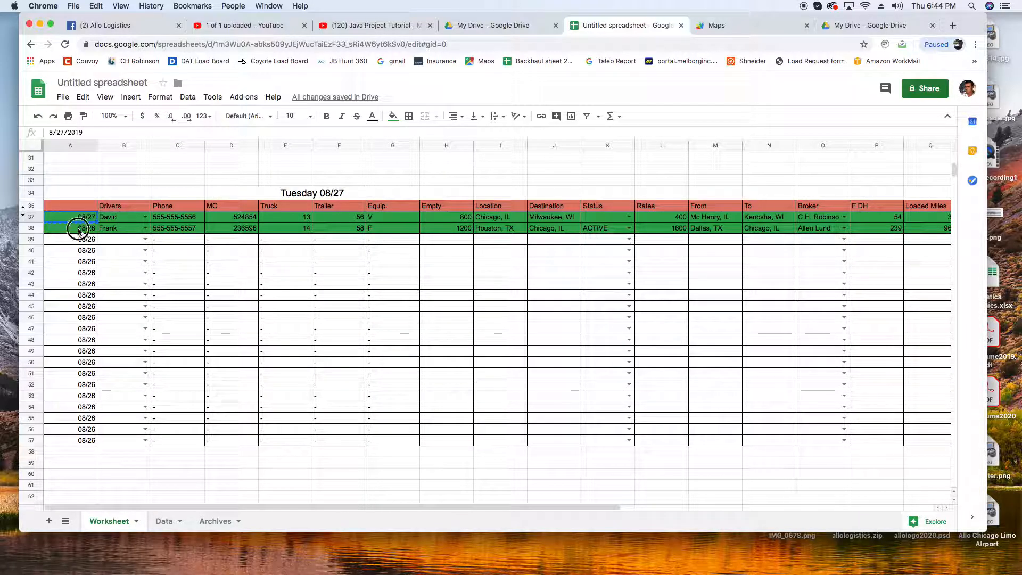
{"action": "right_click", "coordinate": [78, 227]}
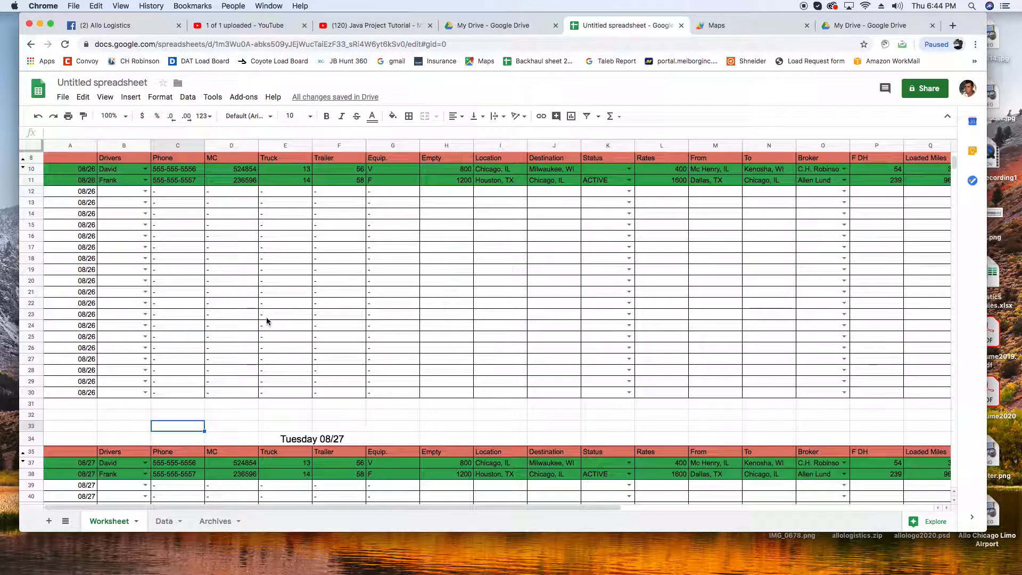
{"action": "scroll", "scroll_direction": "down", "scroll_amount": 3}
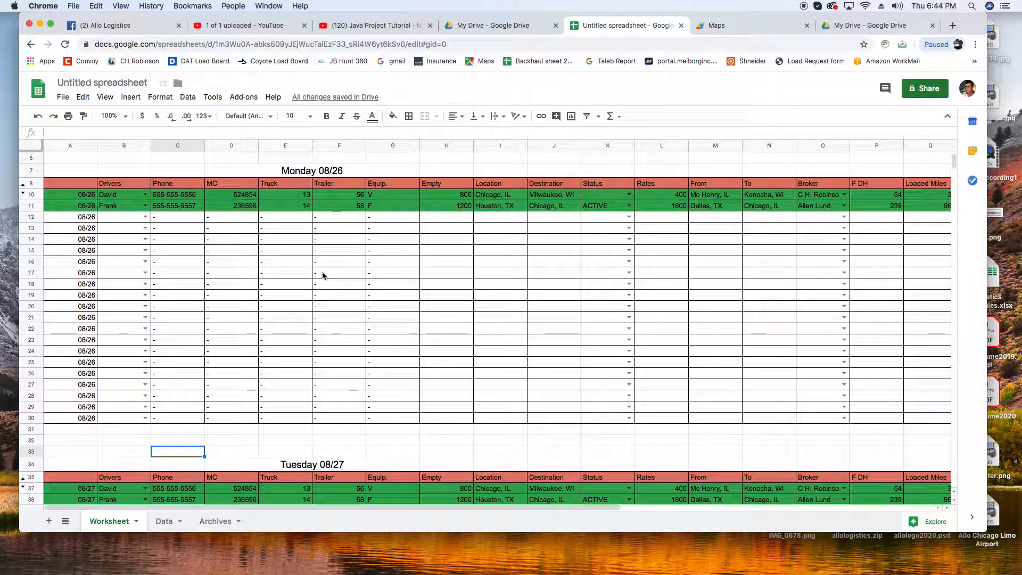
{"action": "scroll", "scroll_direction": "down", "scroll_amount": 3}
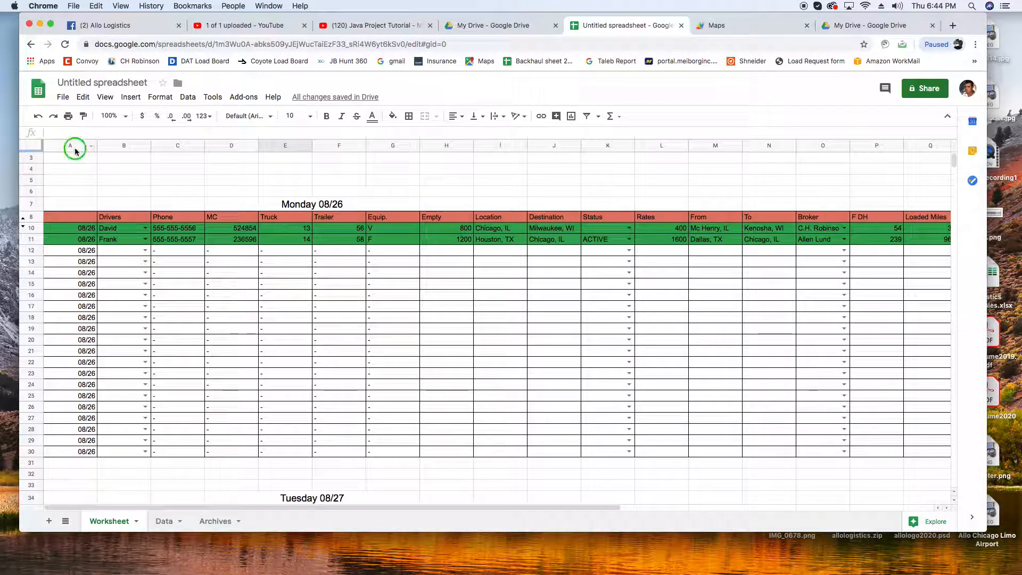
Hide column A and enter Alex's row: empty 500, Chicago, IL to Chicago, IL, rate 500.
{"action": "right_click", "coordinate": [70, 147]}
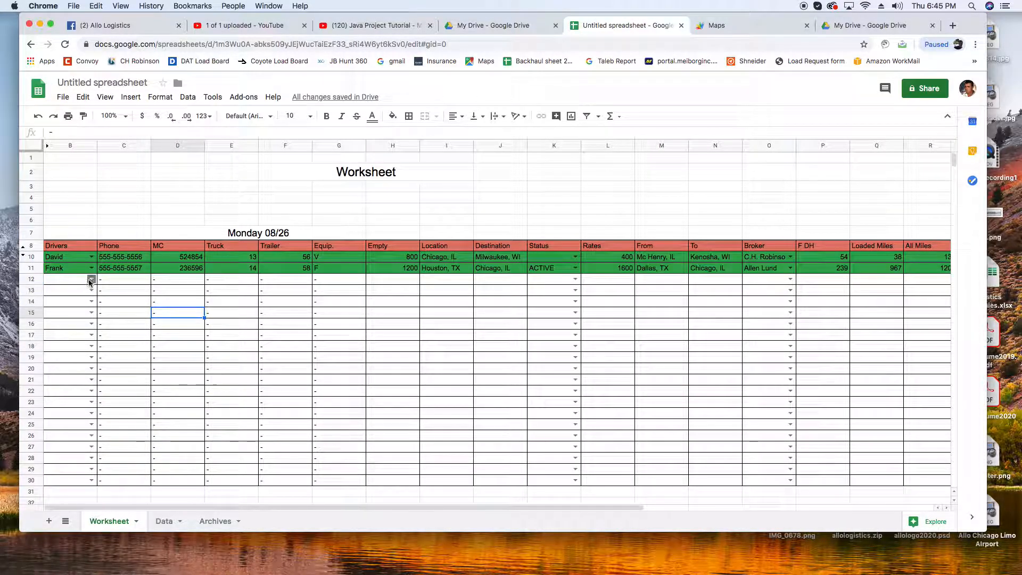
{"action": "type", "text": "Alex"}
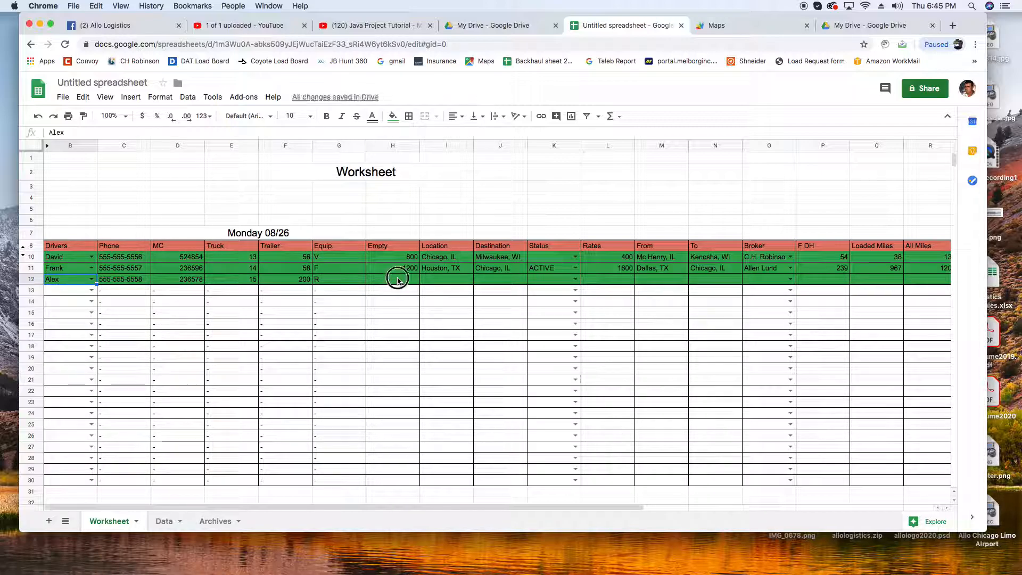
{"action": "left_click", "coordinate": [393, 279]}
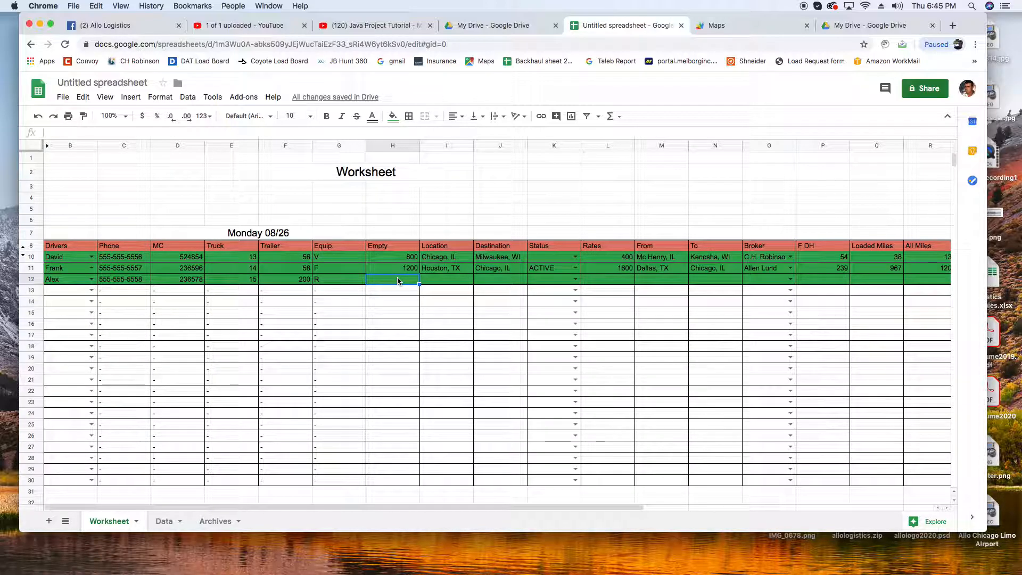
{"action": "type", "text": "500"}
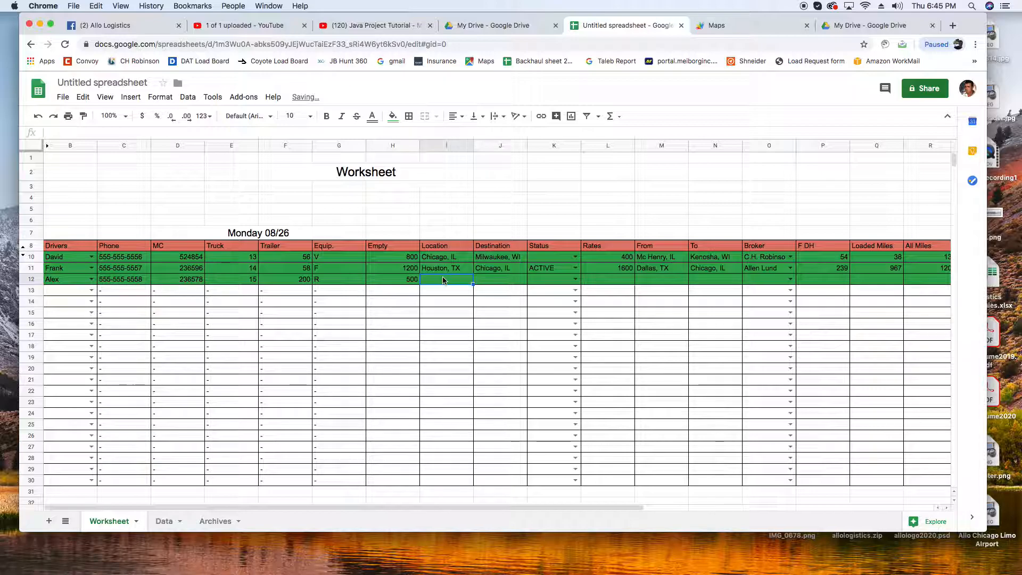
{"action": "type", "text": "Chicago, IL"}
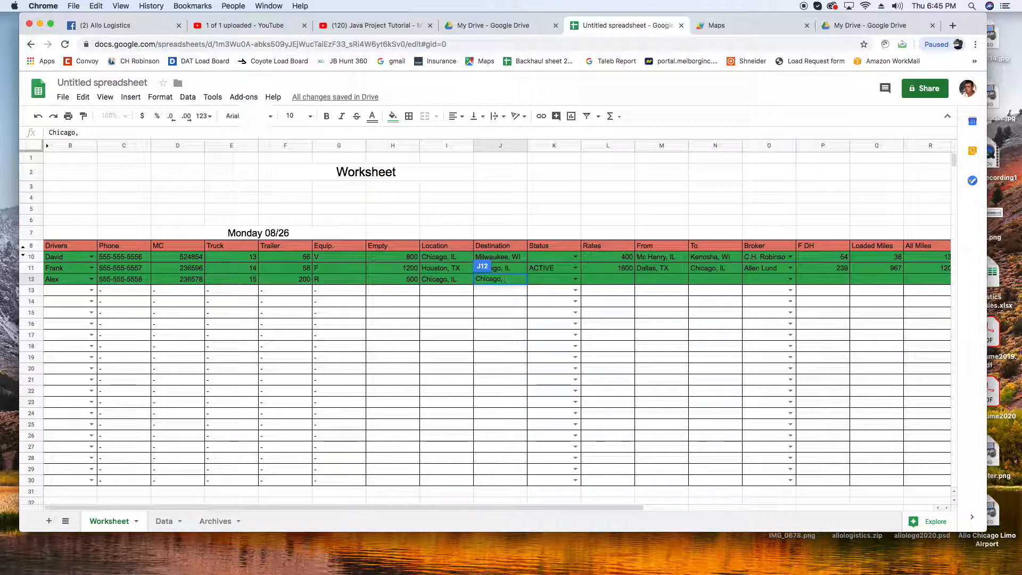
{"action": "type", "text": "IL"}
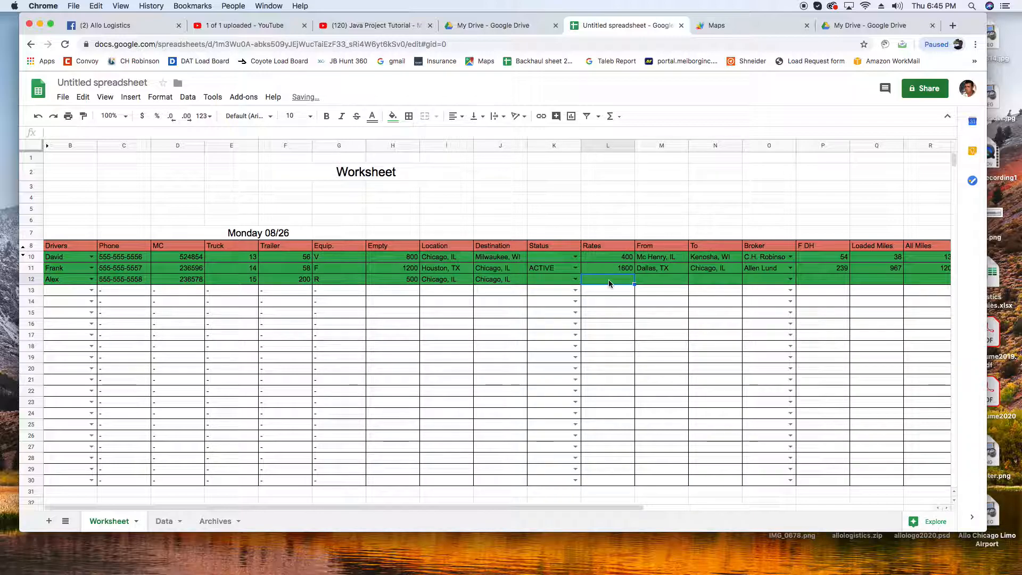
{"action": "type", "text": "500"}
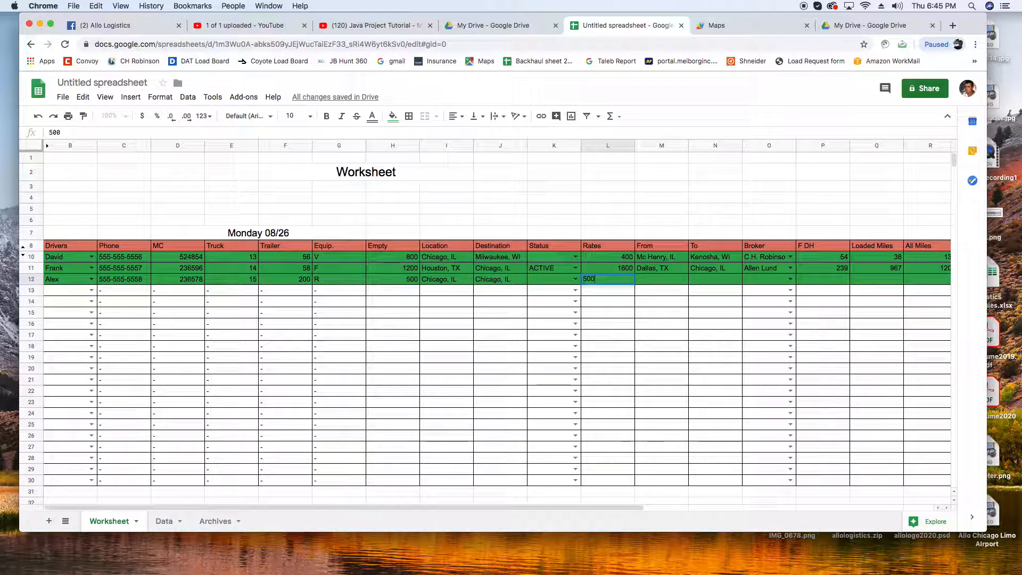
{"action": "type", "text": "Chicago, IL"}
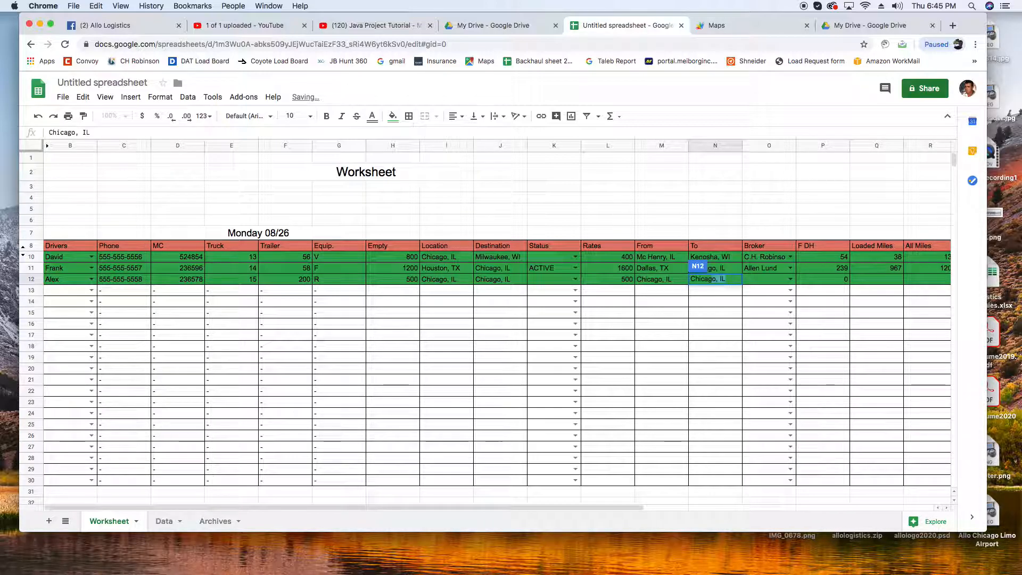
{"action": "left_click", "coordinate": [660, 290]}
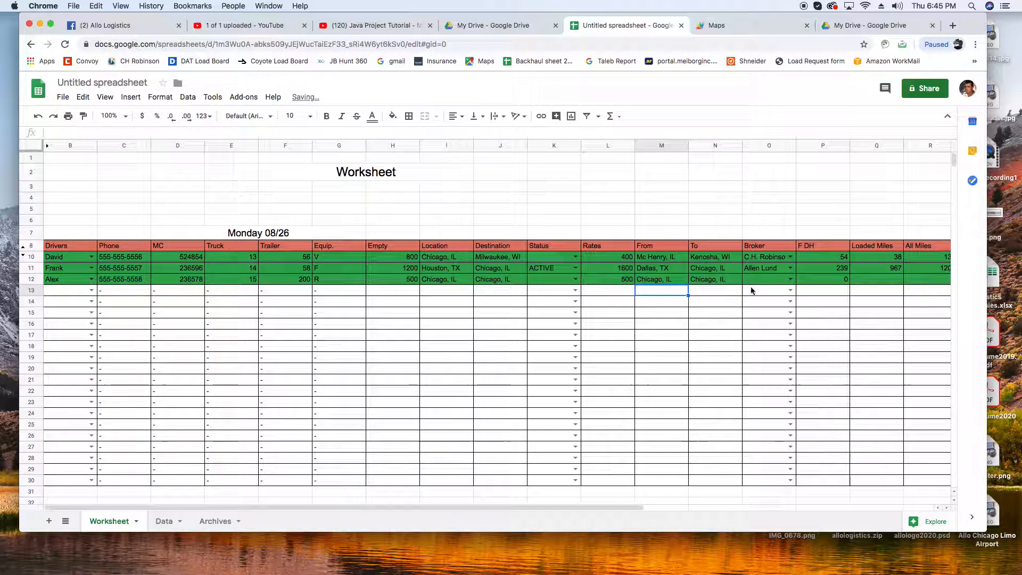
{"action": "left_click", "coordinate": [789, 279]}
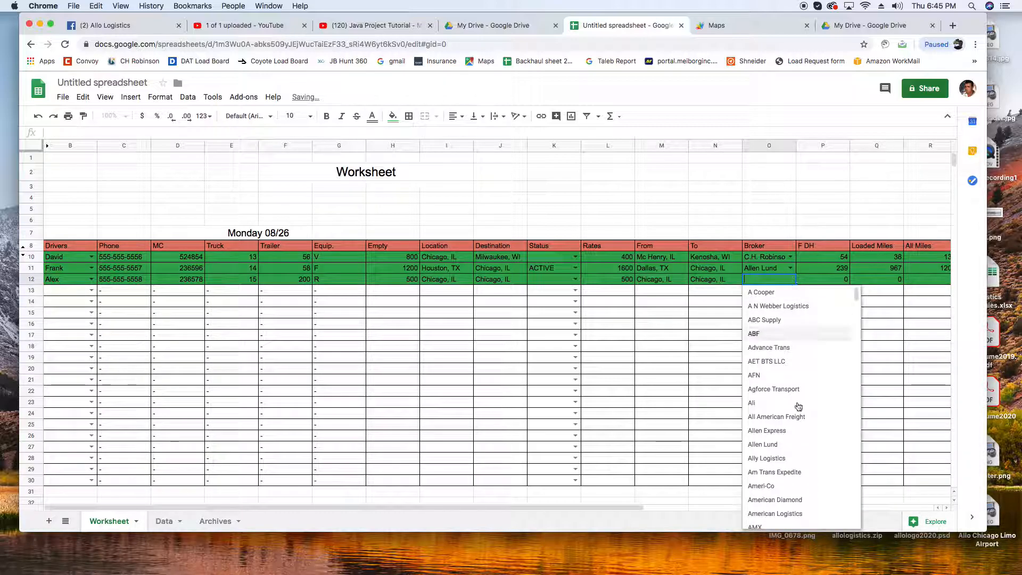
Choose All American as Alex's broker and check the rate and miles formulas.
{"action": "left_click", "coordinate": [776, 417]}
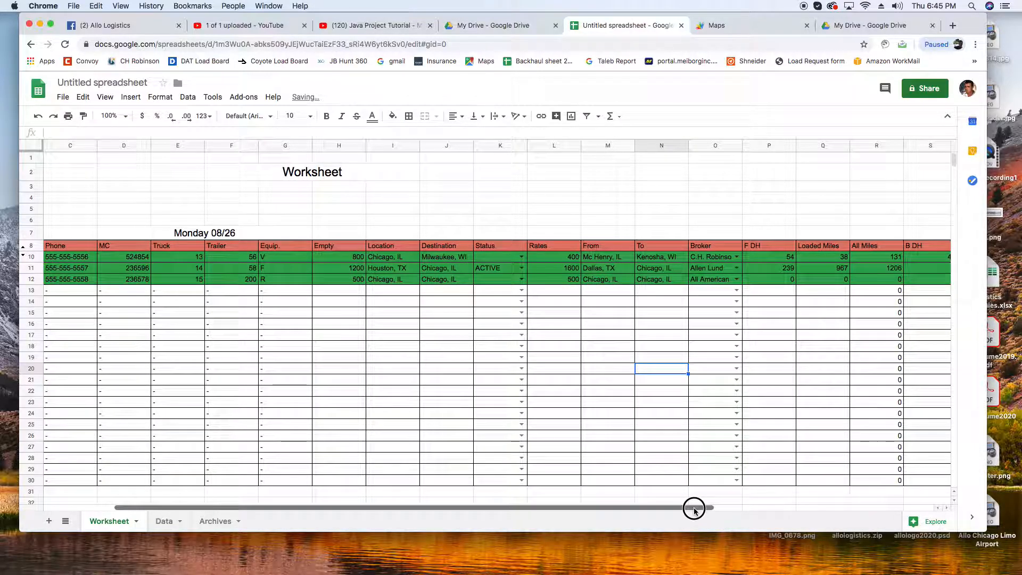
{"action": "mouse_move", "coordinate": [685, 323]}
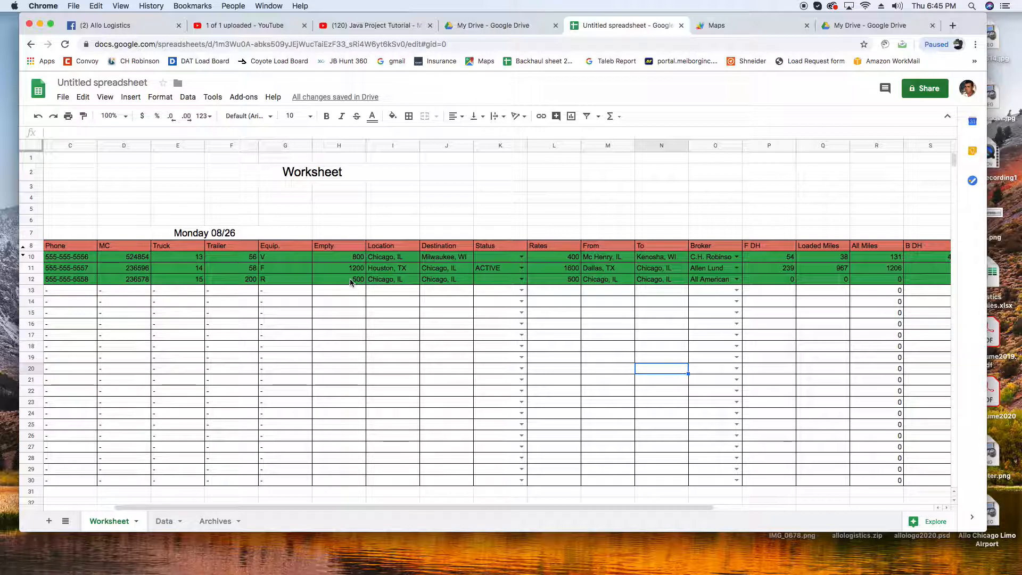
{"action": "left_click", "coordinate": [554, 279]}
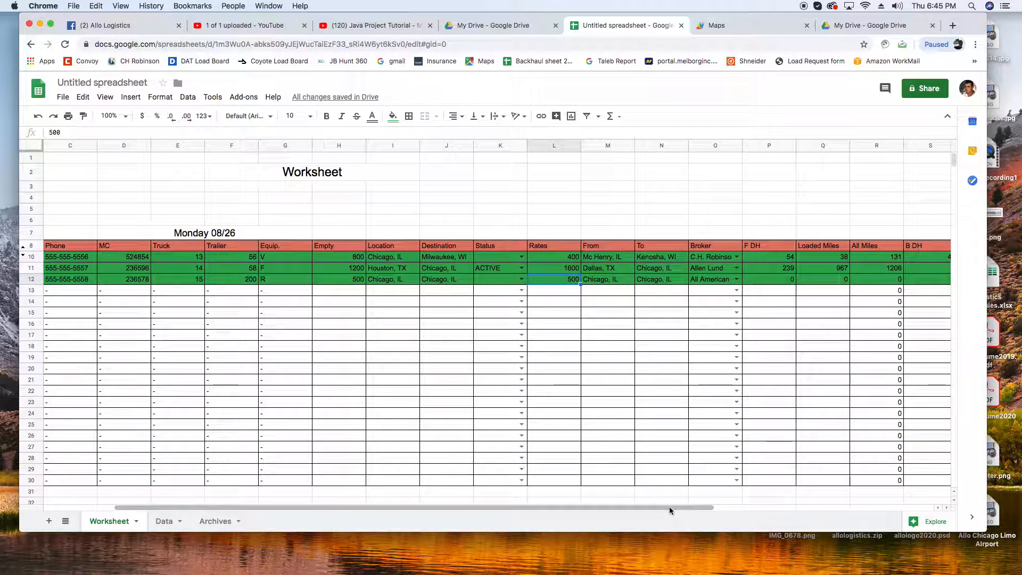
{"action": "scroll", "scroll_direction": "right", "scroll_amount": 3}
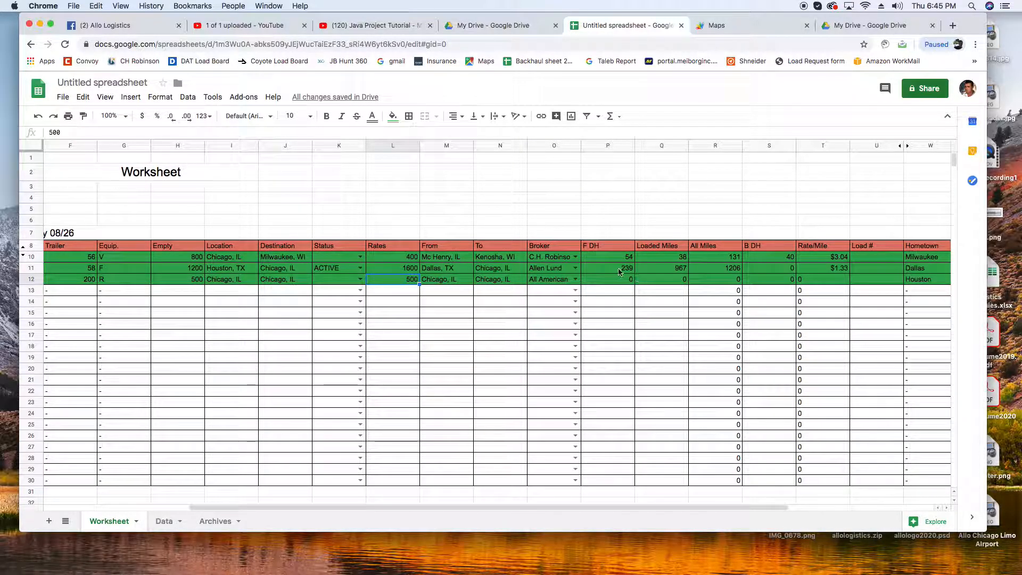
{"action": "left_click", "coordinate": [608, 267]}
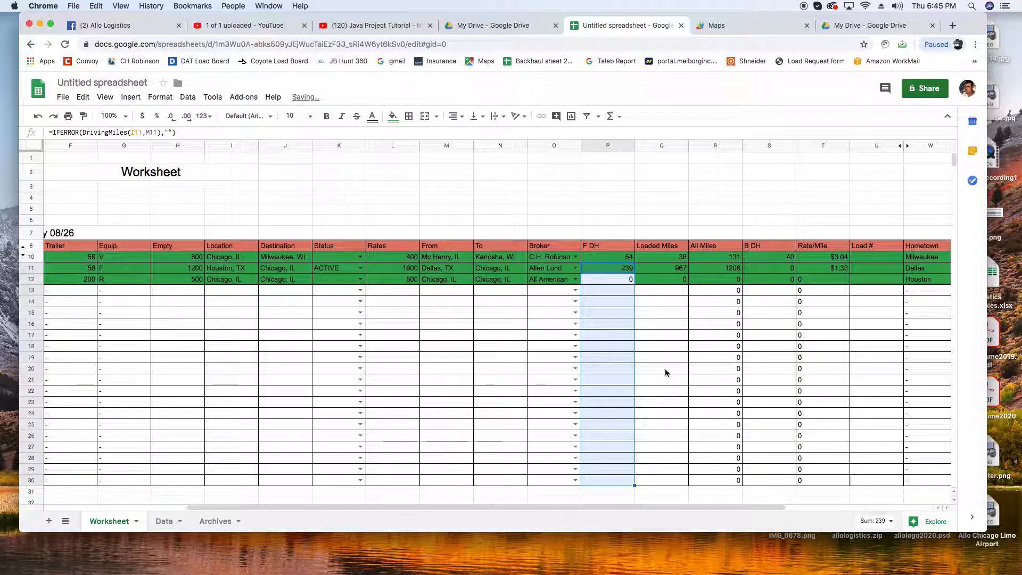
{"action": "left_click", "coordinate": [661, 279]}
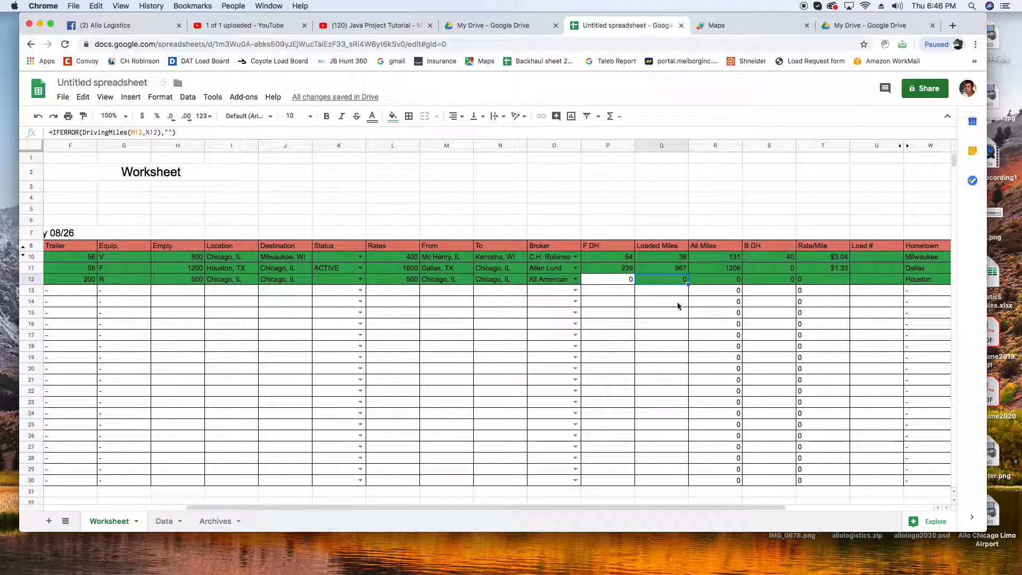
{"action": "left_click", "coordinate": [607, 279]}
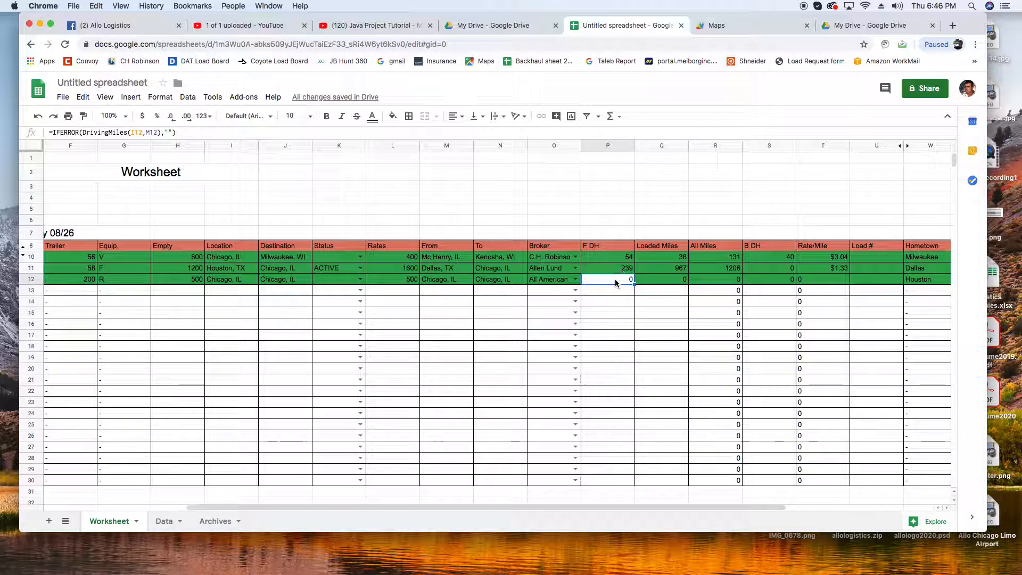
{"action": "left_click", "coordinate": [660, 356]}
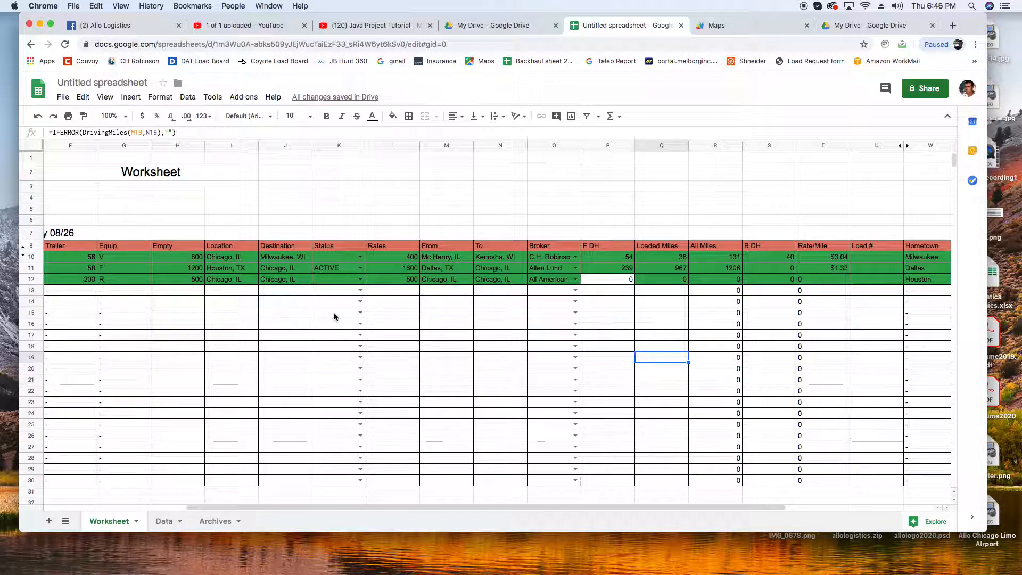
Set the third load's status to ACTIVE and its destination to Milwaukee, WI.
{"action": "left_click", "coordinate": [339, 279]}
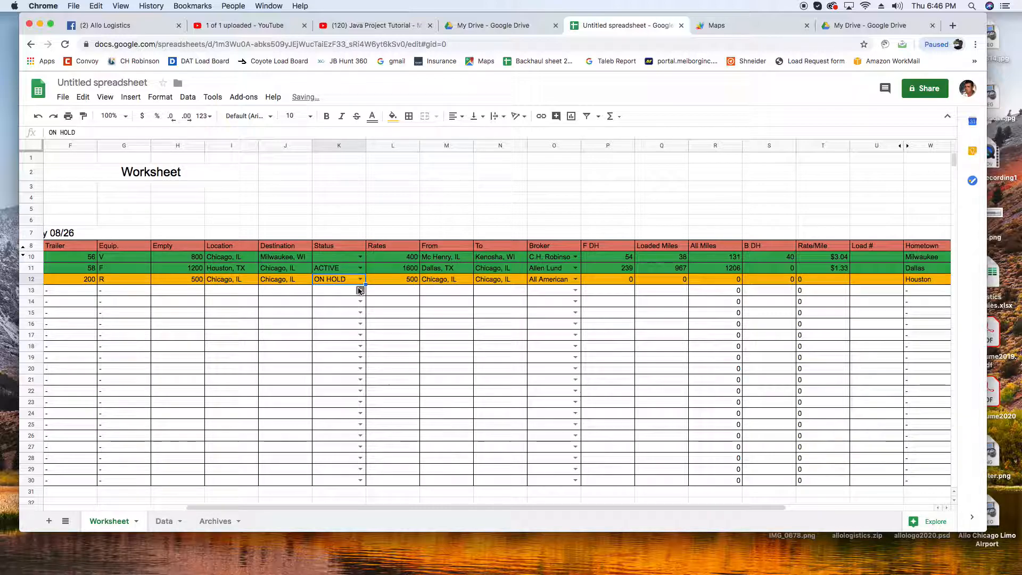
{"action": "left_click", "coordinate": [360, 279]}
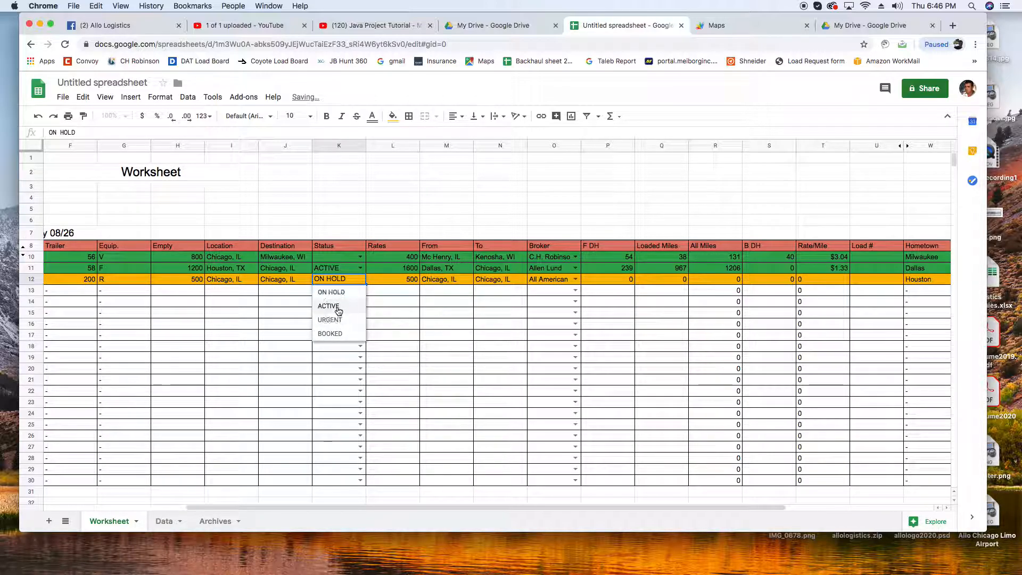
{"action": "left_click", "coordinate": [329, 306]}
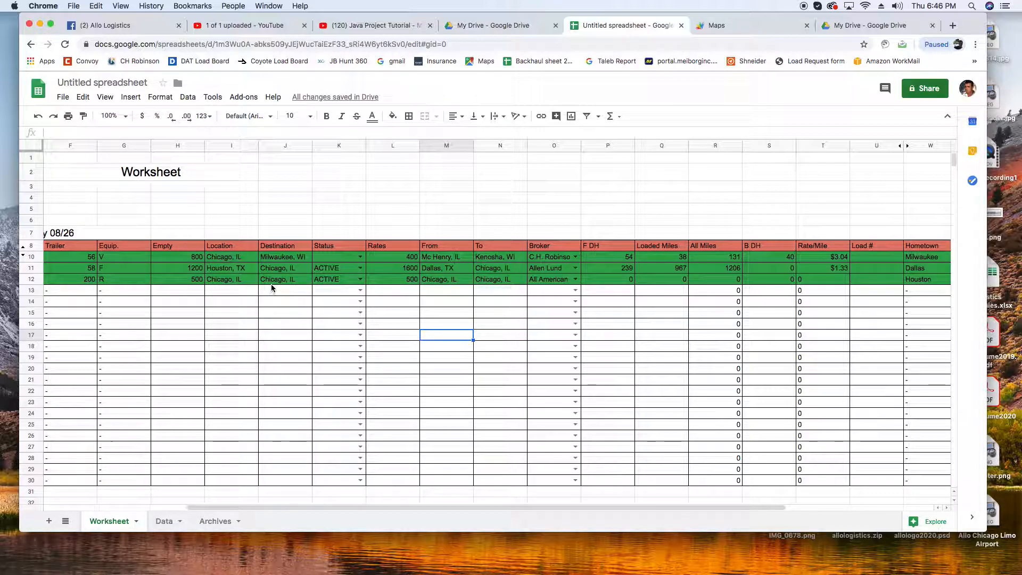
{"action": "left_click", "coordinate": [283, 279]}
{"action": "type", "text": "Milwaukee, WI"}
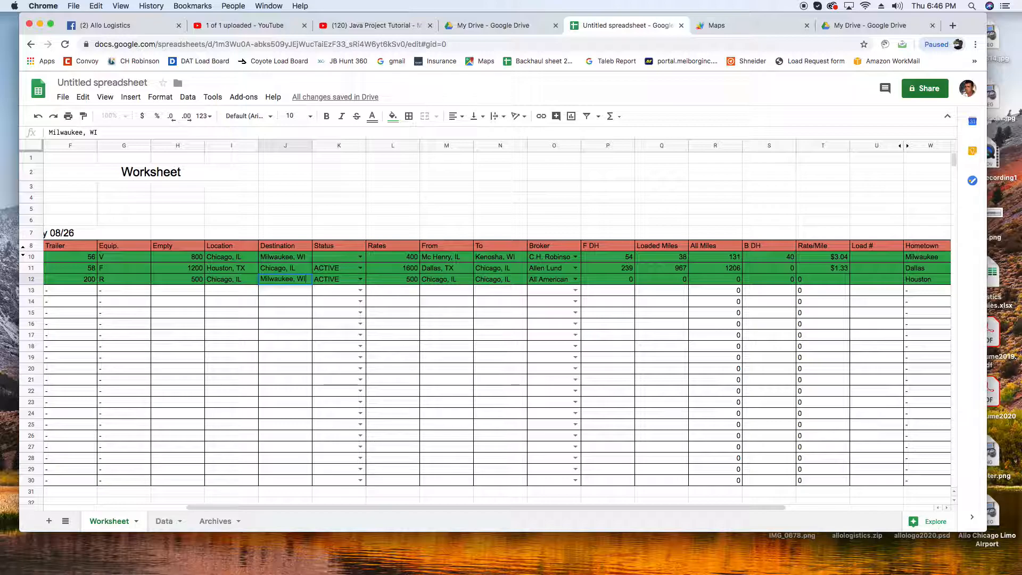
{"action": "left_click", "coordinate": [446, 346]}
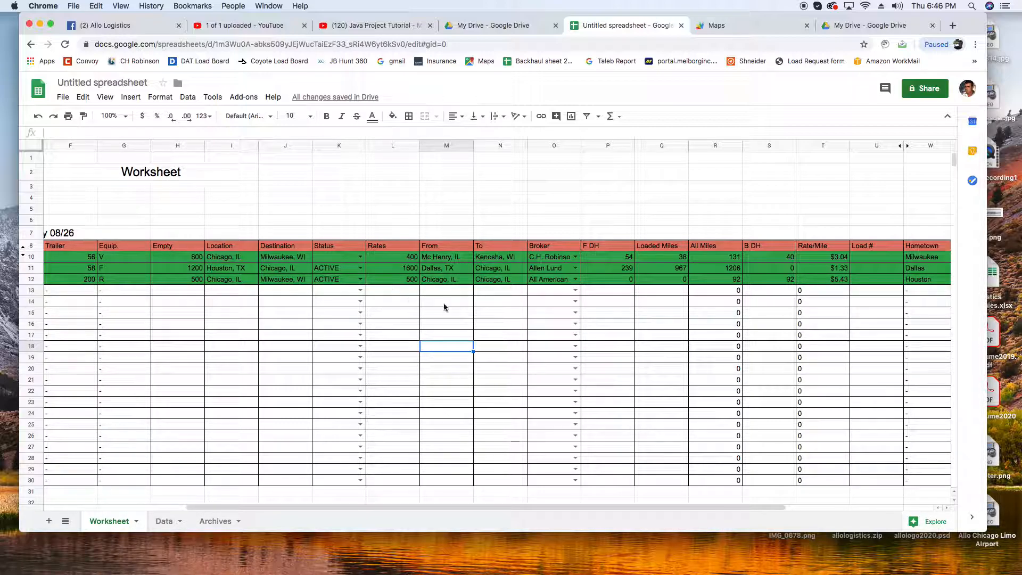
{"action": "mouse_move", "coordinate": [490, 506]}
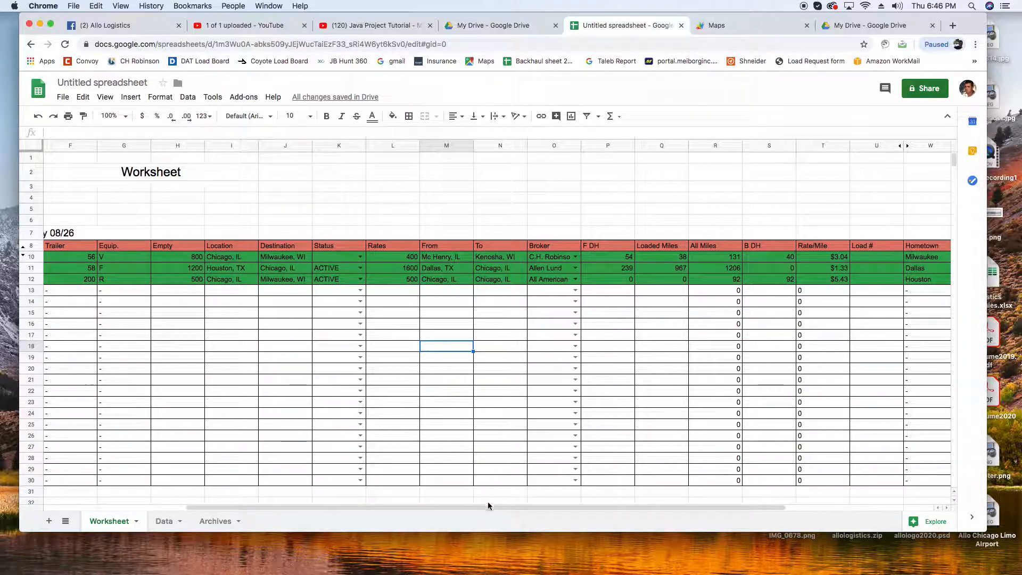
{"action": "scroll", "scroll_direction": "down", "scroll_amount": 3}
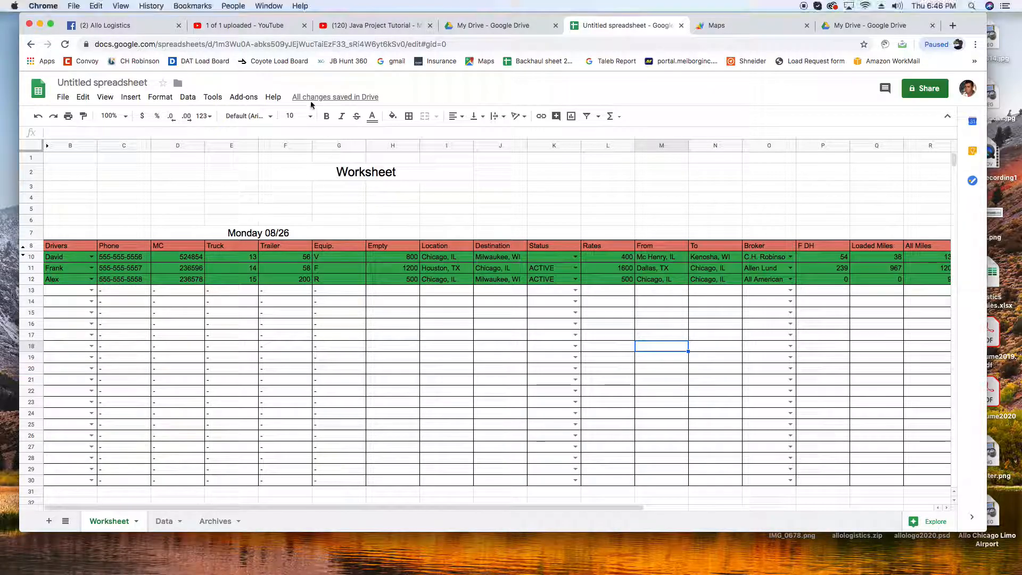
Open the spreadsheet's bound Maps script project from Tools > Script editor.
{"action": "left_click", "coordinate": [212, 97]}
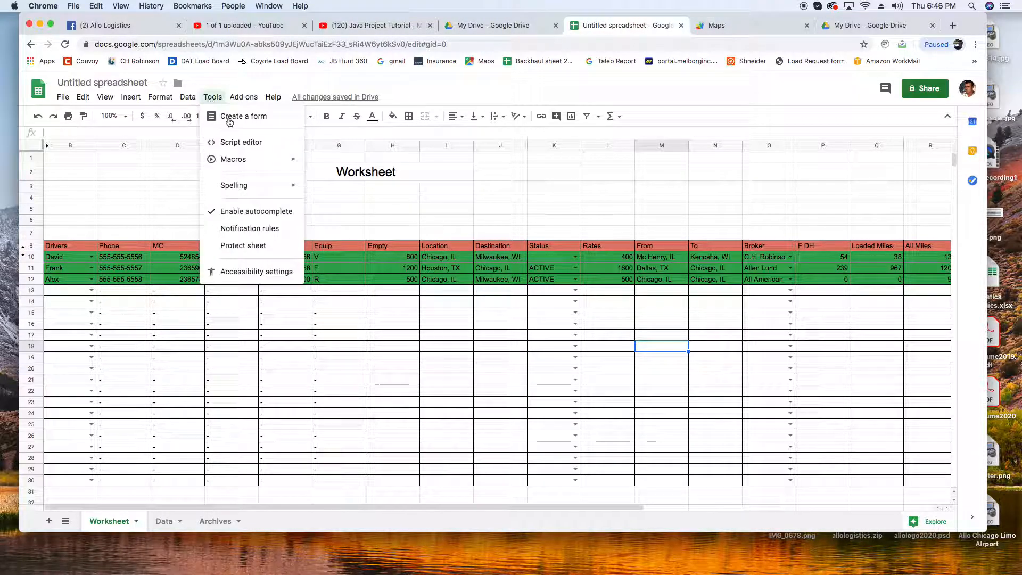
{"action": "left_click", "coordinate": [241, 142]}
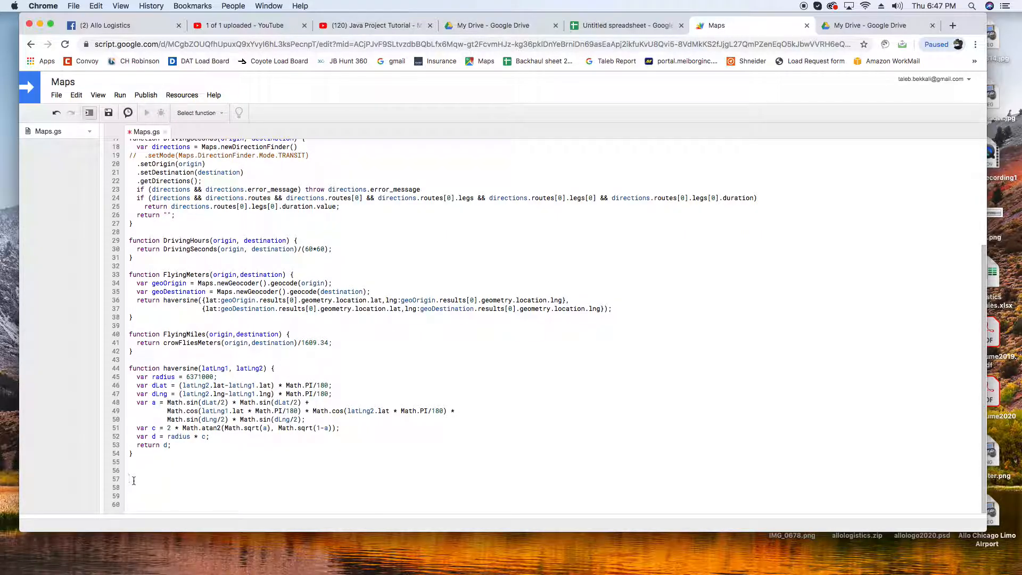
Scroll through the Maps code past the Day 7 block and back to Day 6.
{"action": "scroll", "scroll_direction": "down", "scroll_amount": 3}
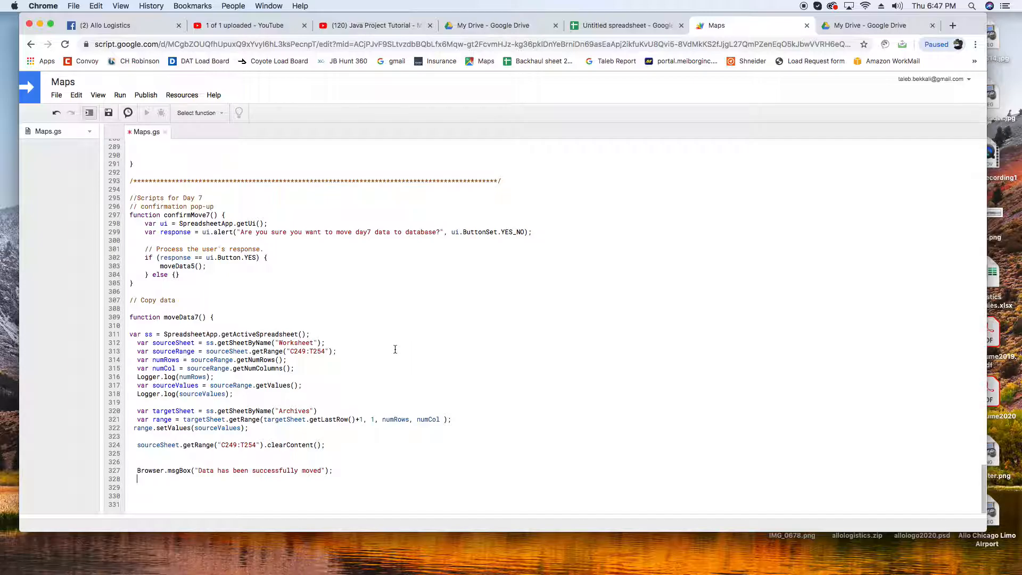
{"action": "mouse_move", "coordinate": [381, 472]}
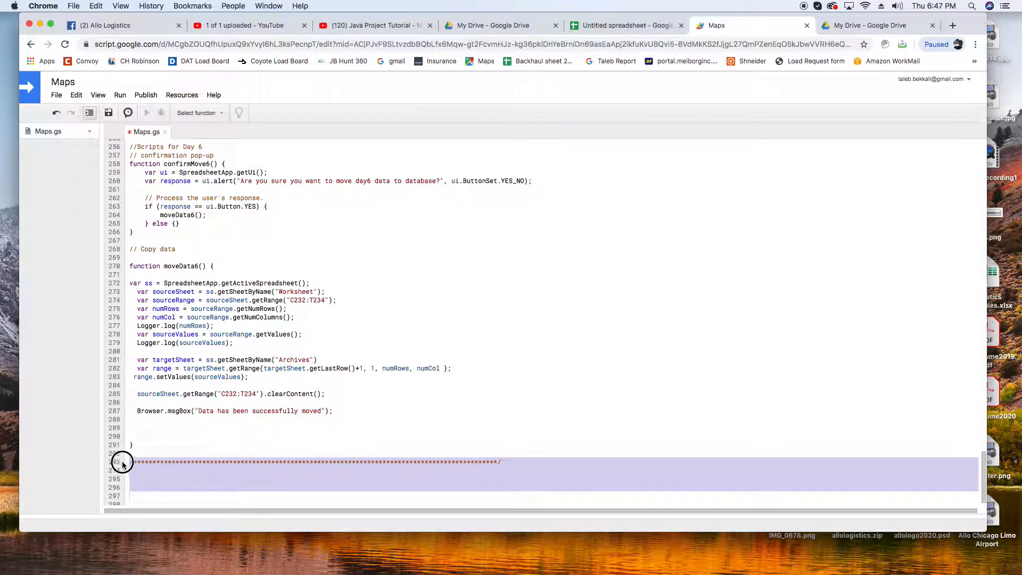
{"action": "scroll", "scroll_direction": "down", "scroll_amount": 3}
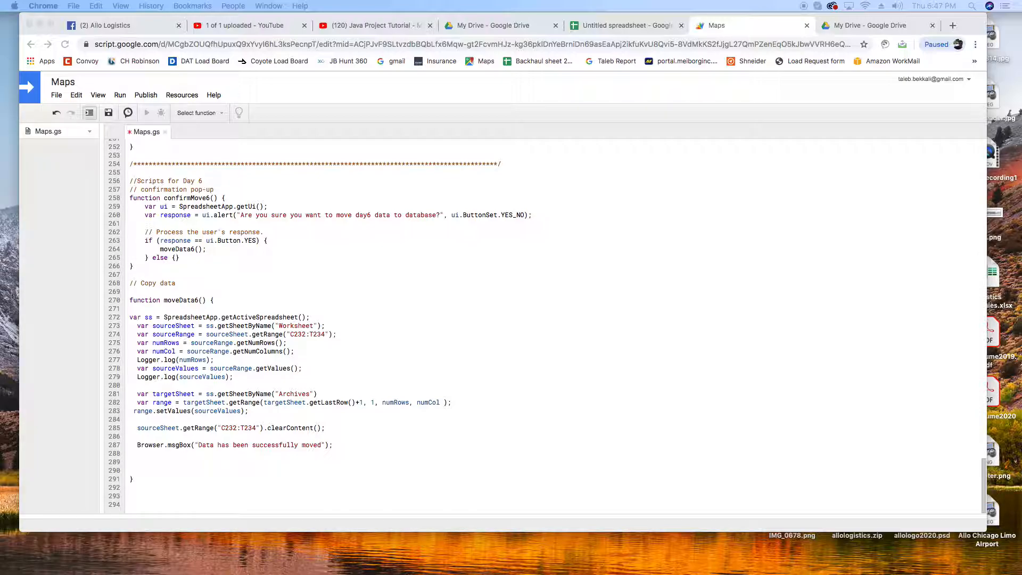
{"action": "mouse_move", "coordinate": [215, 232]}
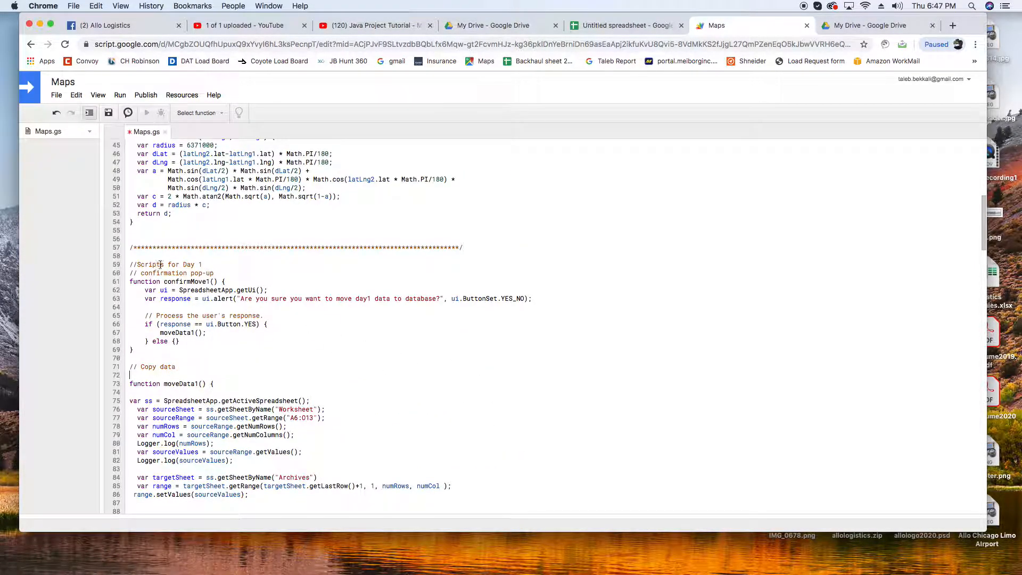
{"action": "scroll", "scroll_direction": "down", "scroll_amount": 3}
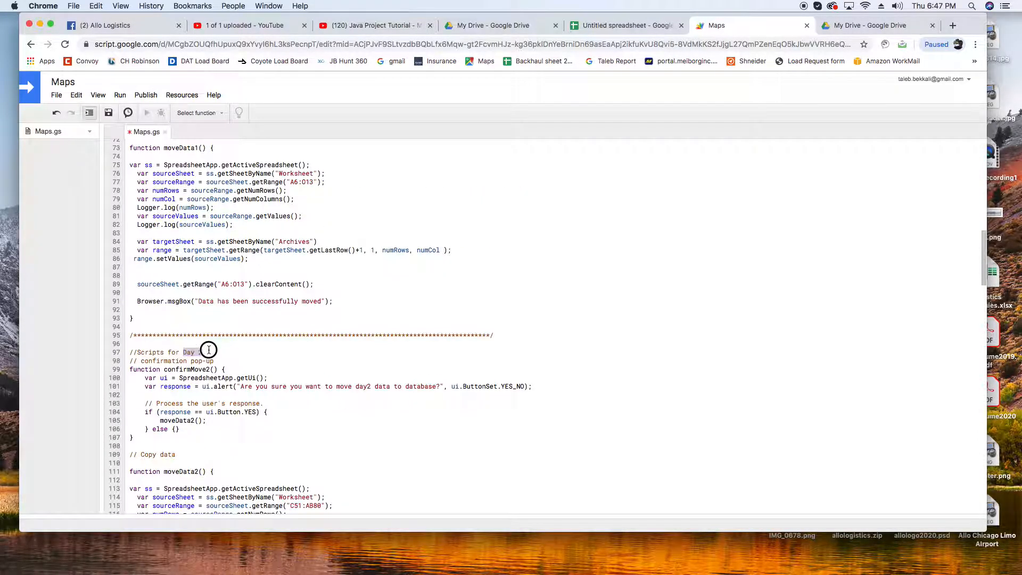
{"action": "scroll", "scroll_direction": "down", "scroll_amount": 3}
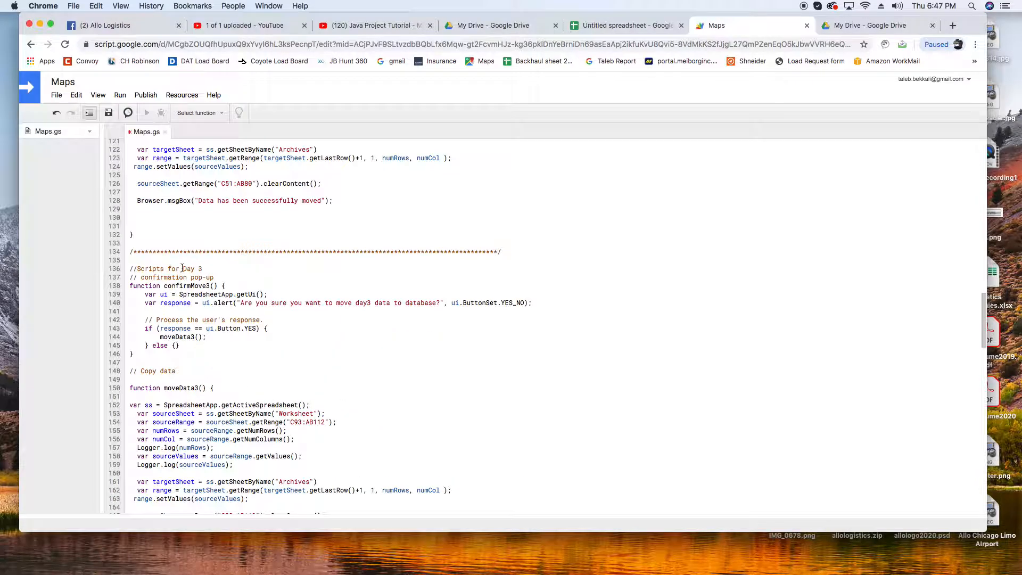
{"action": "scroll", "scroll_direction": "down", "scroll_amount": 3}
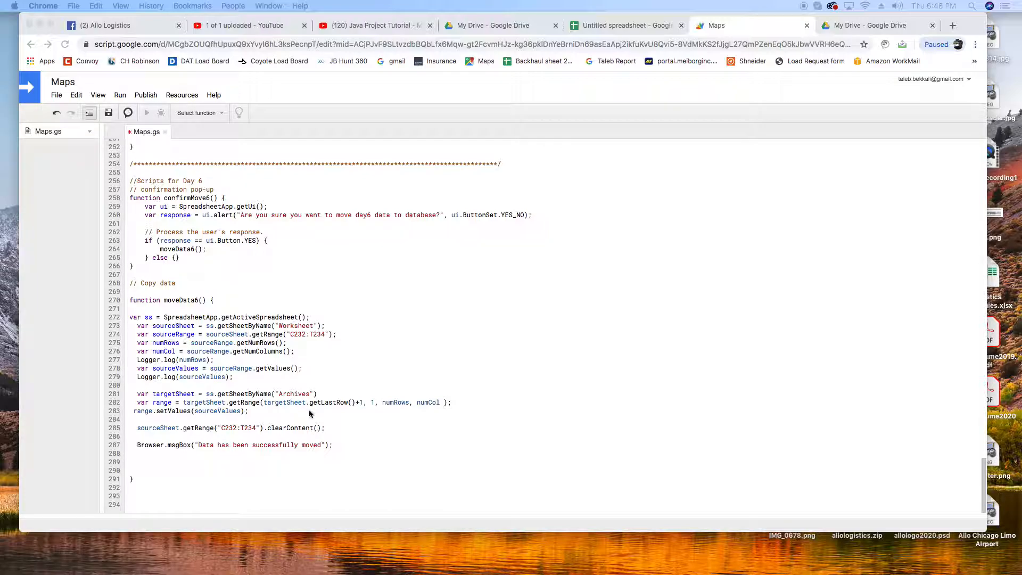
Review the A6:O13 range reference in the Day 1 code, then return to the spreadsheet.
{"action": "left_click", "coordinate": [130, 496]}
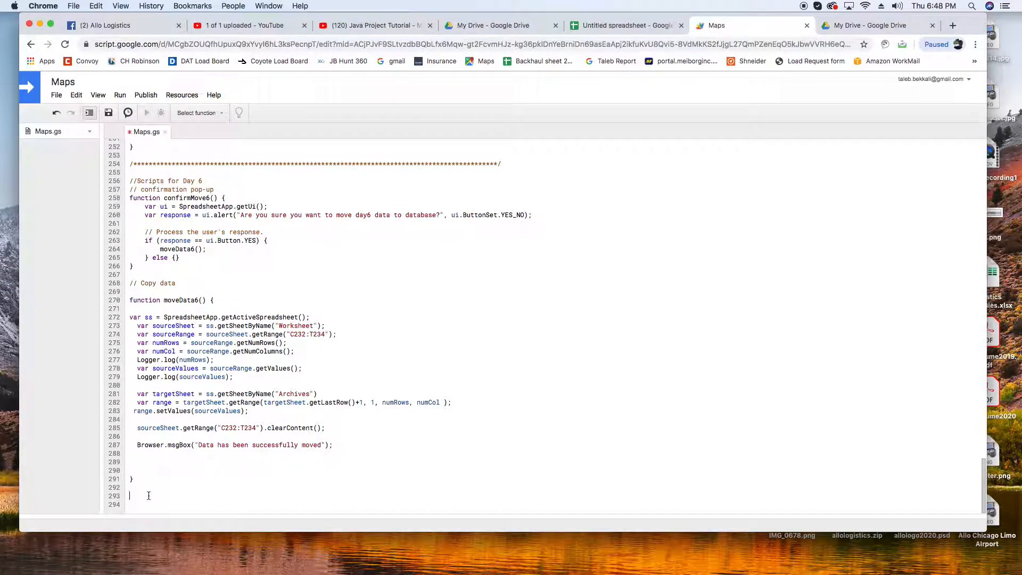
{"action": "scroll", "scroll_direction": "down", "scroll_amount": 3}
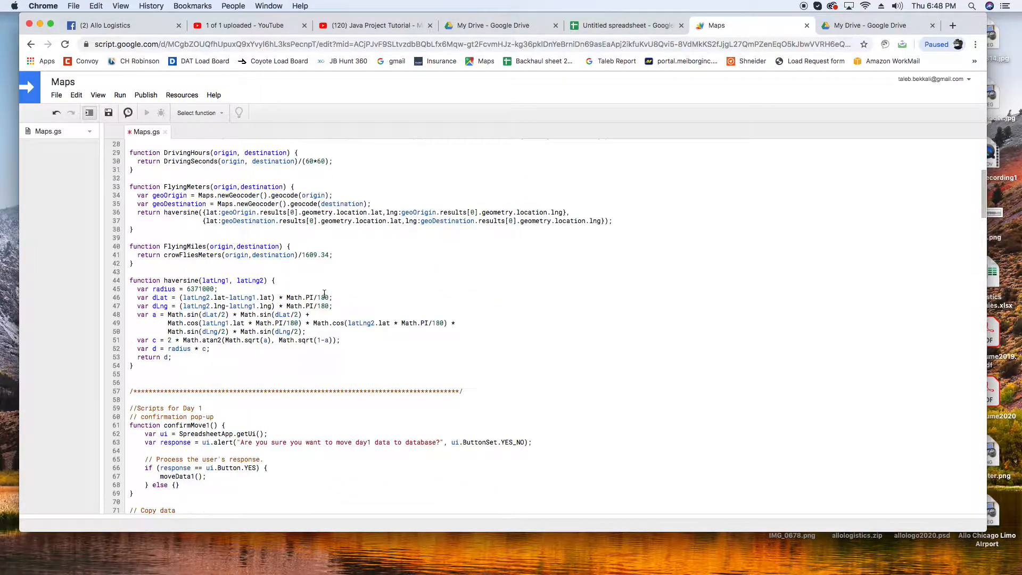
{"action": "scroll", "scroll_direction": "down", "scroll_amount": 3}
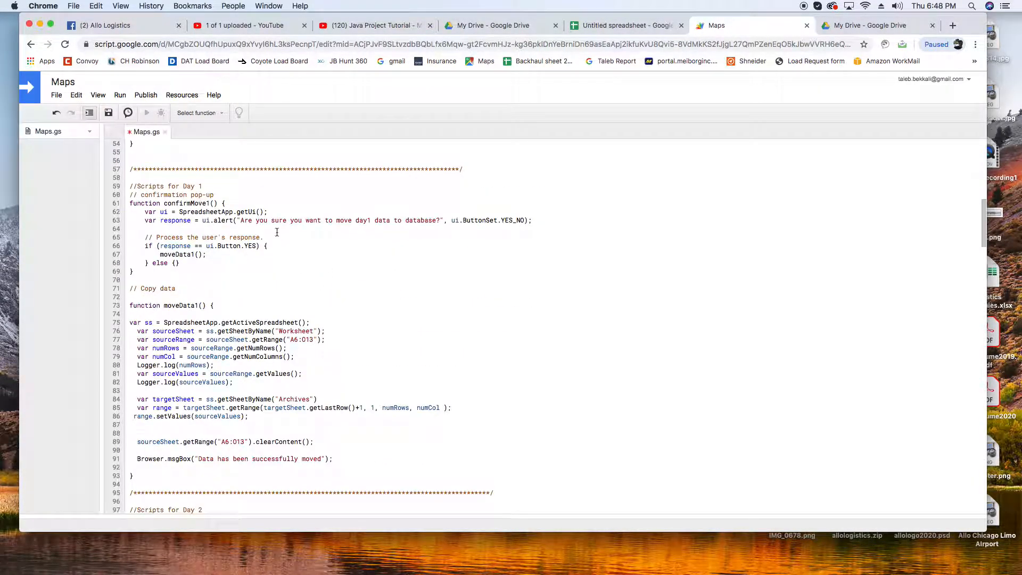
{"action": "scroll", "scroll_direction": "down", "scroll_amount": 3}
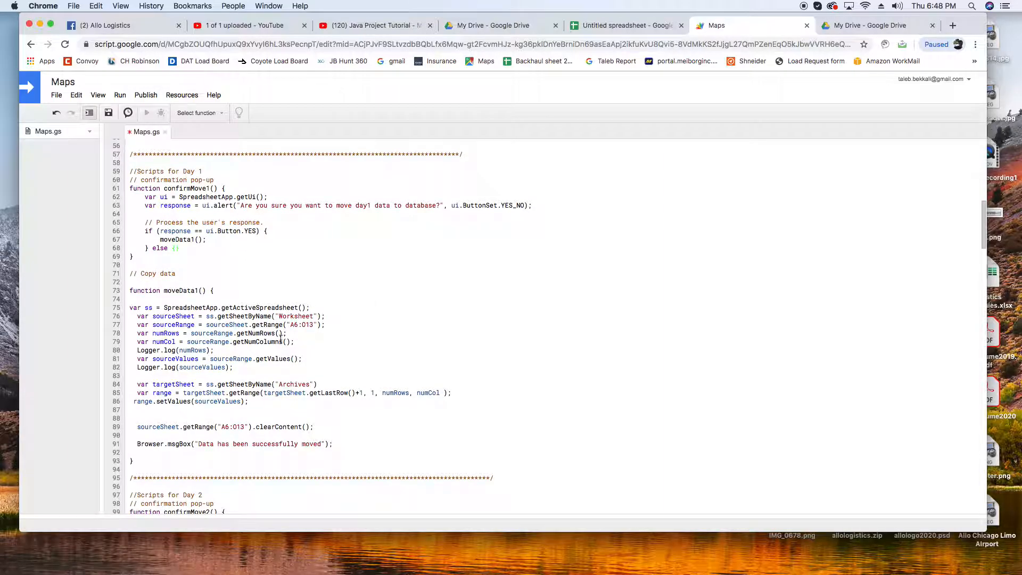
{"action": "double_click", "coordinate": [305, 325]}
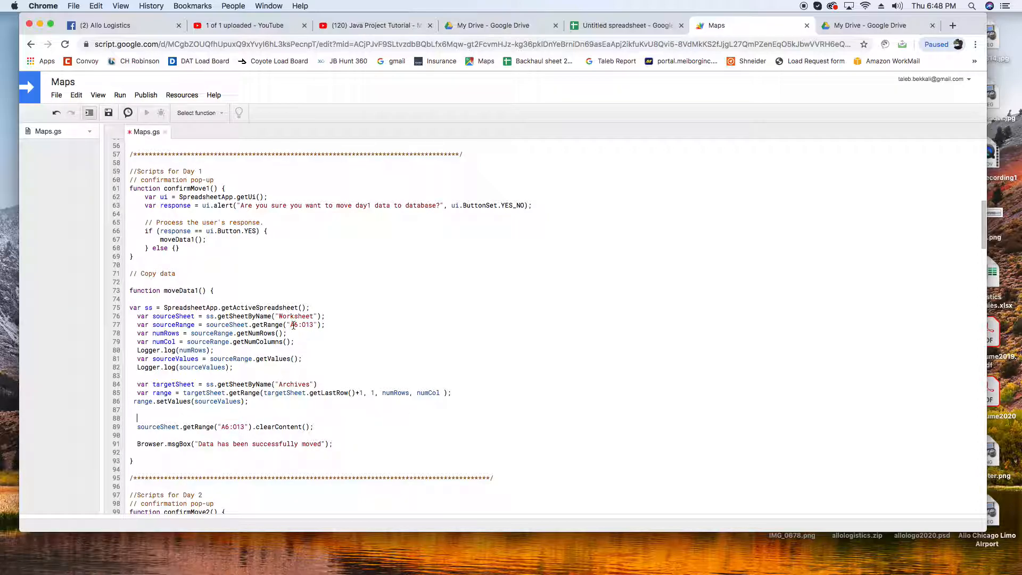
{"action": "double_click", "coordinate": [300, 325]}
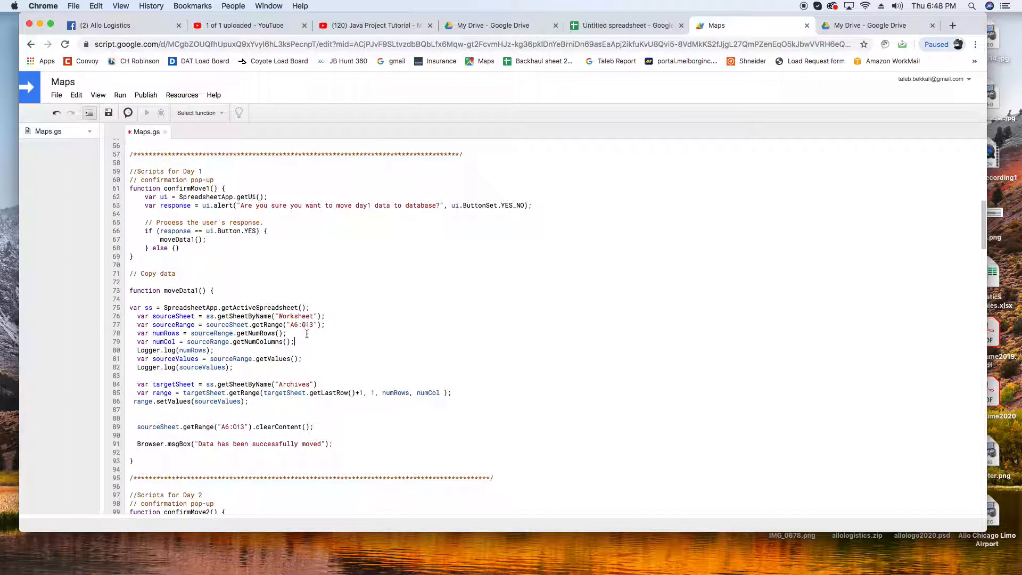
{"action": "mouse_move", "coordinate": [267, 415]}
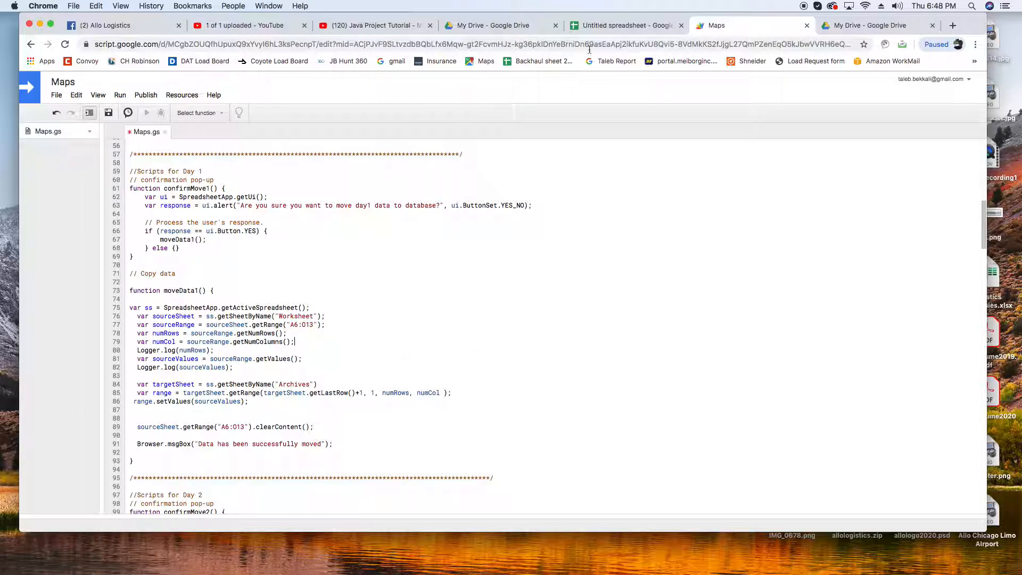
{"action": "left_click", "coordinate": [622, 26]}
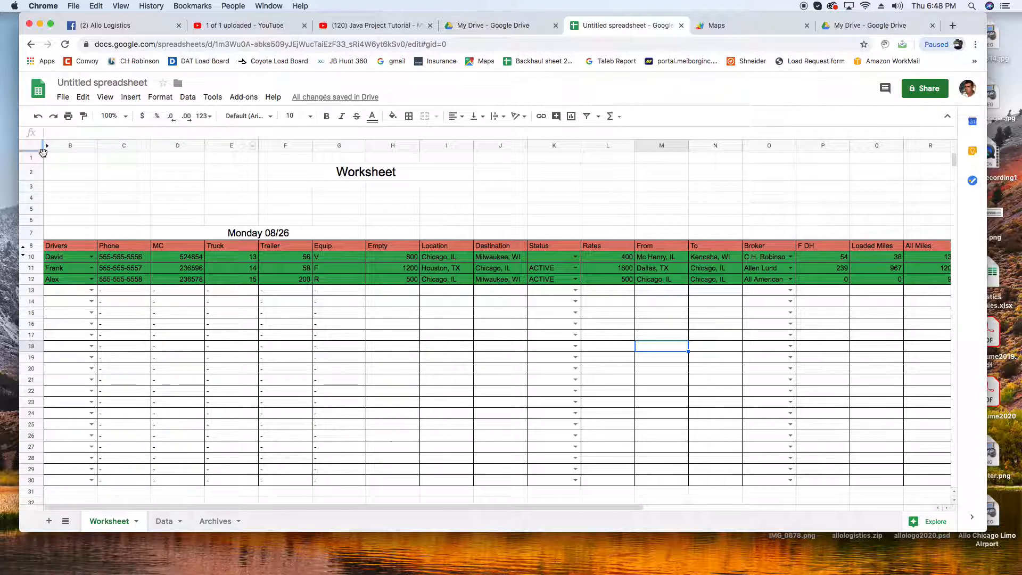
Unhide column A and check the formula behind row 12's $5.43 rate per mile.
{"action": "left_click", "coordinate": [70, 145]}
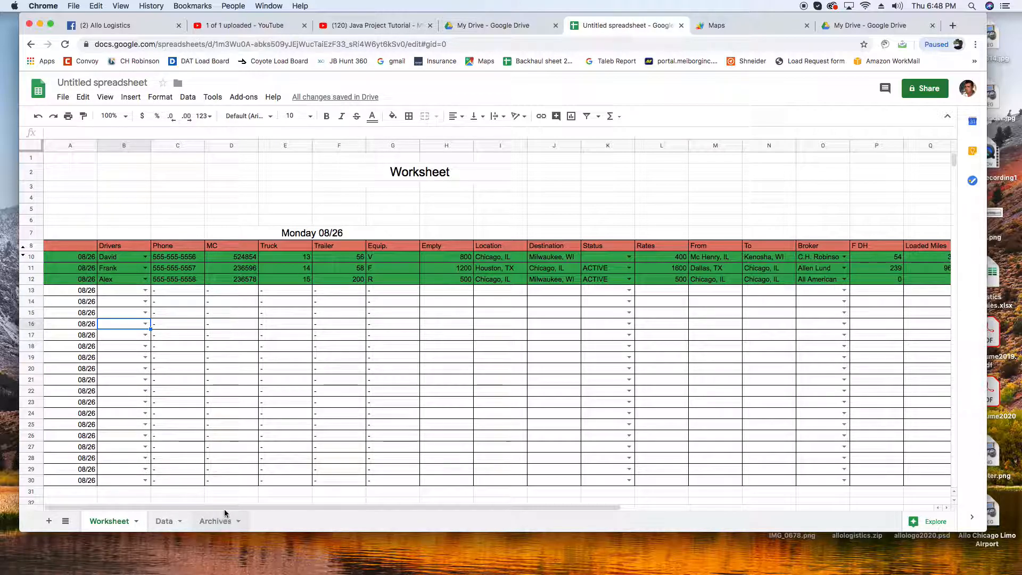
{"action": "scroll", "scroll_direction": "right", "scroll_amount": 3}
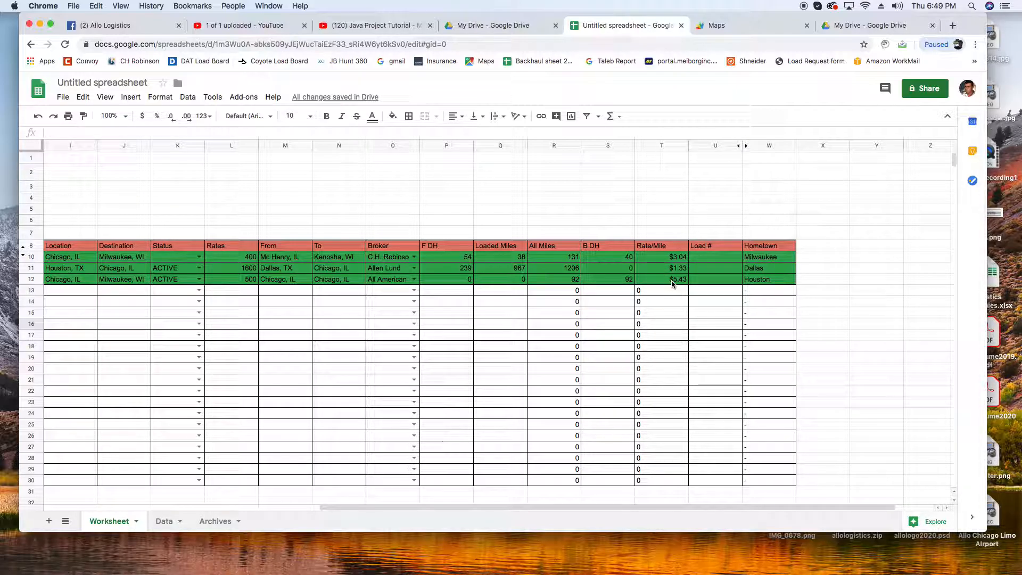
{"action": "mouse_move", "coordinate": [657, 339]}
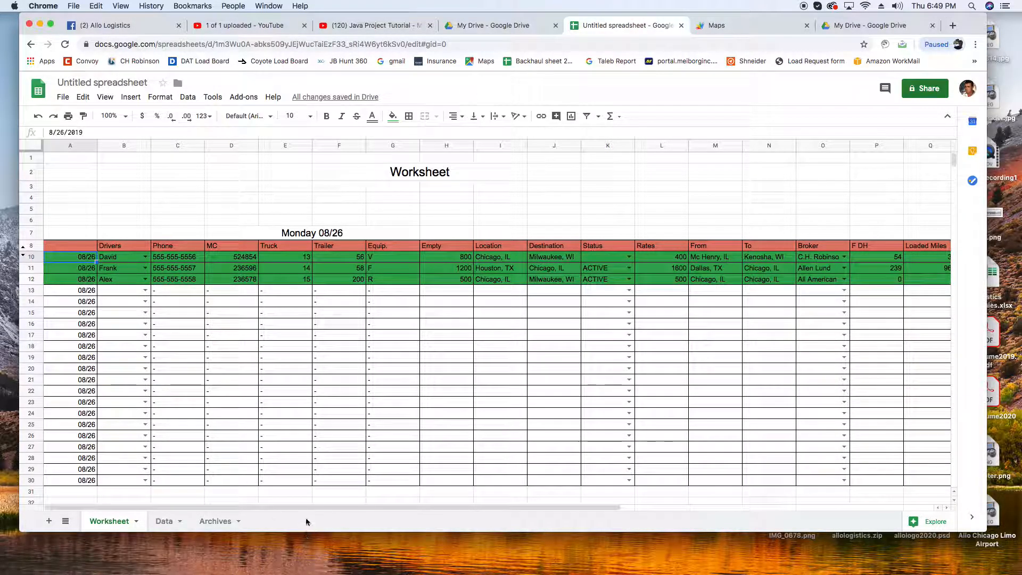
{"action": "scroll", "scroll_direction": "right", "scroll_amount": 3}
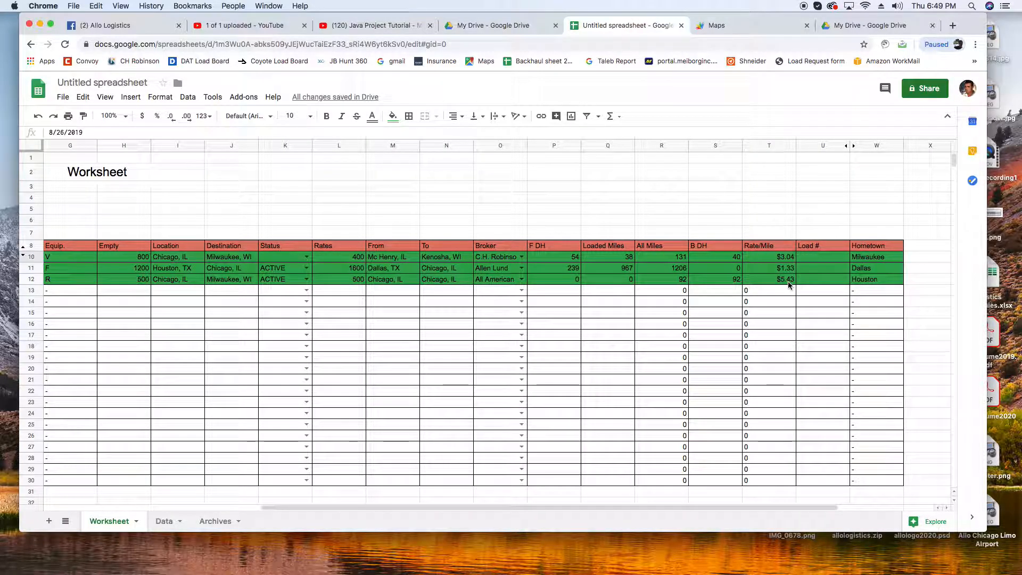
{"action": "left_click", "coordinate": [784, 279]}
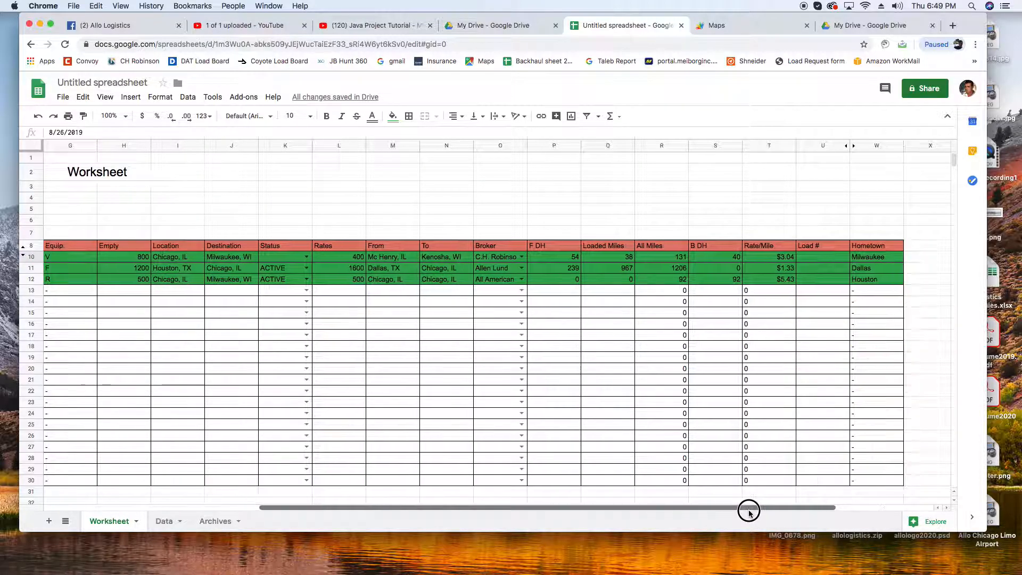
{"action": "left_click", "coordinate": [767, 279]}
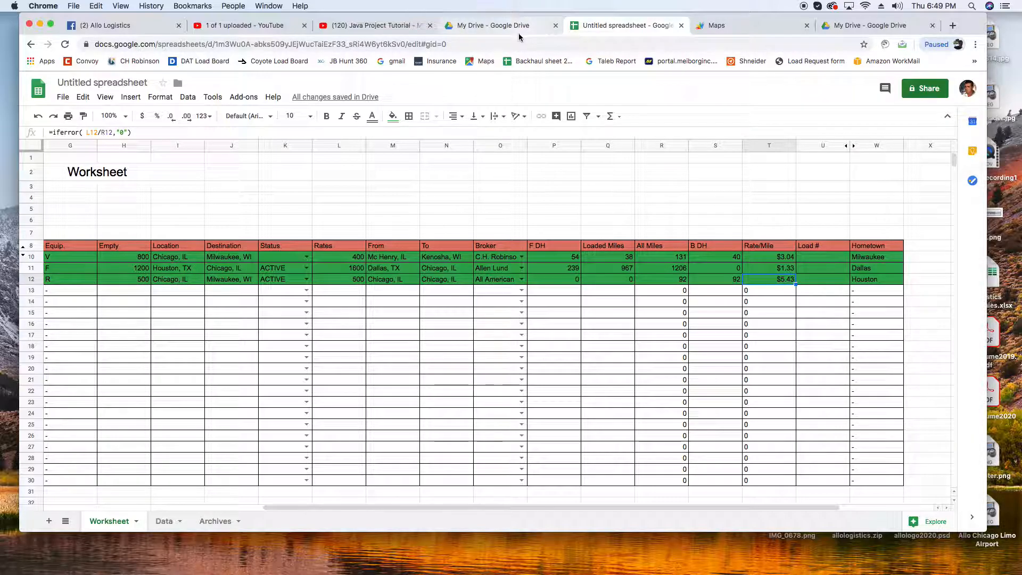
{"action": "left_click", "coordinate": [715, 26]}
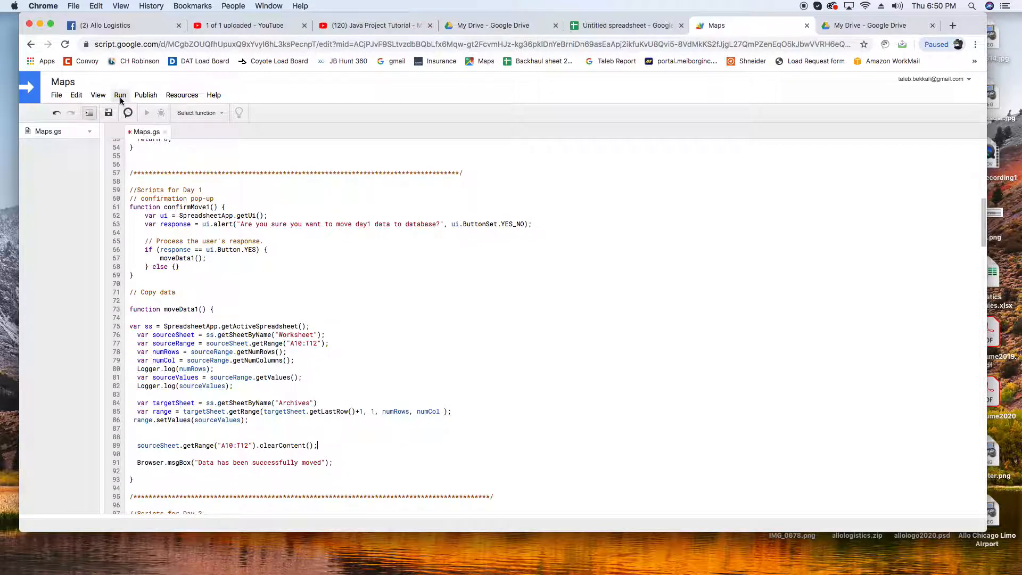
Open the Run menu's list of runnable functions in Maps.gs.
{"action": "left_click", "coordinate": [120, 95]}
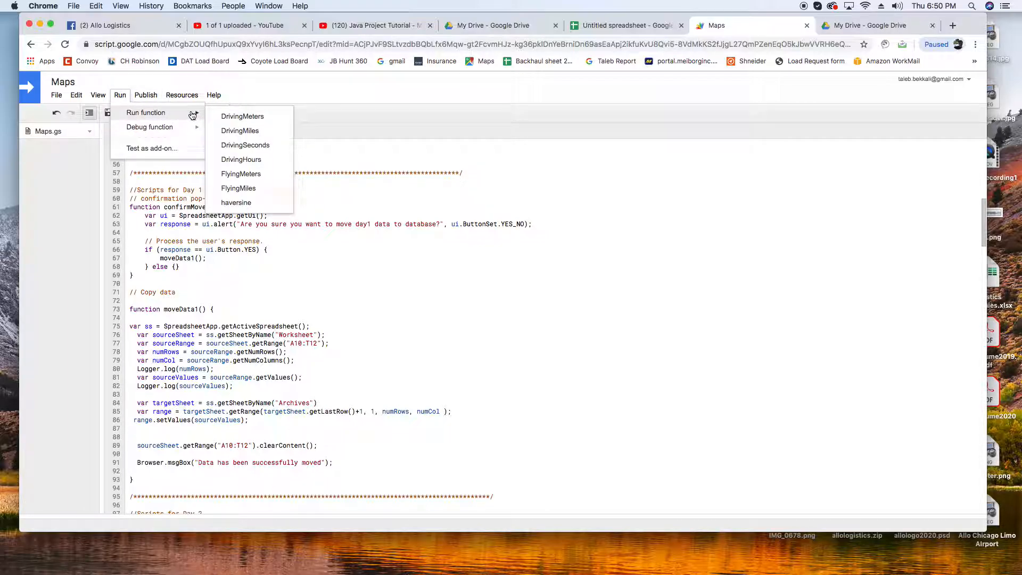
{"action": "mouse_move", "coordinate": [498, 316]}
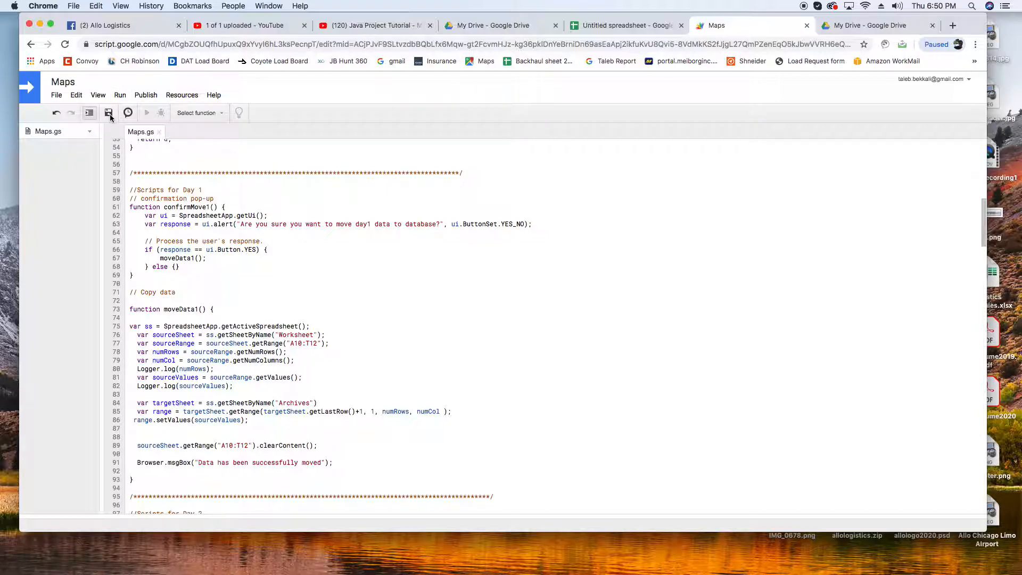
Run the moveData1 function, bringing up the script's authorization-required prompt.
{"action": "left_click", "coordinate": [120, 94]}
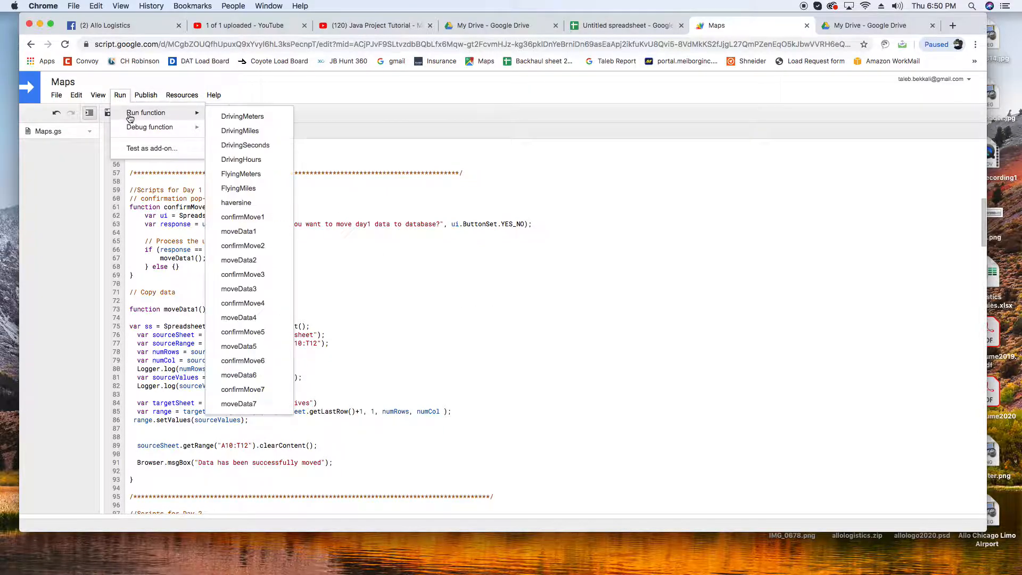
{"action": "mouse_move", "coordinate": [238, 188]}
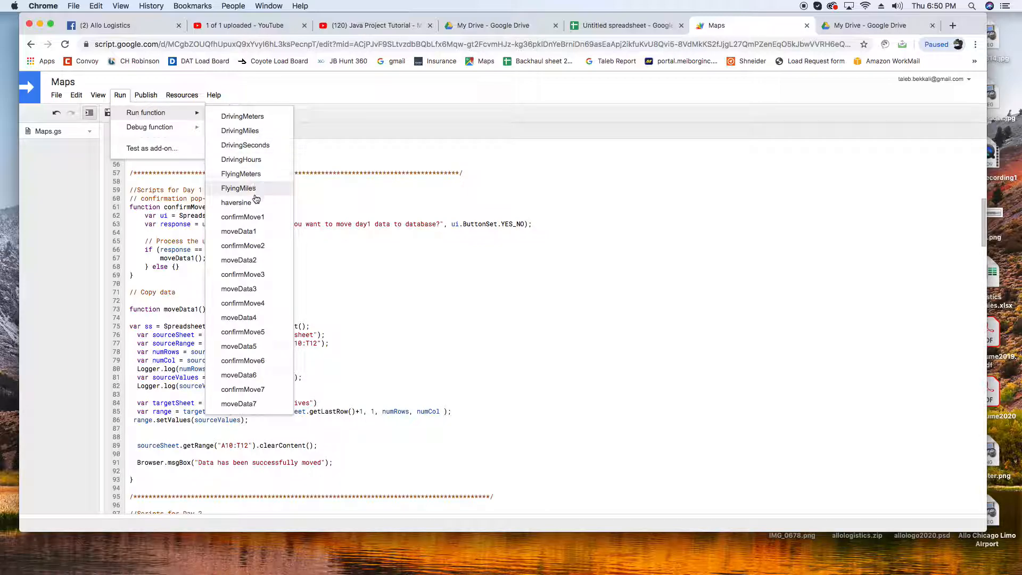
{"action": "mouse_move", "coordinate": [239, 230]}
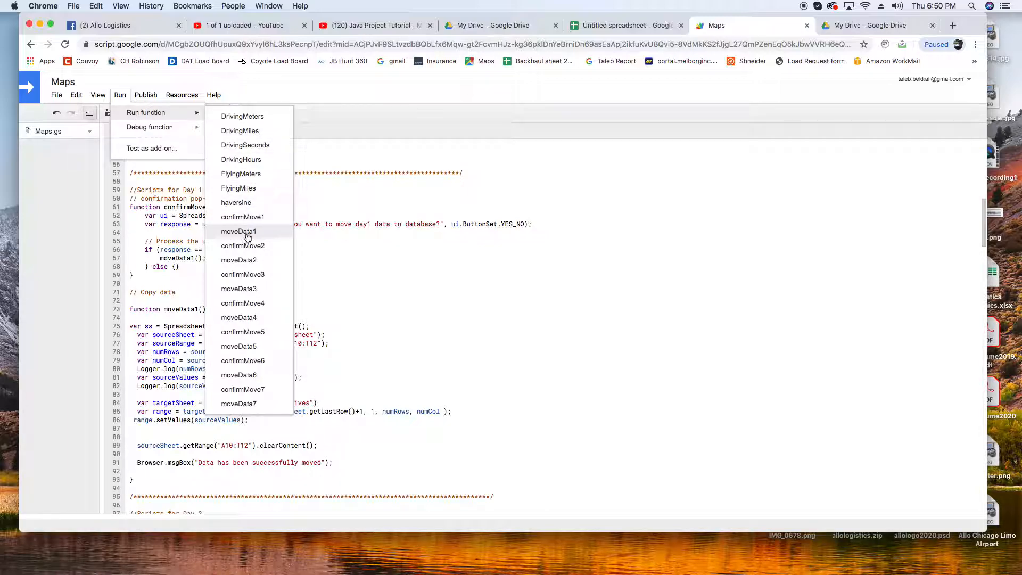
{"action": "mouse_move", "coordinate": [245, 235]}
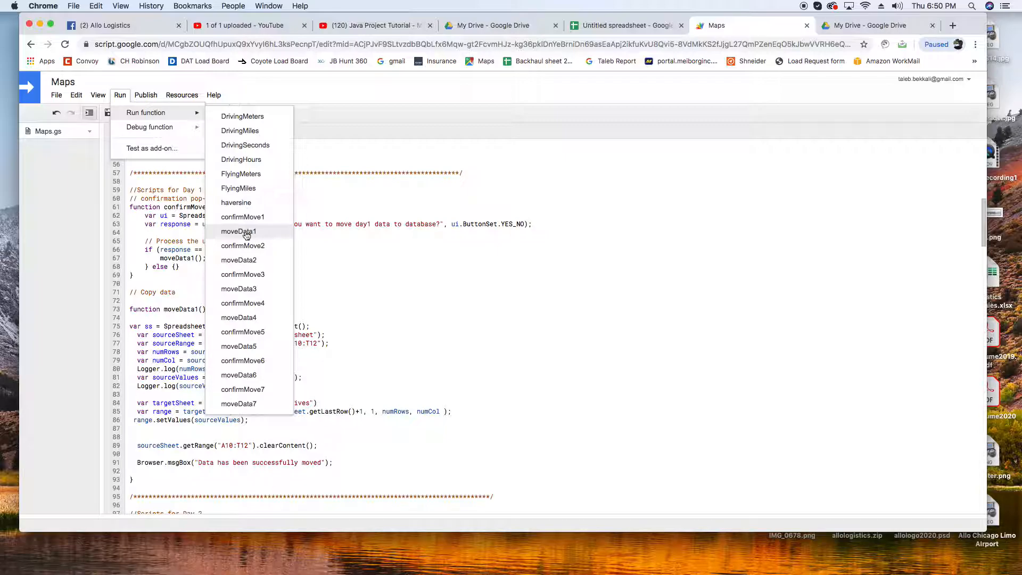
{"action": "left_click", "coordinate": [239, 231]}
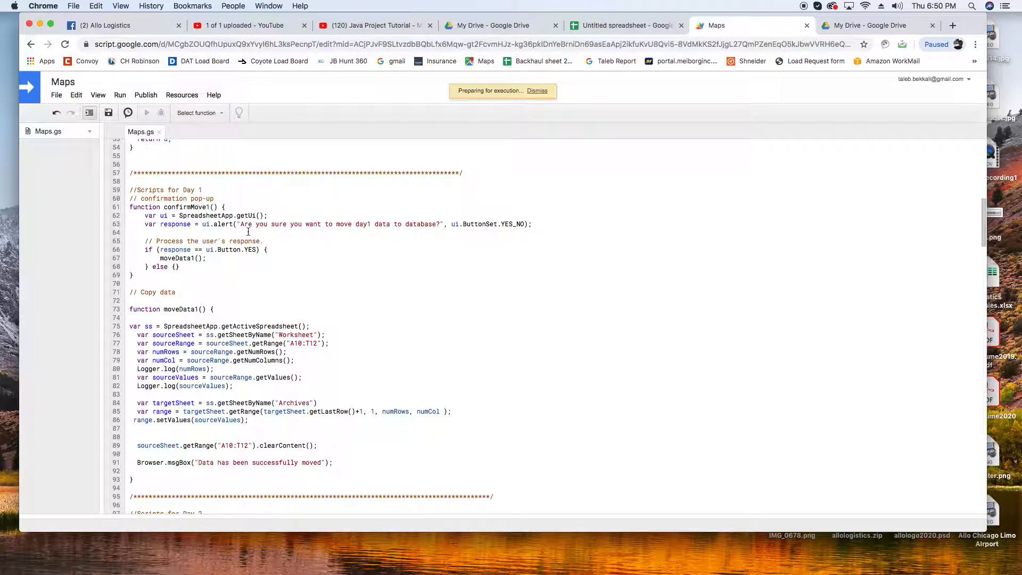
{"action": "left_click", "coordinate": [146, 113]}
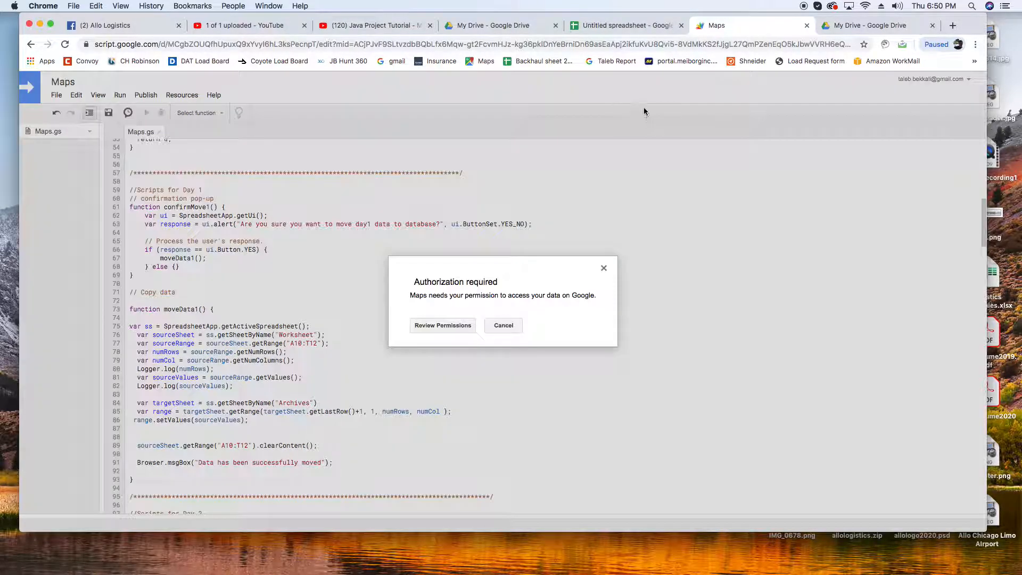
{"action": "mouse_move", "coordinate": [437, 337]}
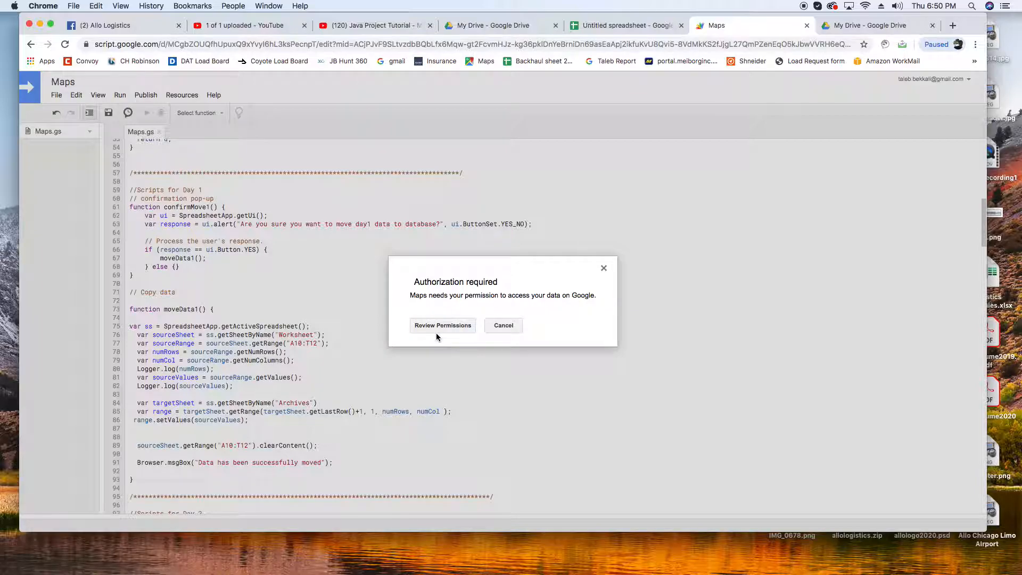
Authorize the Maps script through Advanced > Go to Maps (unsafe) and Allow, then view the spreadsheet.
{"action": "left_click", "coordinate": [442, 326]}
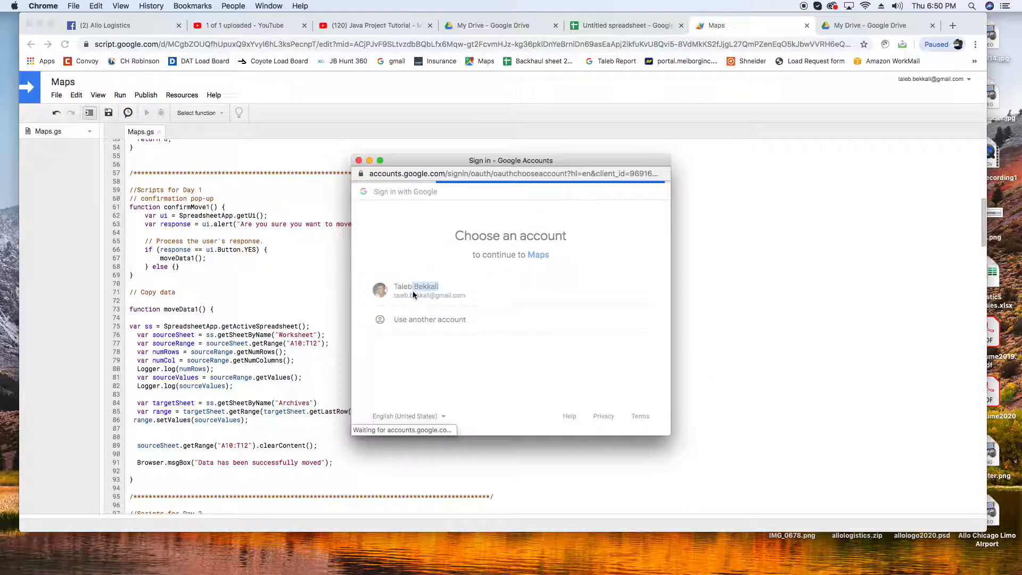
{"action": "left_click", "coordinate": [428, 290]}
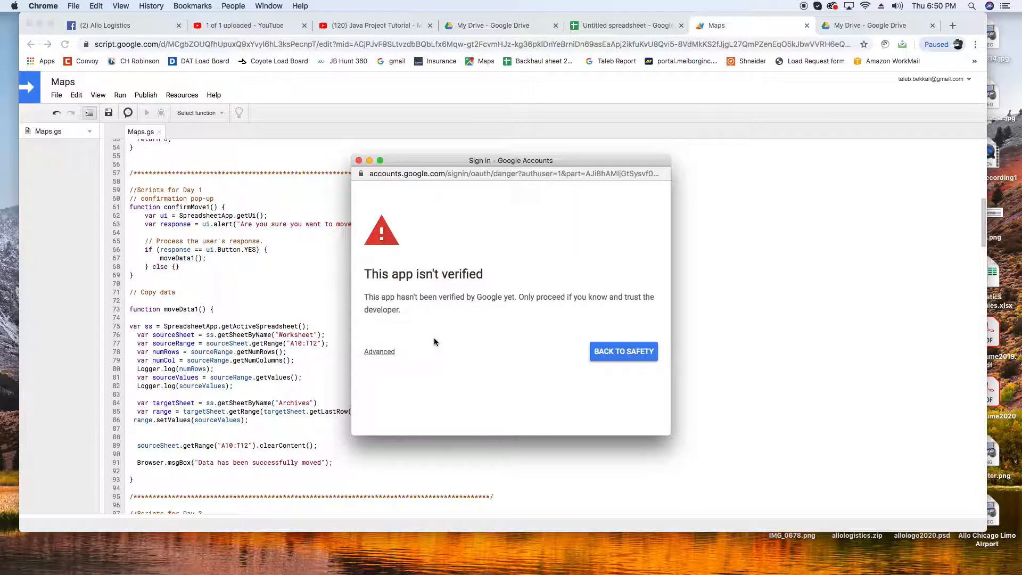
{"action": "mouse_move", "coordinate": [379, 352]}
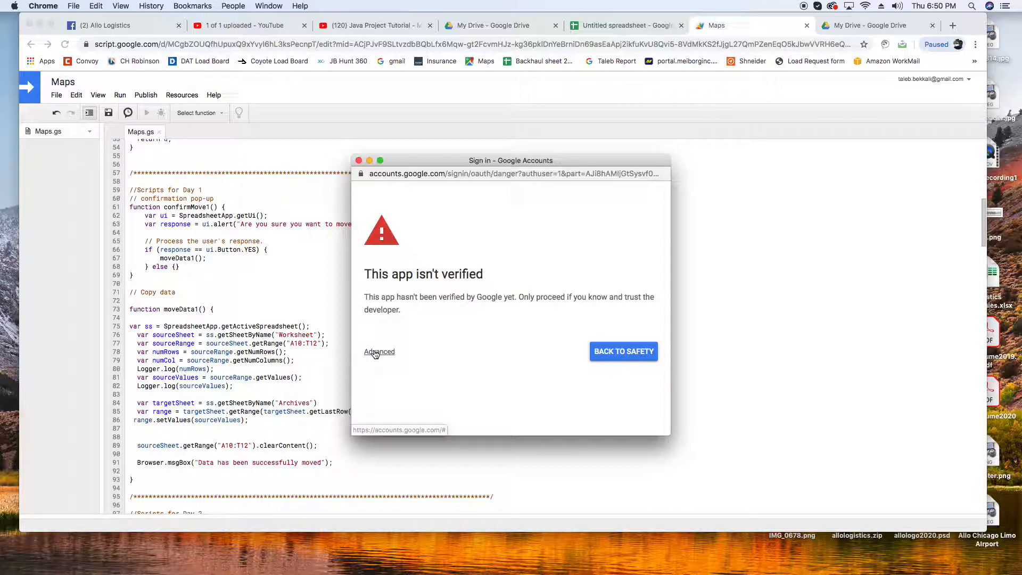
{"action": "left_click", "coordinate": [379, 351]}
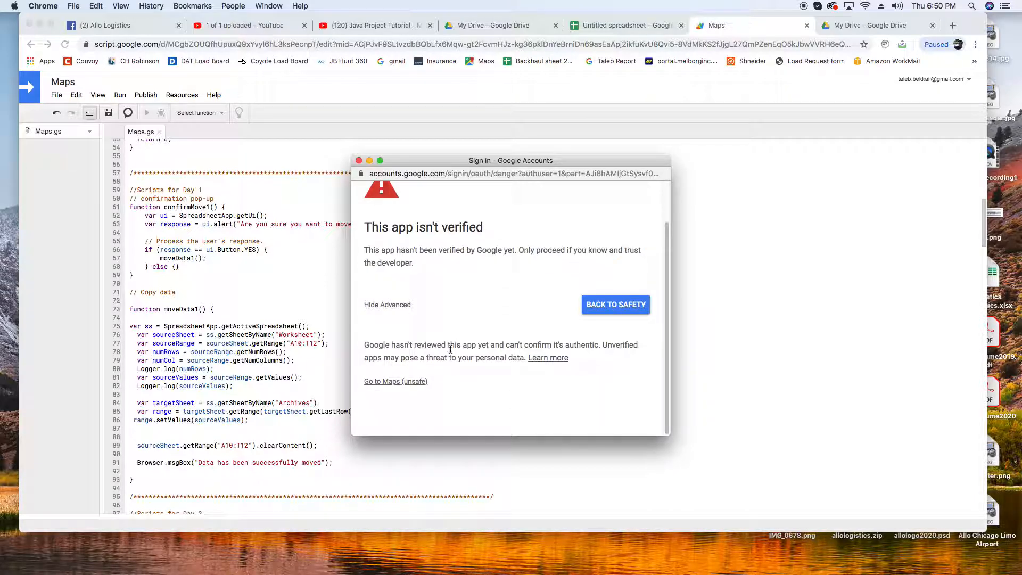
{"action": "left_click", "coordinate": [396, 381]}
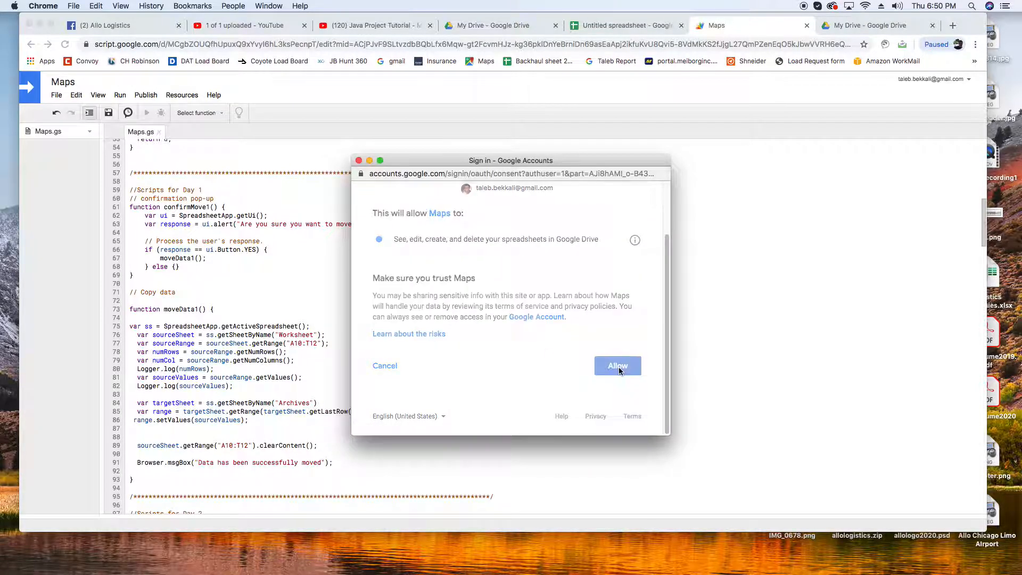
{"action": "left_click", "coordinate": [616, 365]}
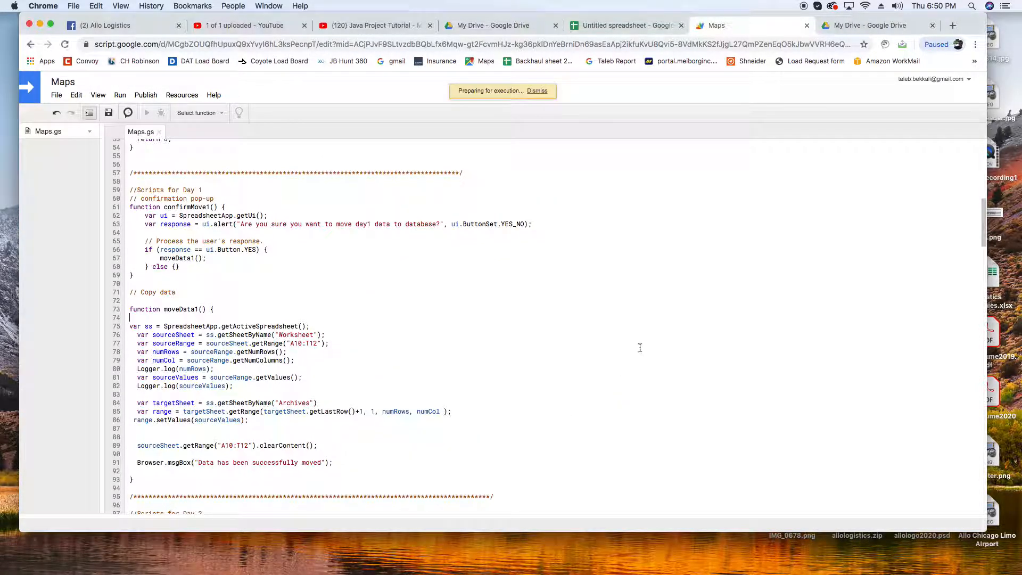
{"action": "left_click", "coordinate": [626, 25]}
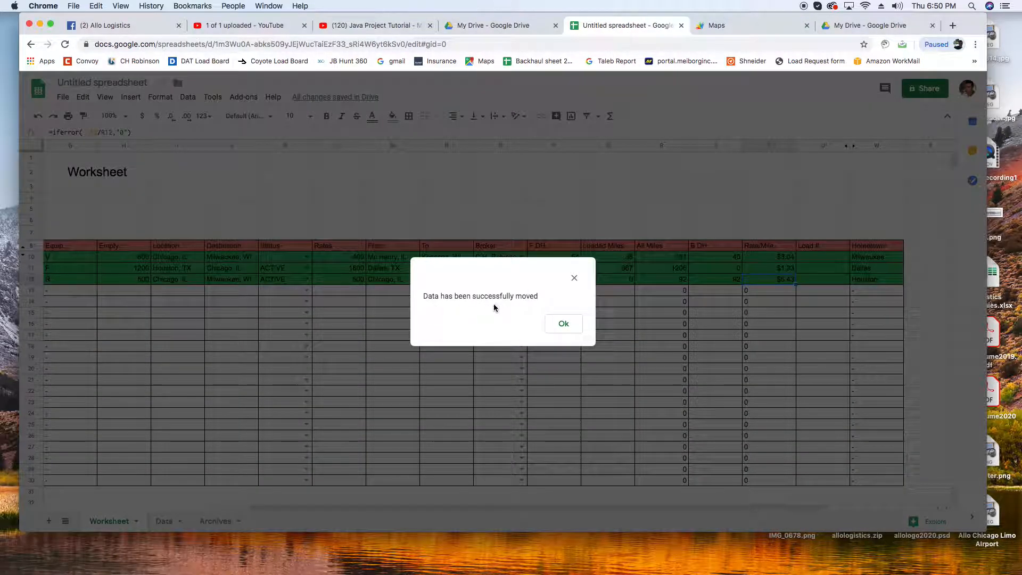
Dismiss the data-moved message and scroll to confirm Monday 08/26 rows are blank.
{"action": "left_click", "coordinate": [563, 323]}
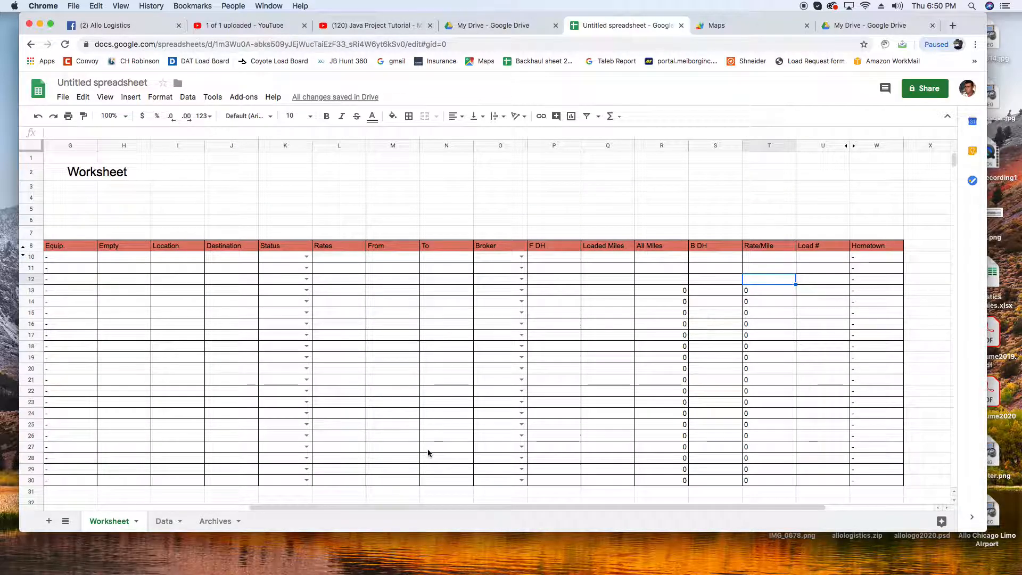
{"action": "scroll", "scroll_direction": "left", "scroll_amount": 3}
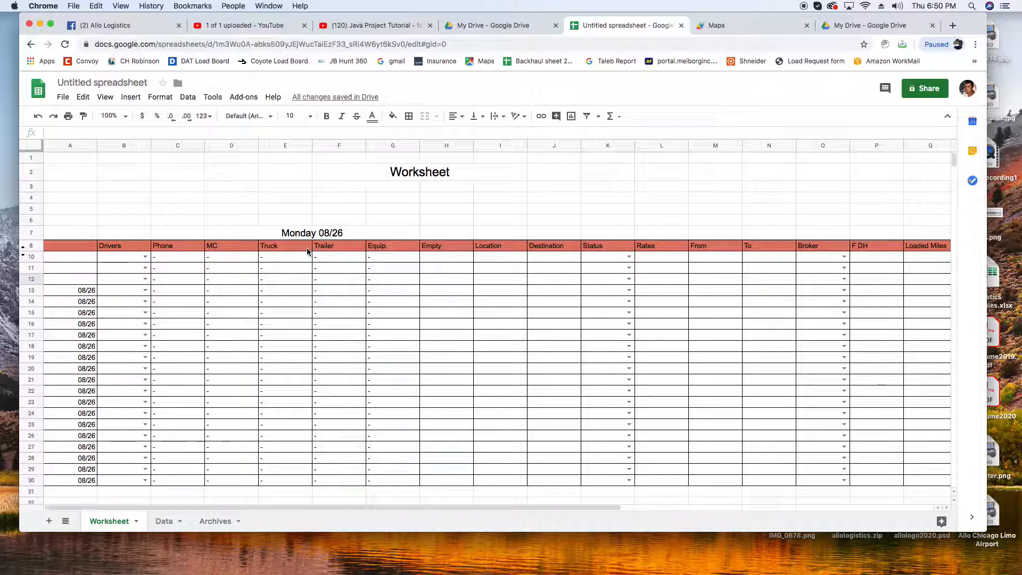
{"action": "scroll", "scroll_direction": "down", "scroll_amount": 3}
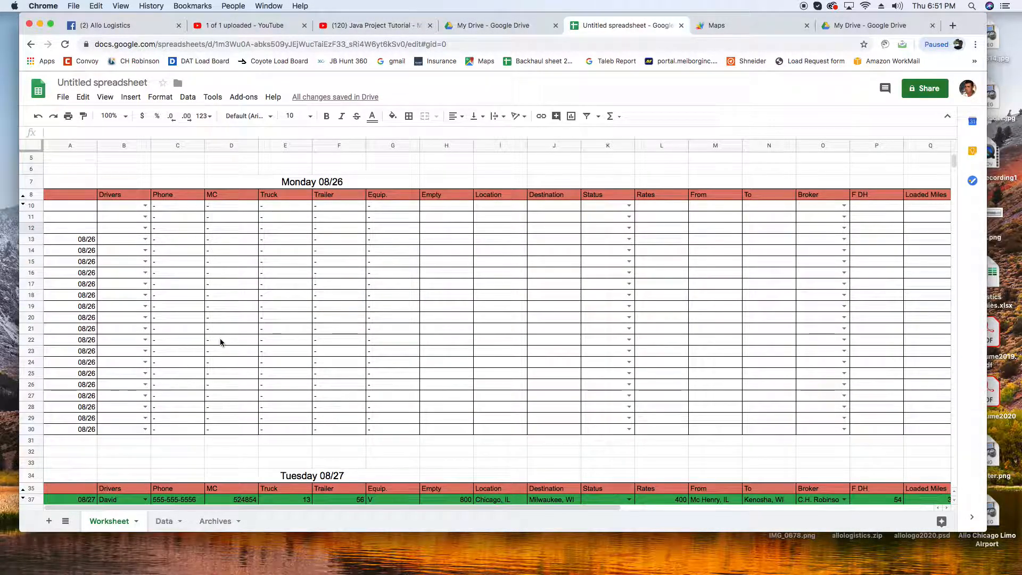
{"action": "scroll", "scroll_direction": "down", "scroll_amount": 3}
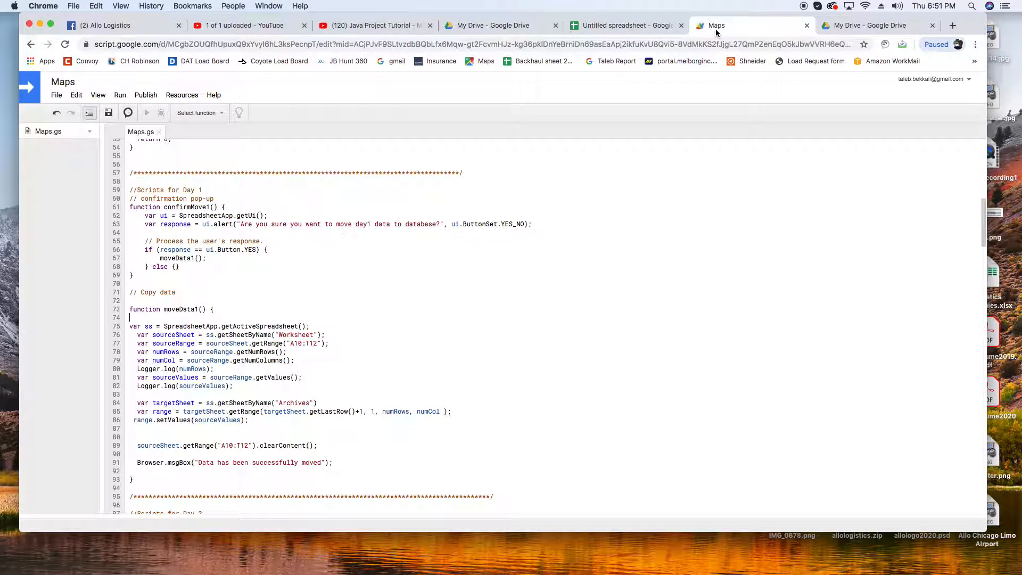
Change moveData2's copy and clear ranges from C51:AB80 to A37:T38 and save.
{"action": "scroll", "scroll_direction": "down", "scroll_amount": 3}
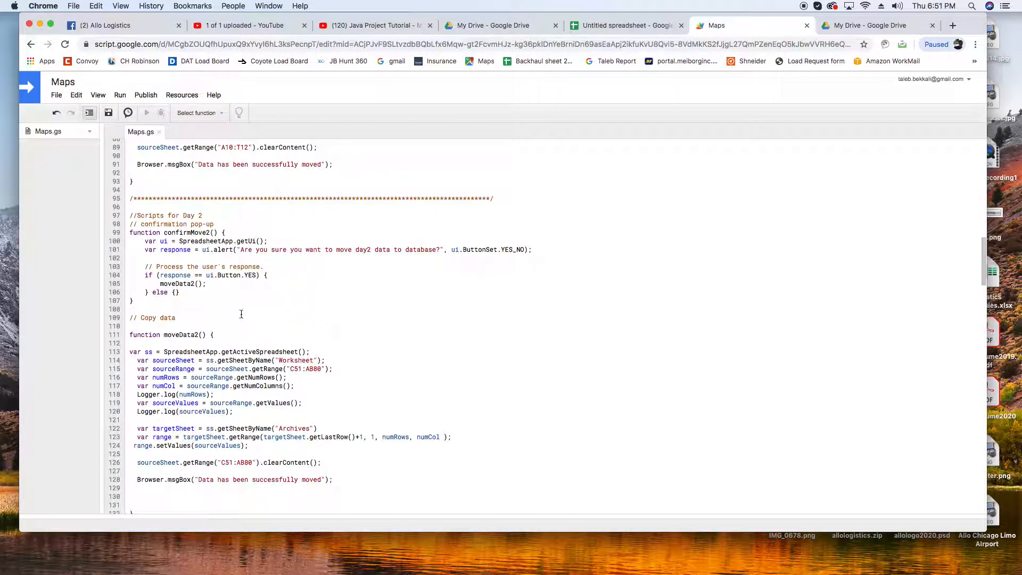
{"action": "mouse_move", "coordinate": [301, 371]}
{"action": "type", "text": "A37"}
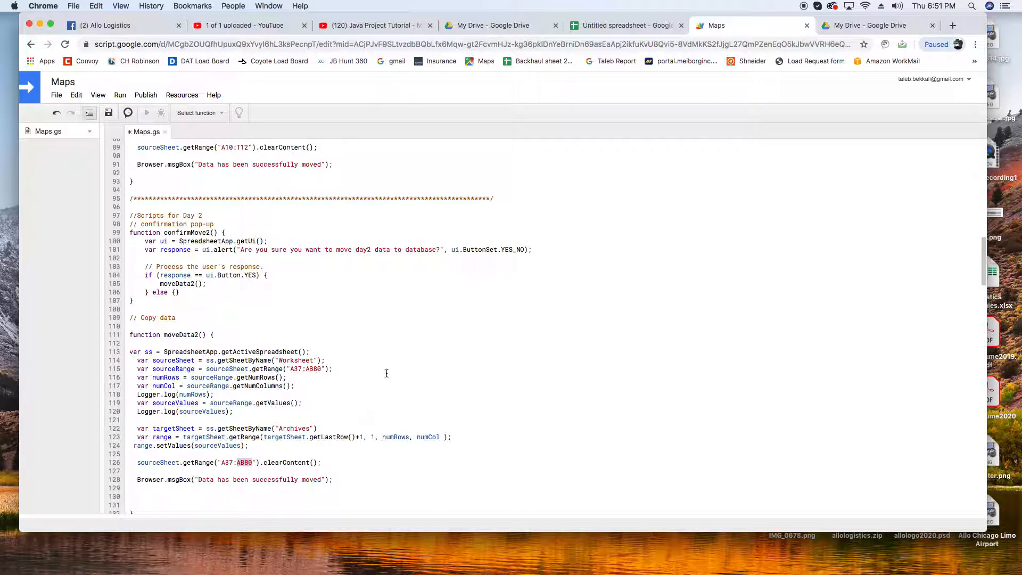
{"action": "left_click", "coordinate": [624, 26]}
{"action": "type", "text": "T"}
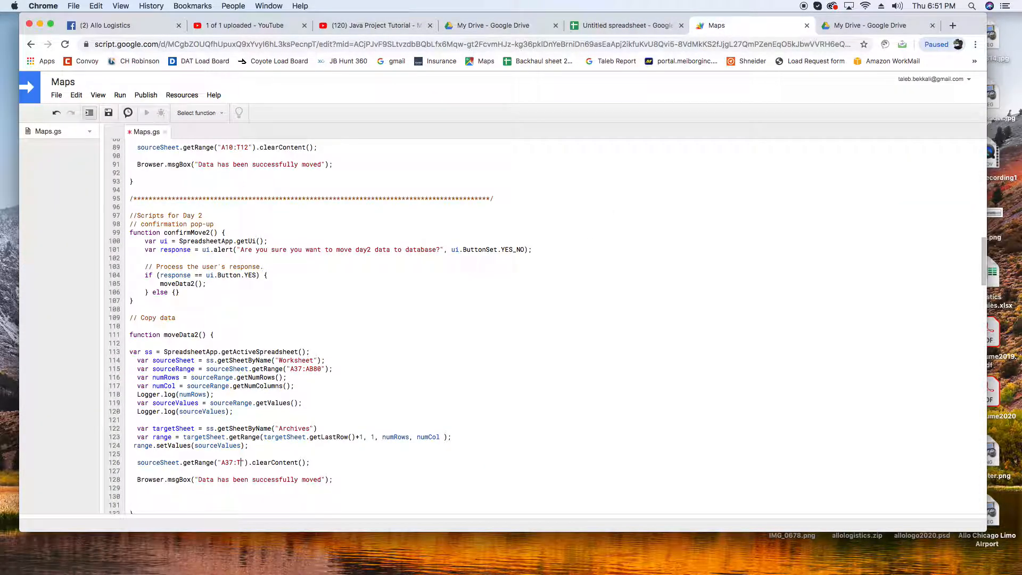
{"action": "type", "text": "38"}
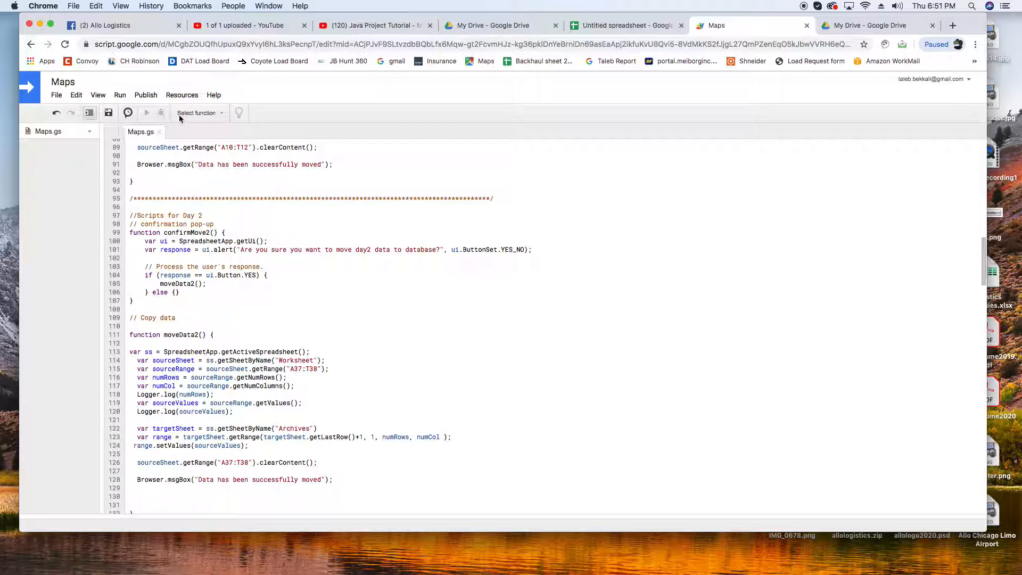
Run moveData2, dismiss the success message, and check Tuesday 08/27 rows moved to Archives.
{"action": "left_click", "coordinate": [119, 94]}
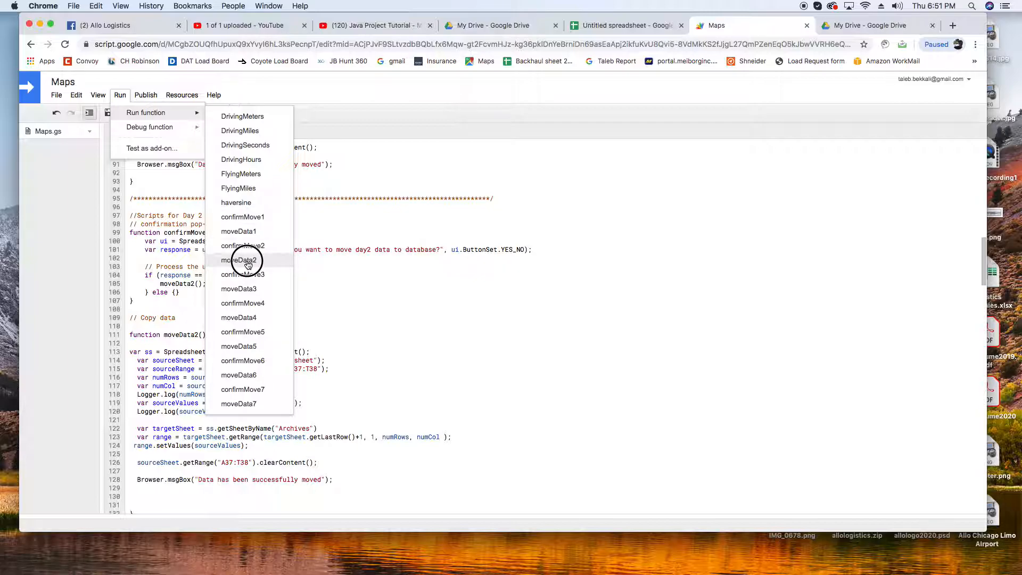
{"action": "left_click", "coordinate": [239, 260]}
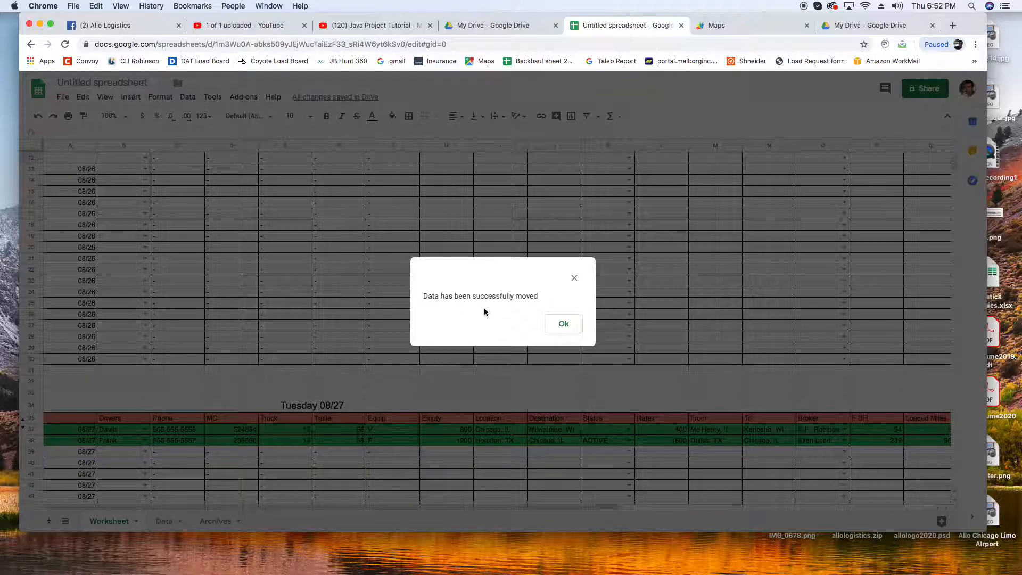
{"action": "left_click", "coordinate": [562, 323]}
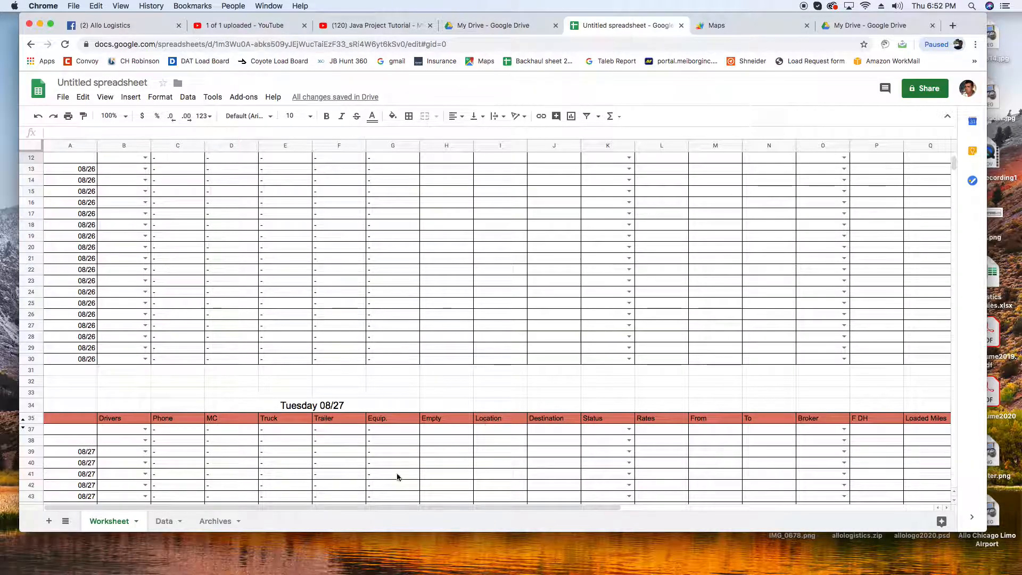
{"action": "scroll", "scroll_direction": "down", "scroll_amount": 3}
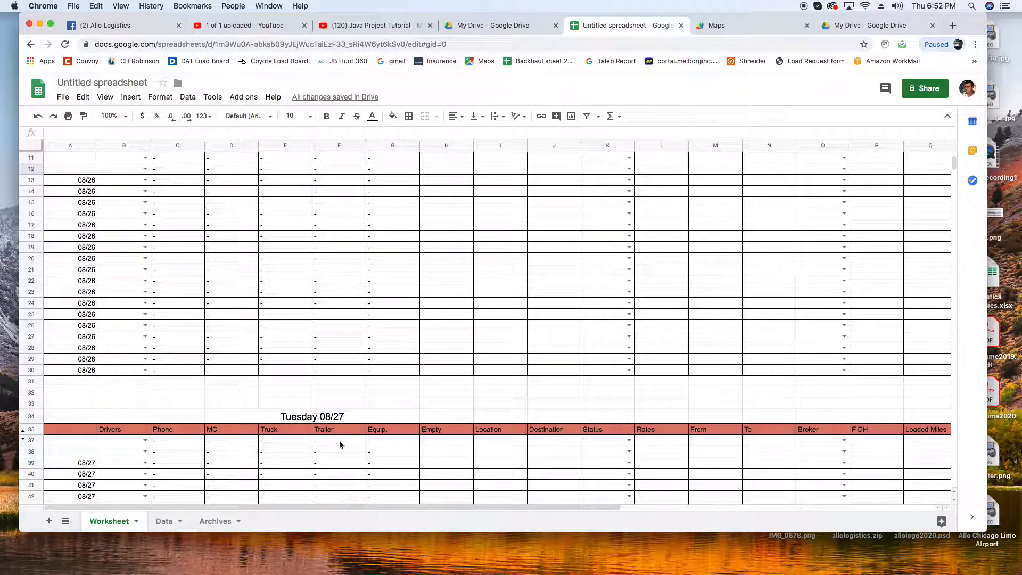
{"action": "left_click", "coordinate": [215, 520]}
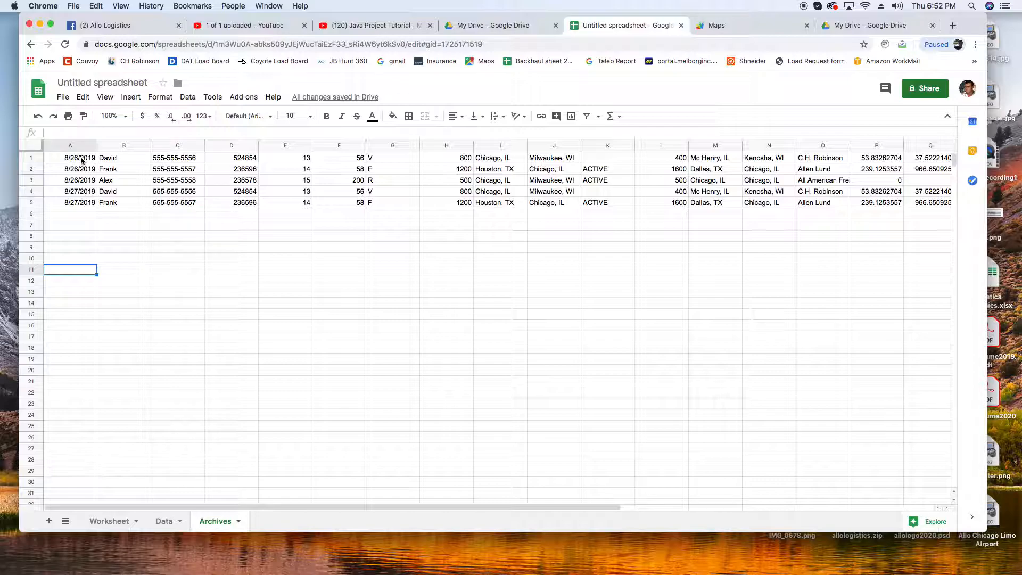
Format Archives columns P through S as whole numbers without decimals.
{"action": "left_click", "coordinate": [124, 247]}
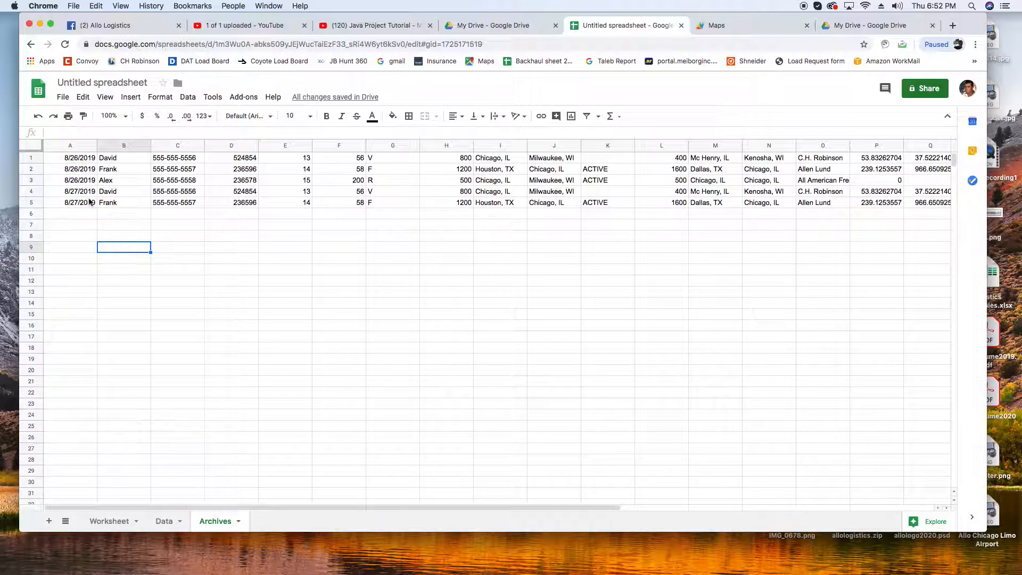
{"action": "left_click_drag", "start_coordinate": [391, 507], "coordinate": [566, 507]}
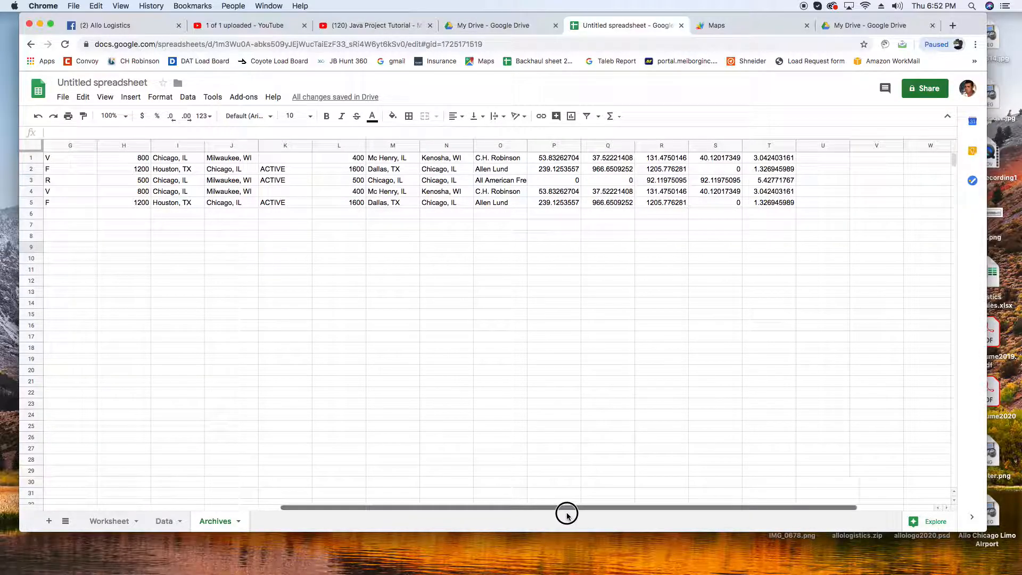
{"action": "left_click_drag", "start_coordinate": [566, 507], "coordinate": [509, 507]}
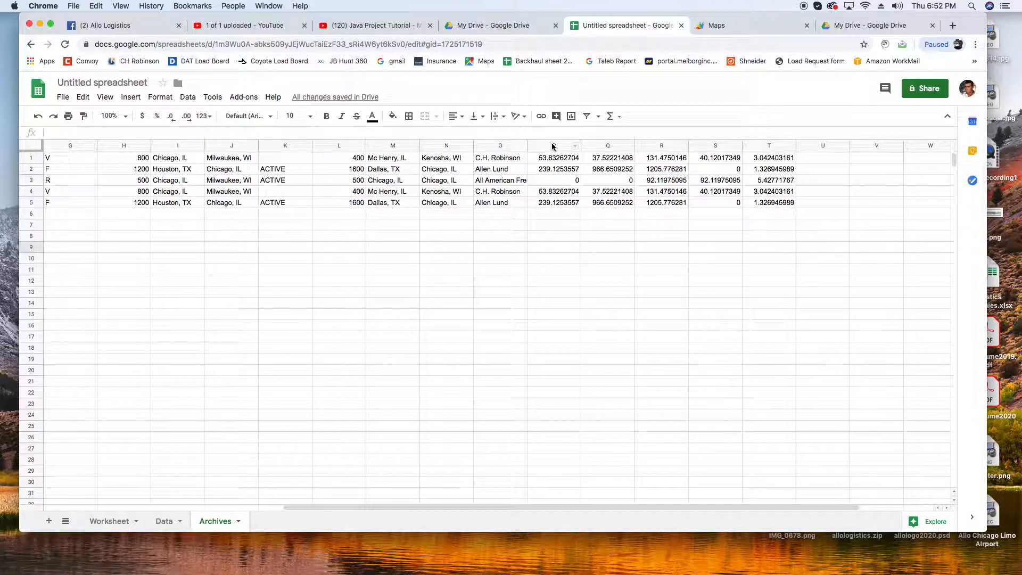
{"action": "left_click", "coordinate": [554, 146]}
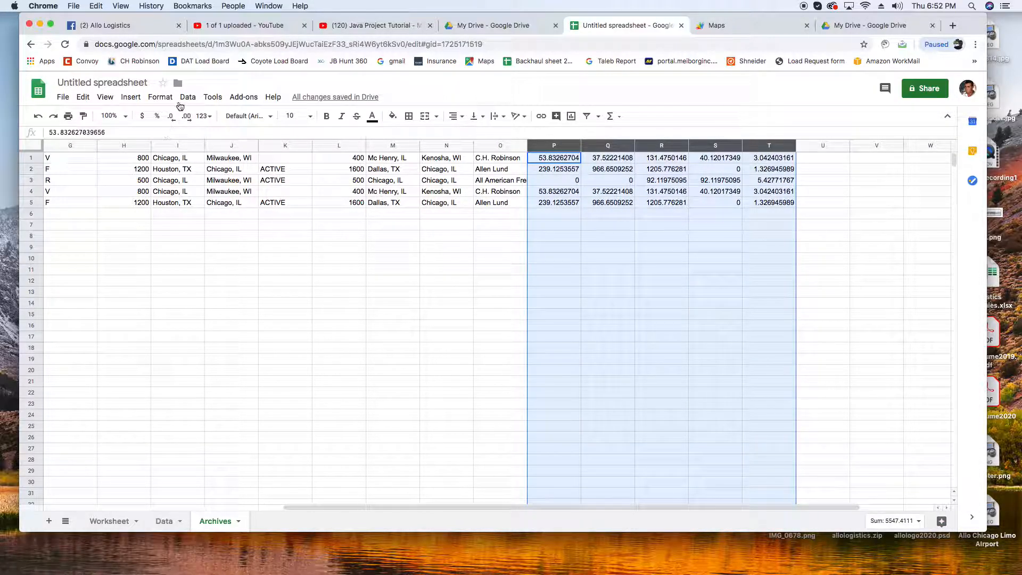
{"action": "left_click", "coordinate": [160, 96]}
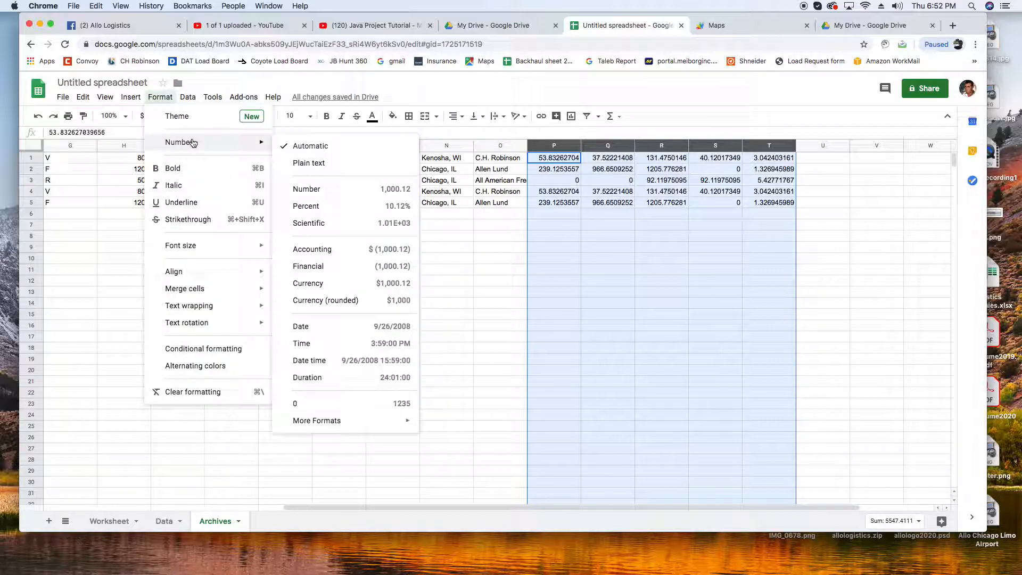
{"action": "mouse_move", "coordinate": [193, 143]}
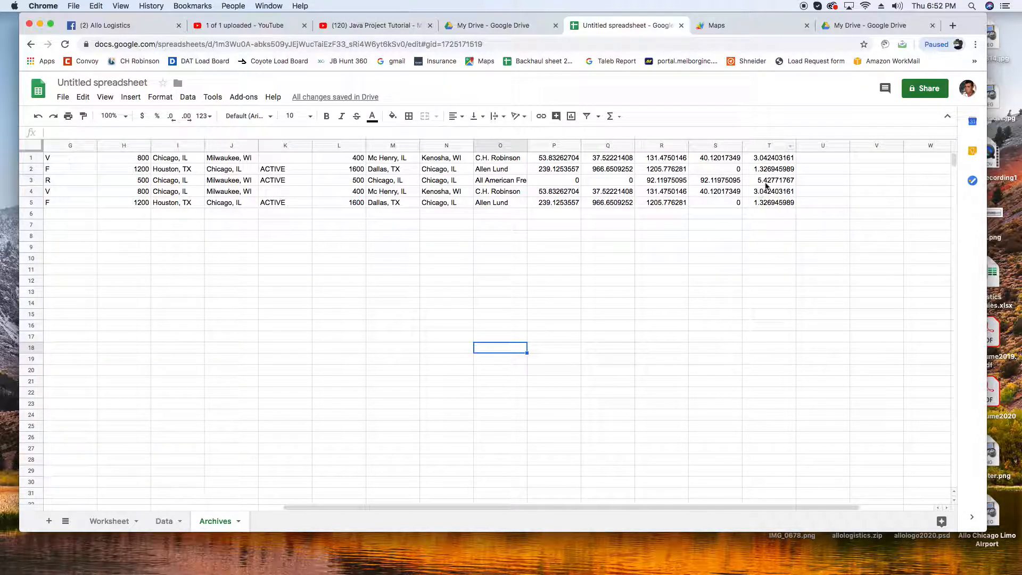
{"action": "left_click_drag", "start_coordinate": [554, 157], "coordinate": [715, 158]}
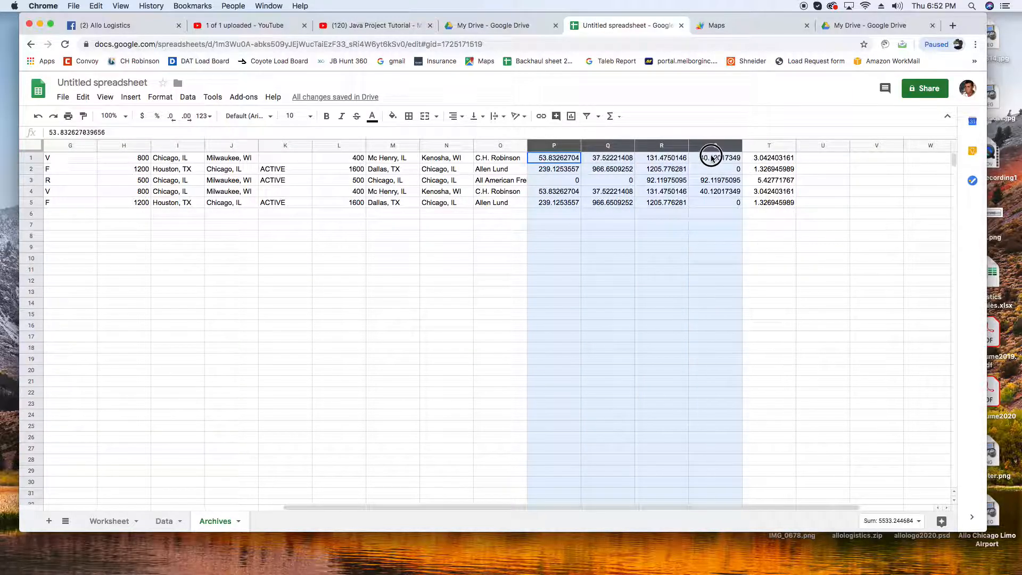
{"action": "left_click", "coordinate": [160, 96]}
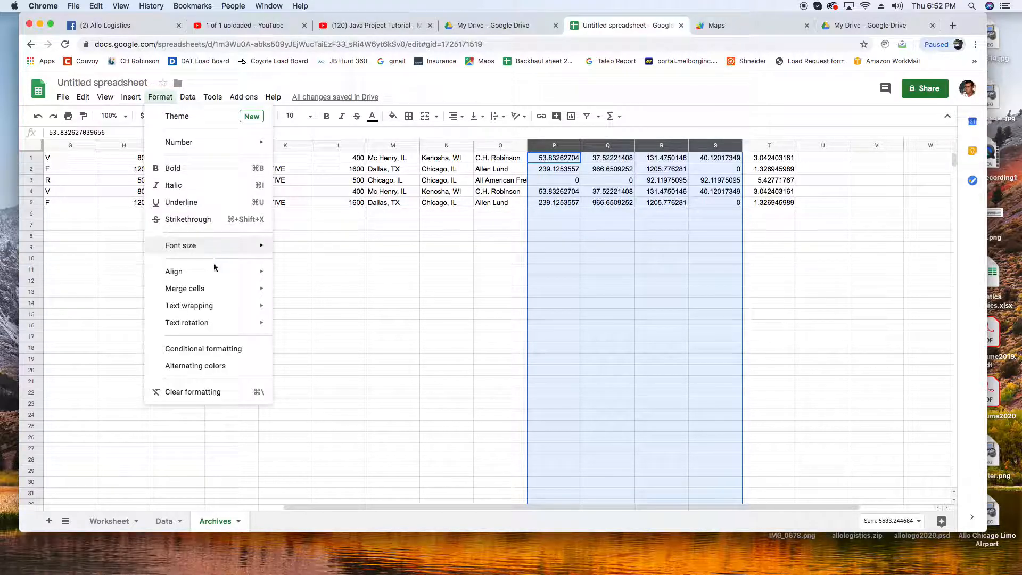
{"action": "mouse_move", "coordinate": [172, 168]}
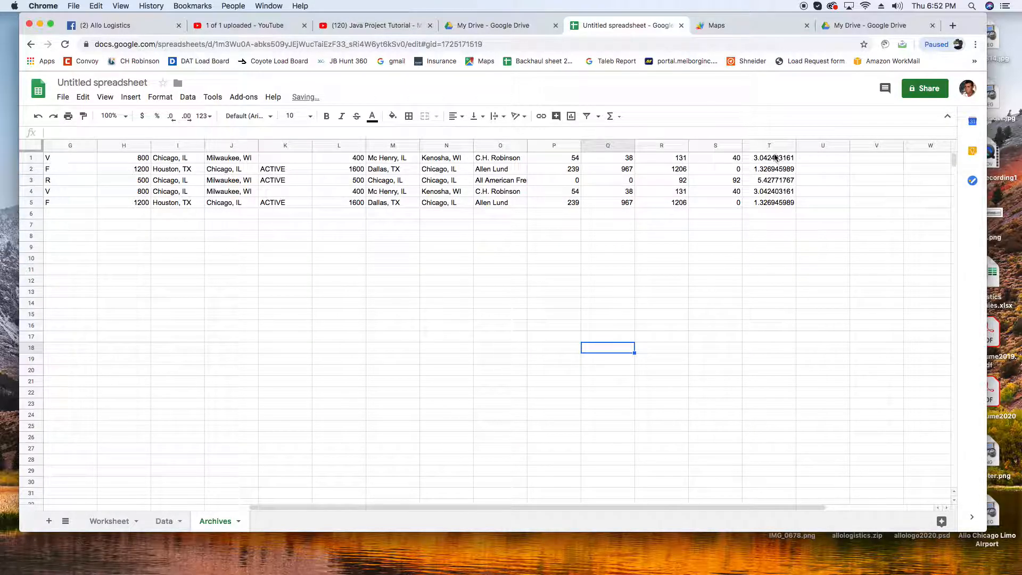
Apply the currency number format to Archives column T.
{"action": "left_click", "coordinate": [768, 145]}
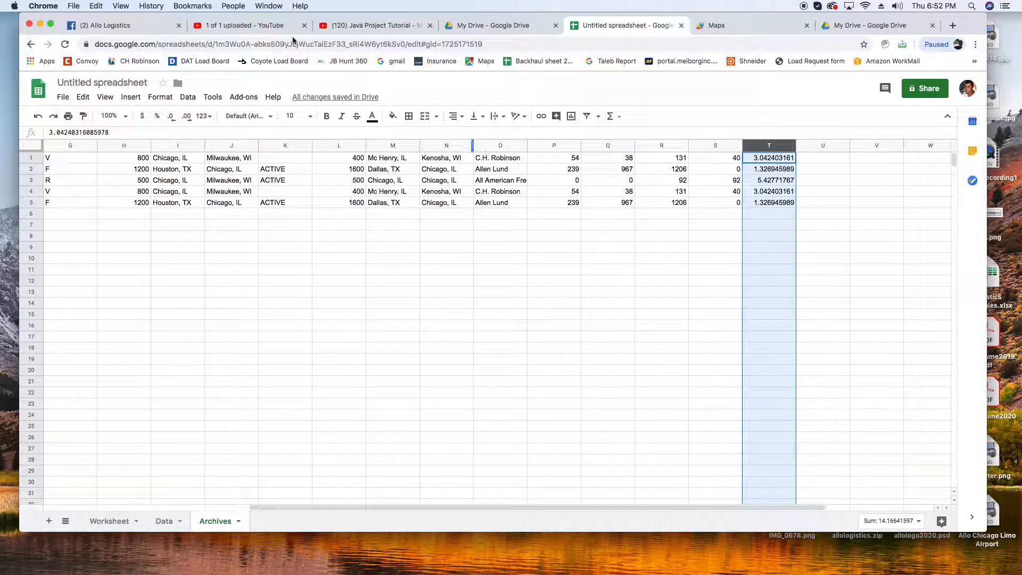
{"action": "left_click", "coordinate": [160, 96]}
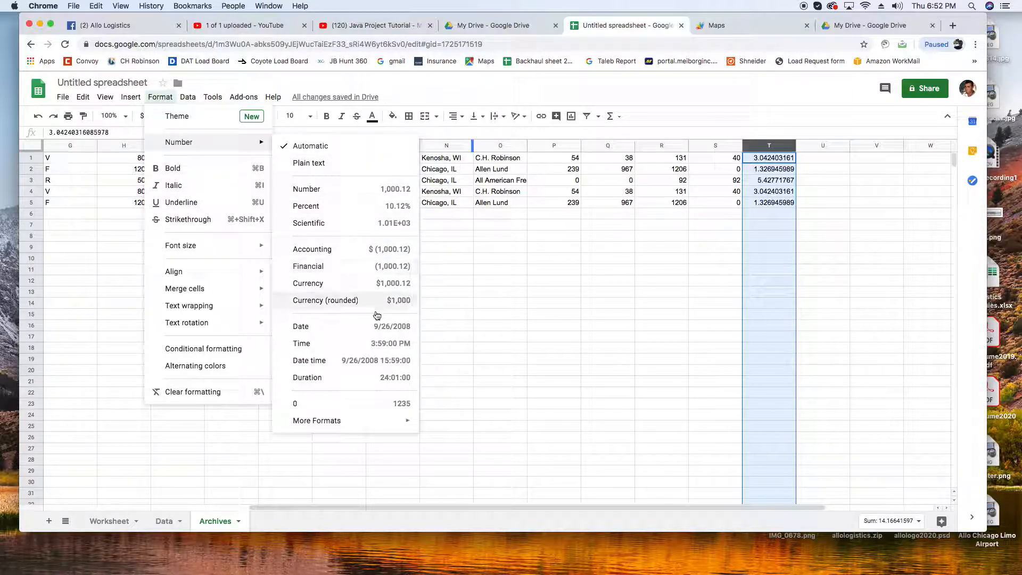
{"action": "mouse_move", "coordinate": [355, 283]}
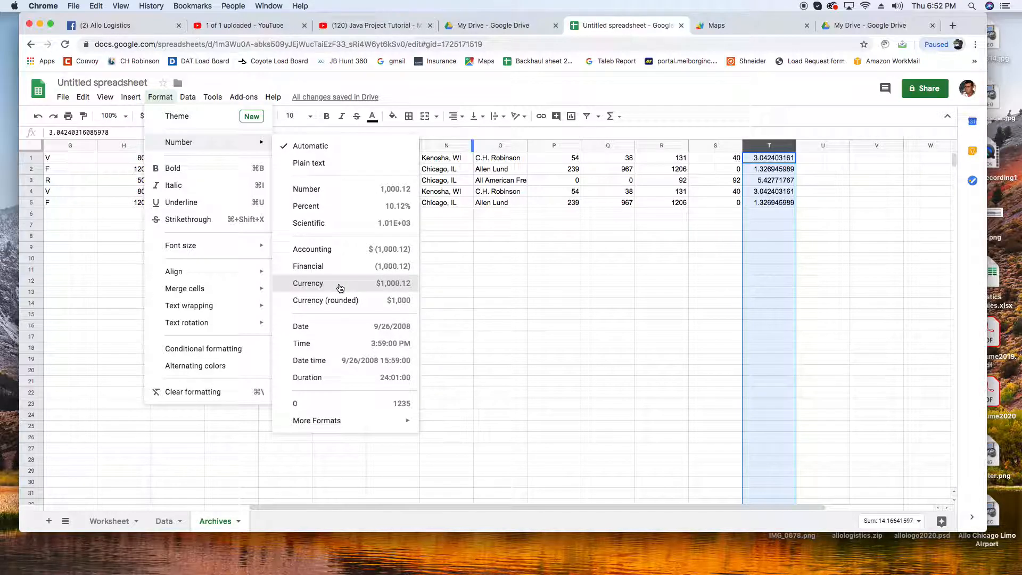
{"action": "left_click", "coordinate": [307, 283]}
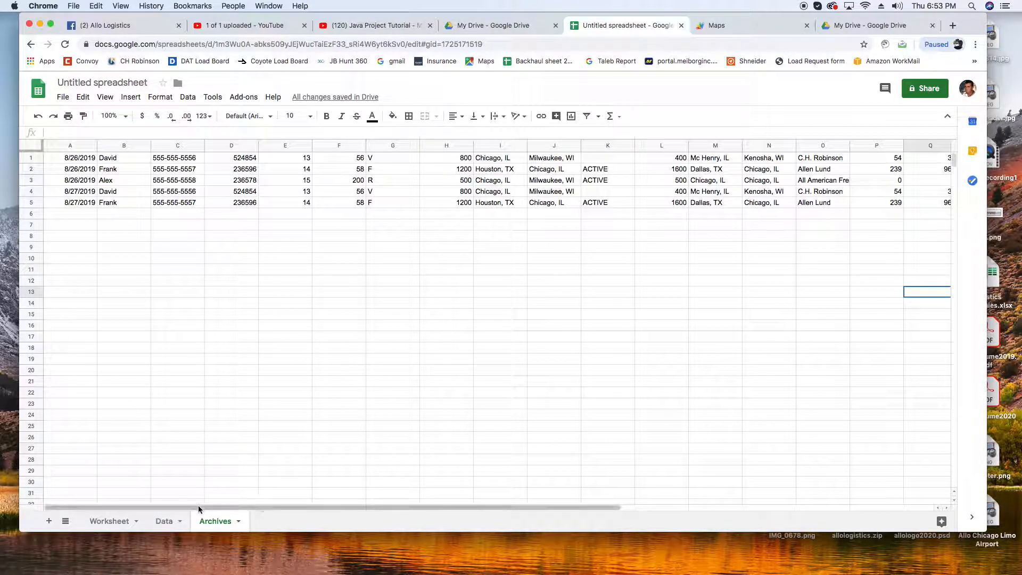
Date the Worksheet's Monday rows A10 through A30 as 09/02.
{"action": "left_click", "coordinate": [109, 520]}
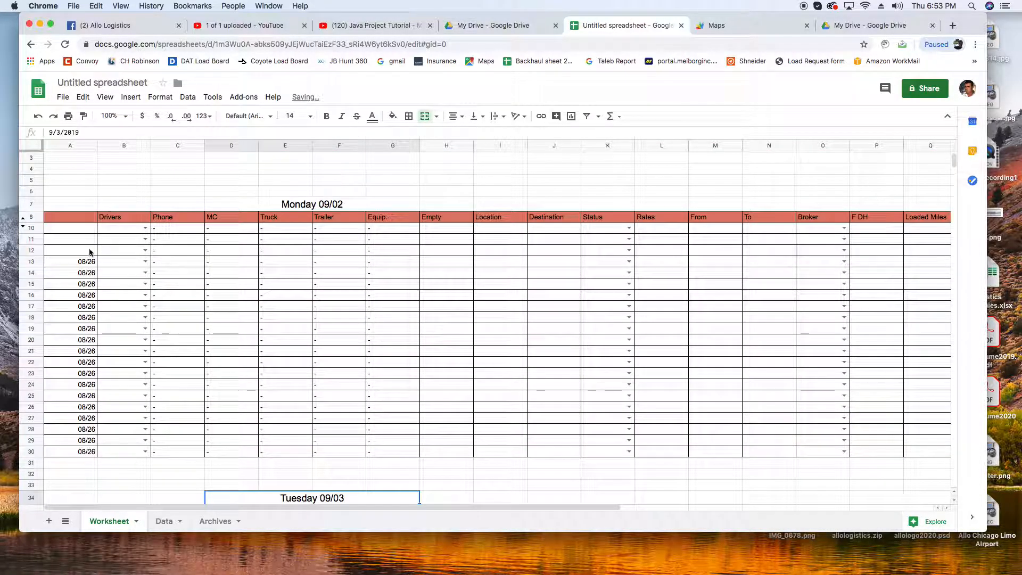
{"action": "left_click", "coordinate": [70, 227]}
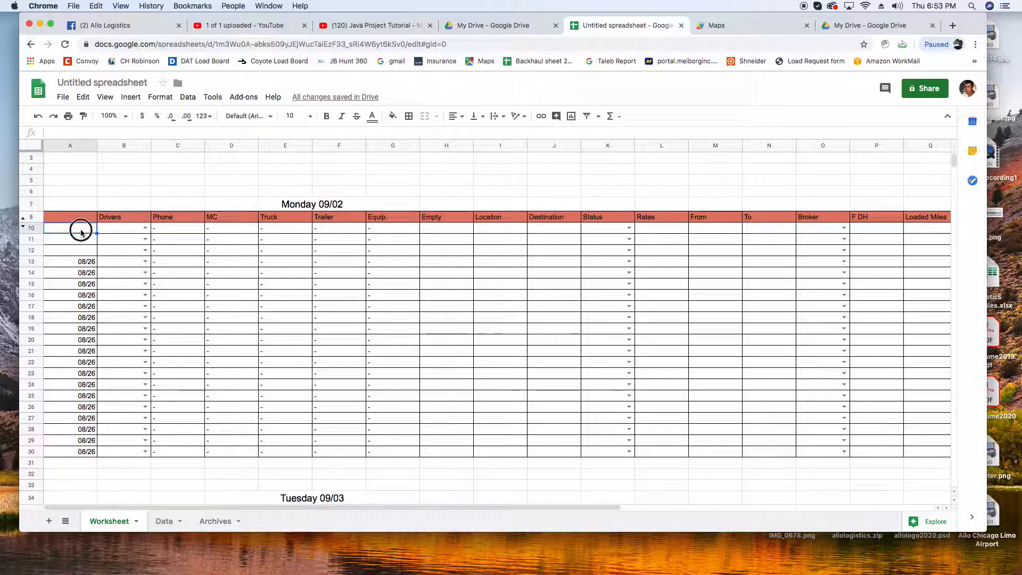
{"action": "type", "text": "0"}
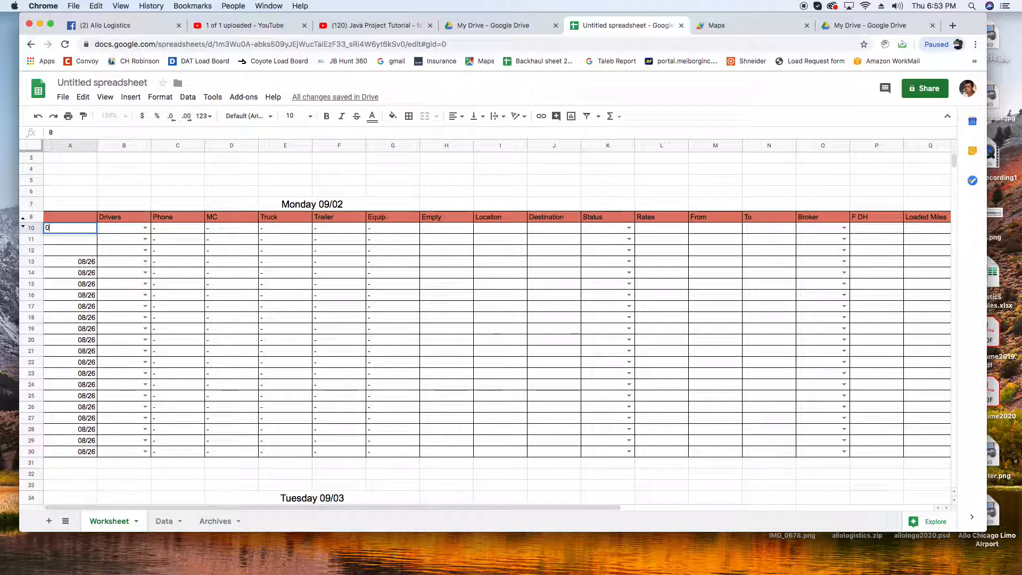
{"action": "type", "text": "9/02"}
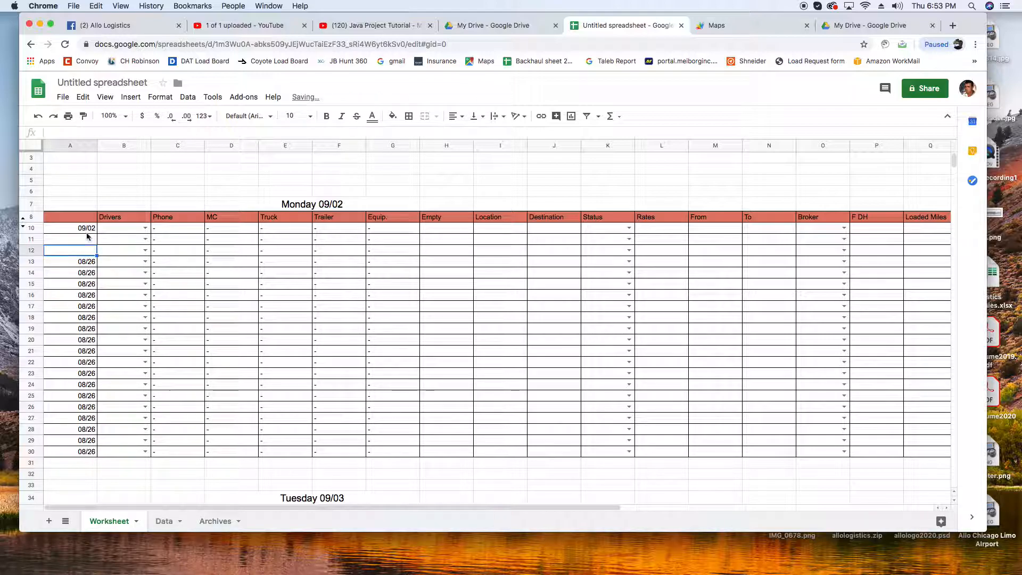
{"action": "right_click", "coordinate": [70, 229]}
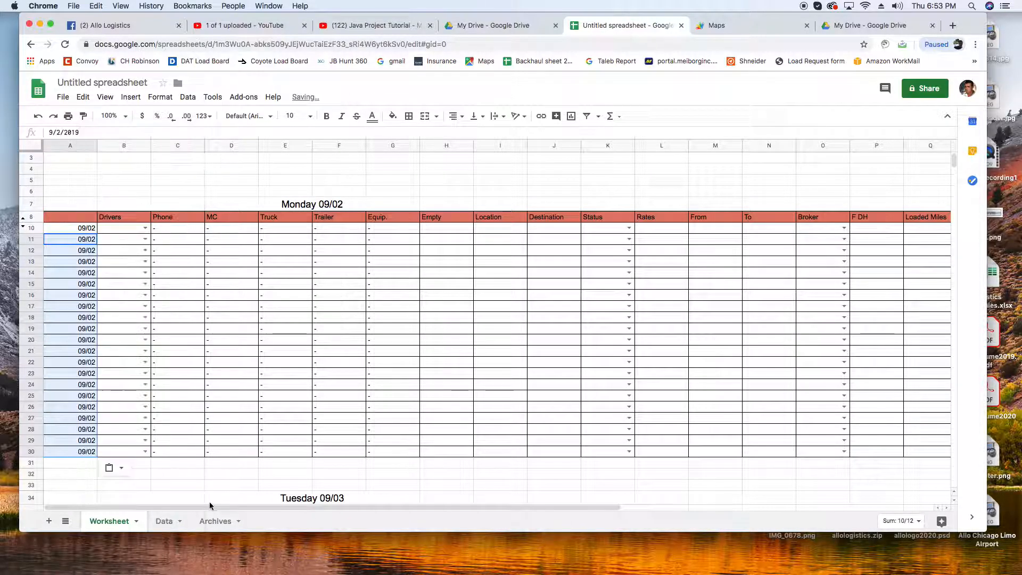
Date the Tuesday rows from A37 downward as 09/03.
{"action": "scroll", "scroll_direction": "down", "scroll_amount": 3}
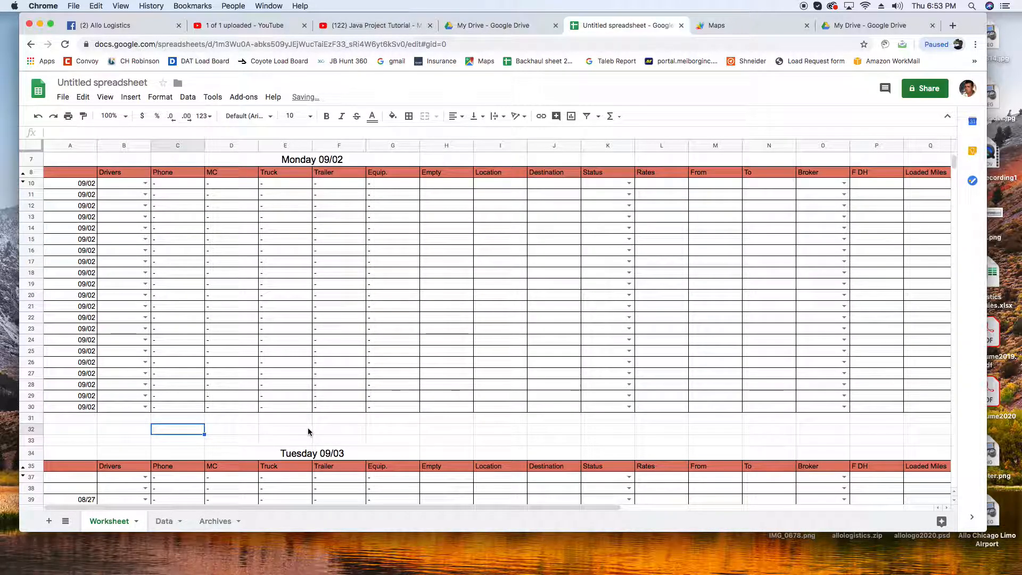
{"action": "scroll", "scroll_direction": "down", "scroll_amount": 3}
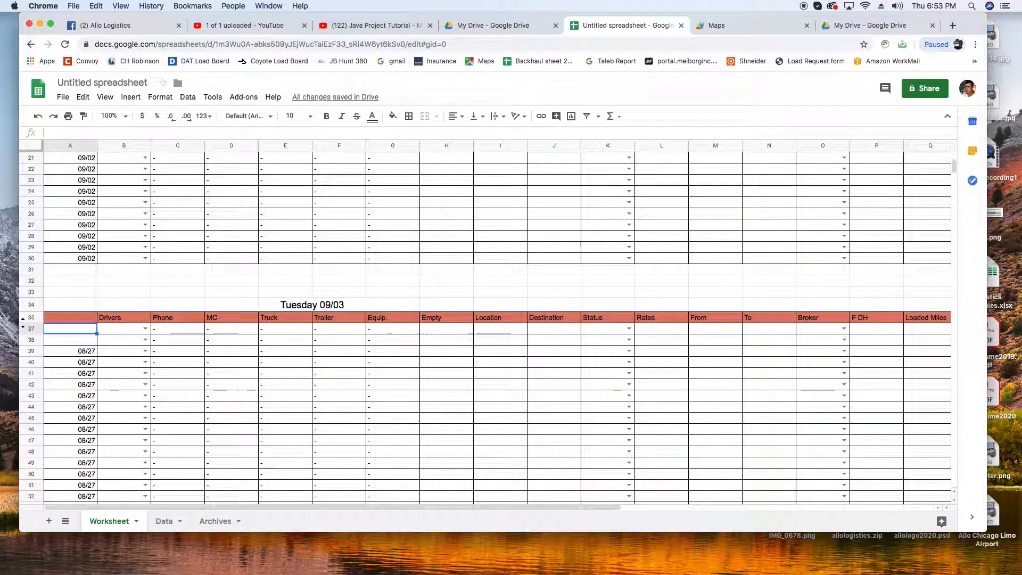
{"action": "type", "text": "09/03"}
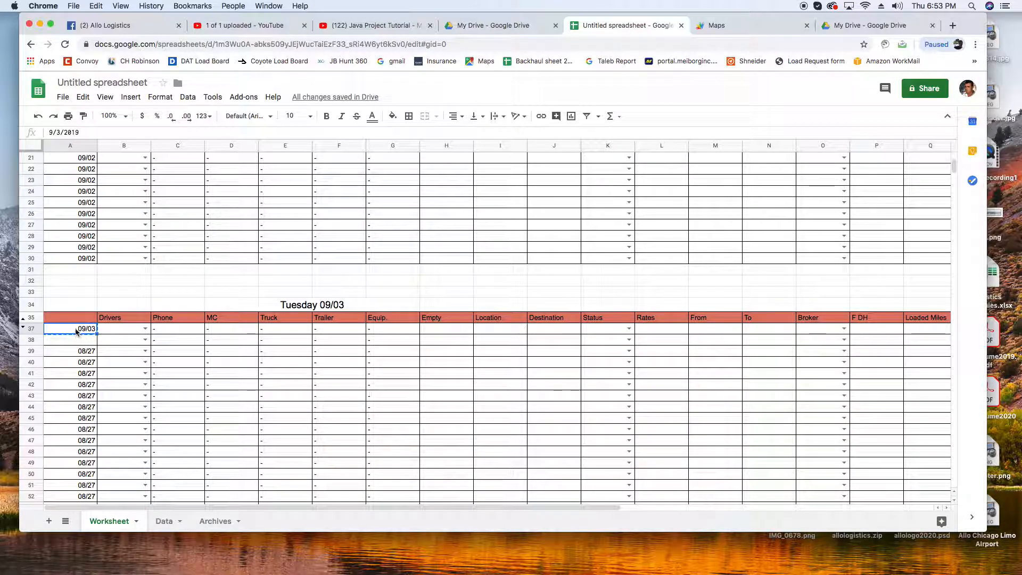
{"action": "right_click", "coordinate": [79, 395]}
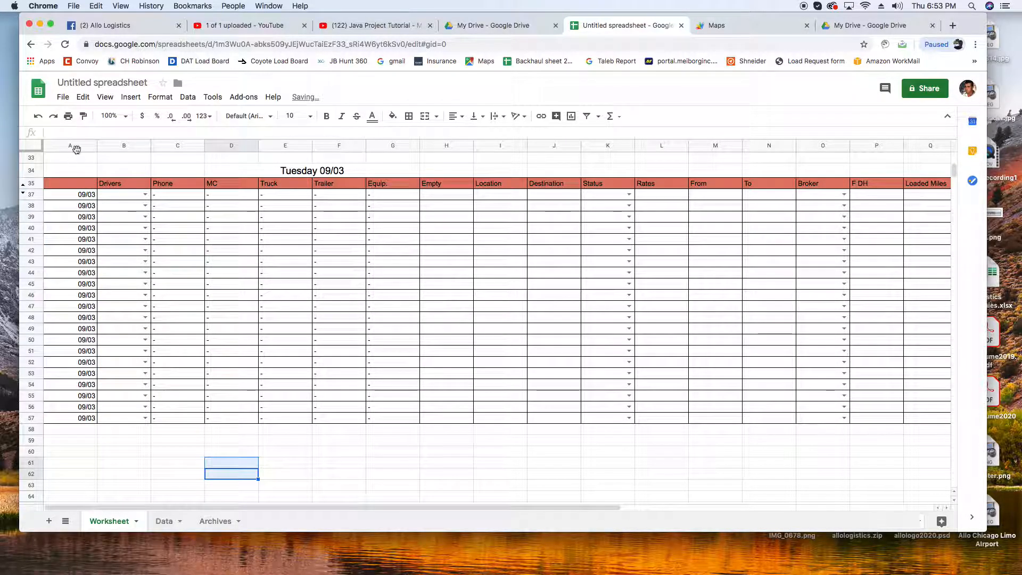
Hide Worksheet column A and scroll to confirm both day tables start with Drivers.
{"action": "right_click", "coordinate": [77, 148]}
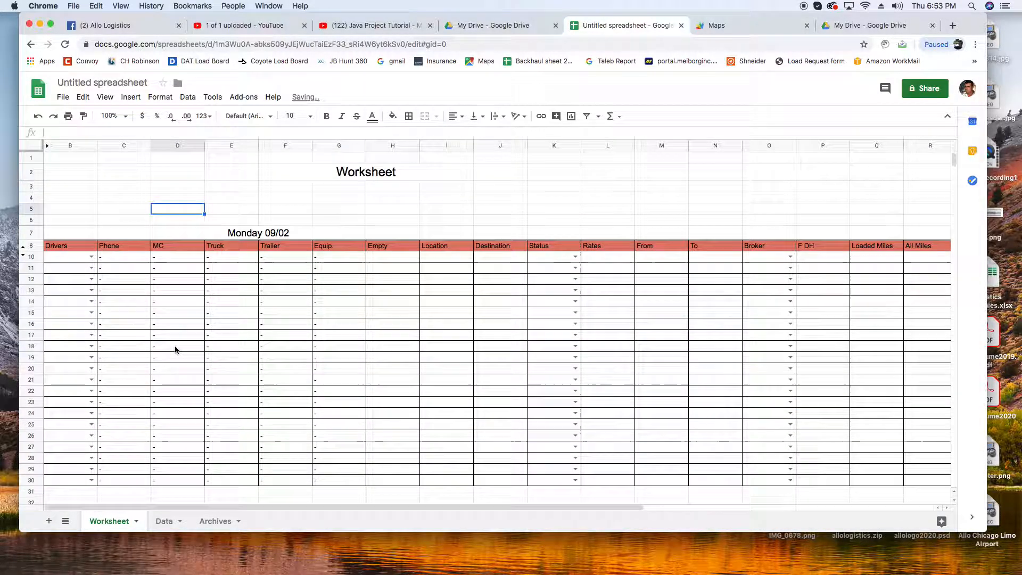
{"action": "scroll", "scroll_direction": "down", "scroll_amount": 3}
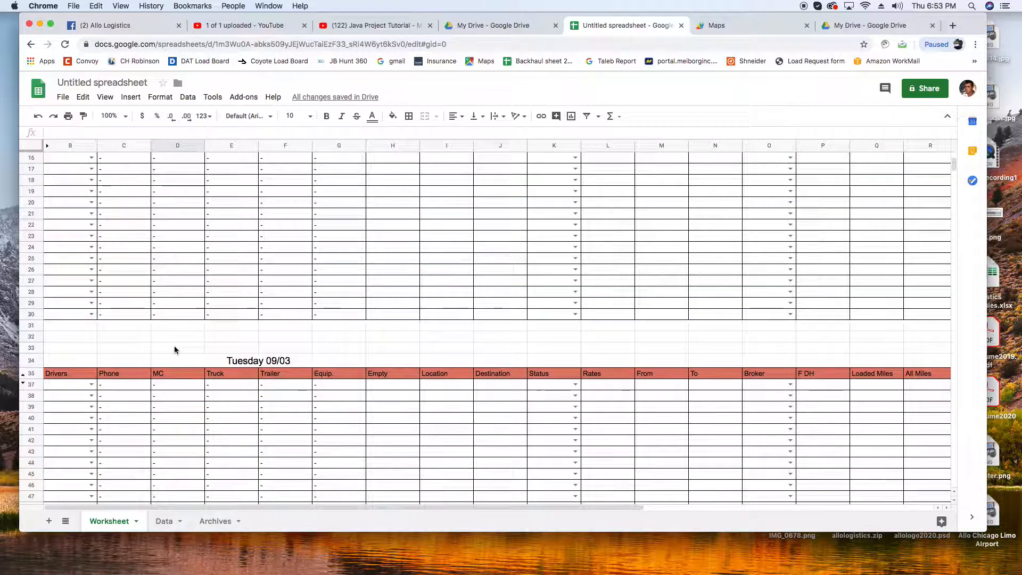
{"action": "scroll", "scroll_direction": "down", "scroll_amount": 3}
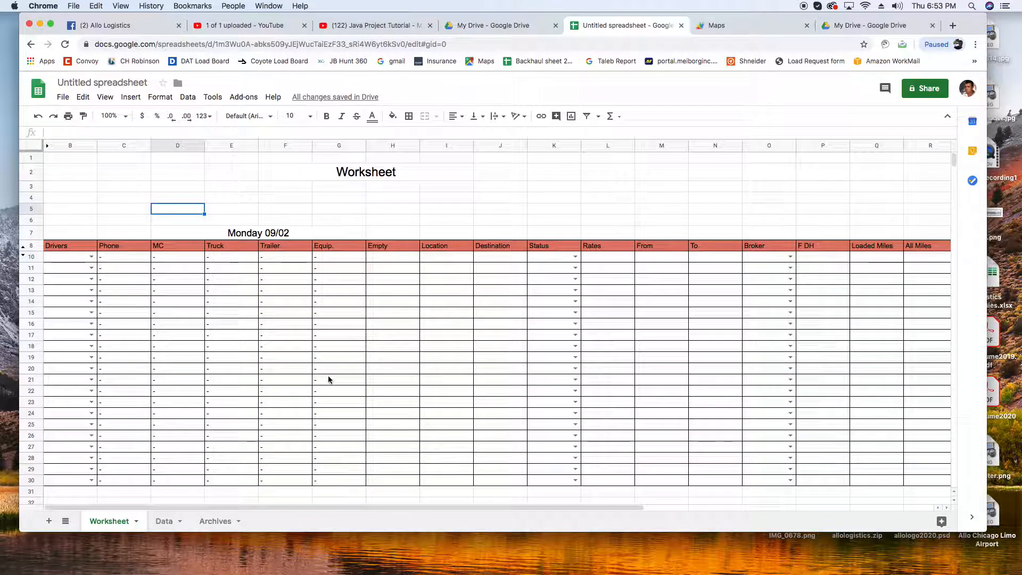
{"action": "left_click", "coordinate": [231, 198]}
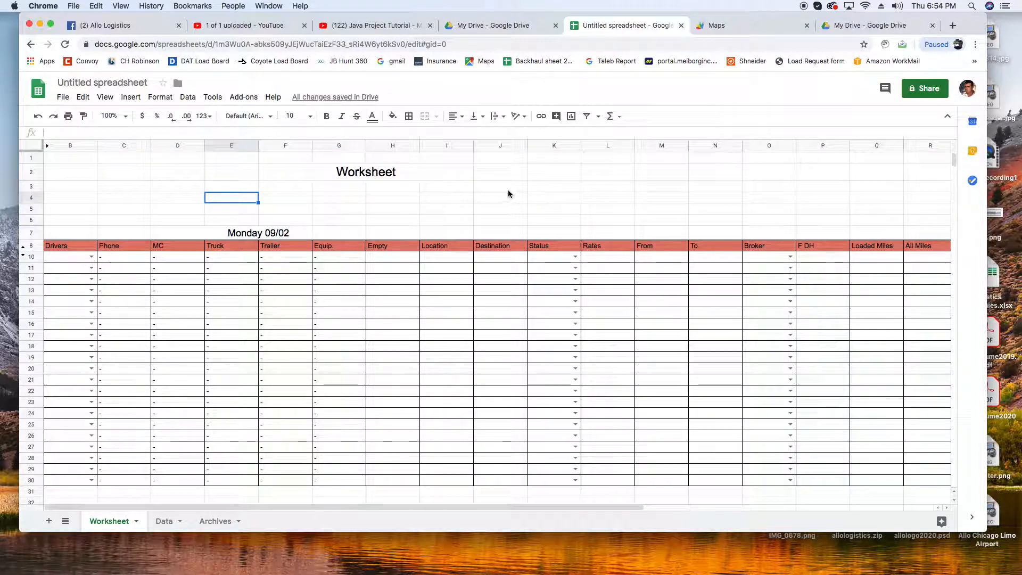
{"action": "left_click", "coordinate": [338, 209]}
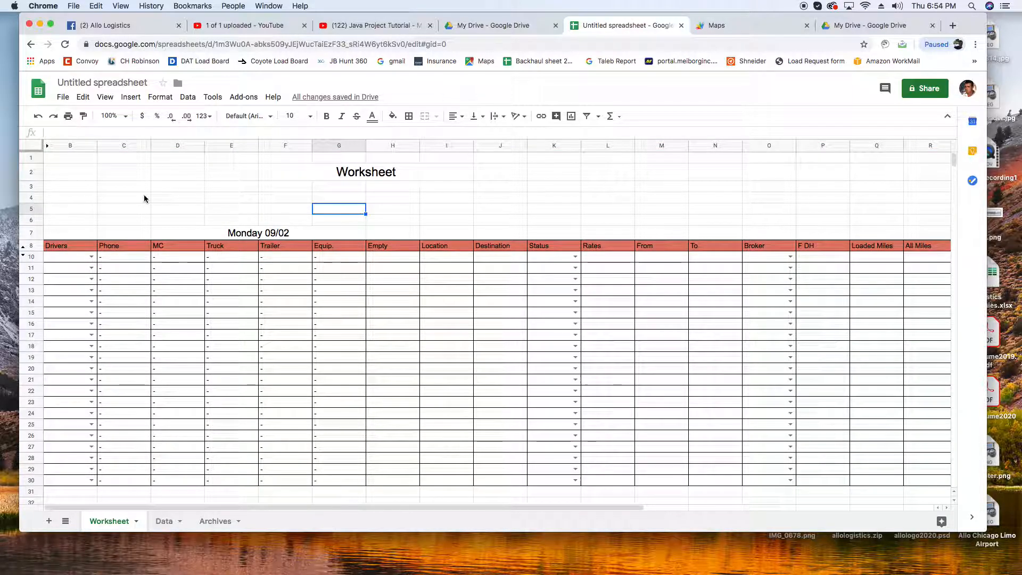
{"action": "scroll", "scroll_direction": "down", "scroll_amount": 3}
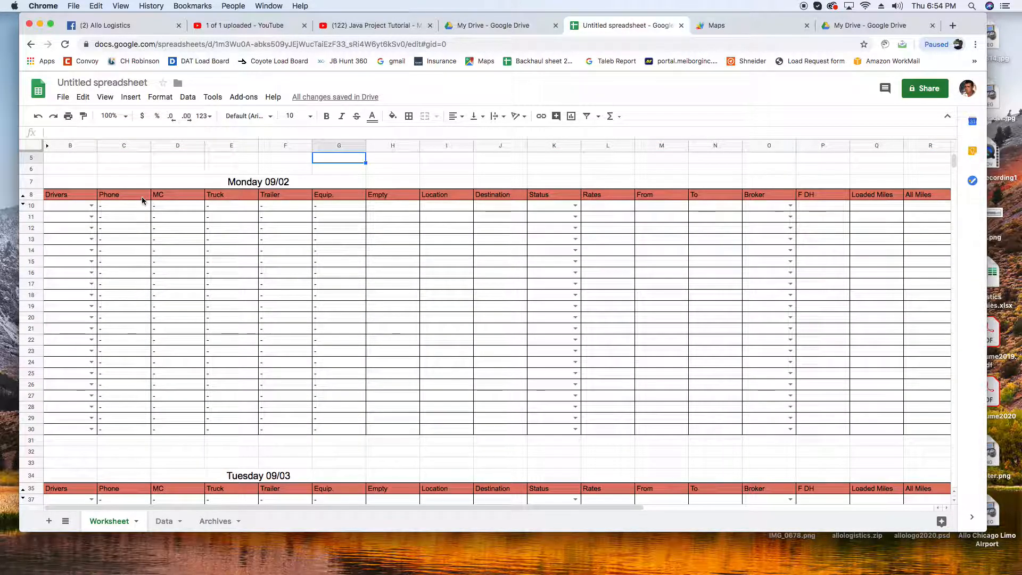